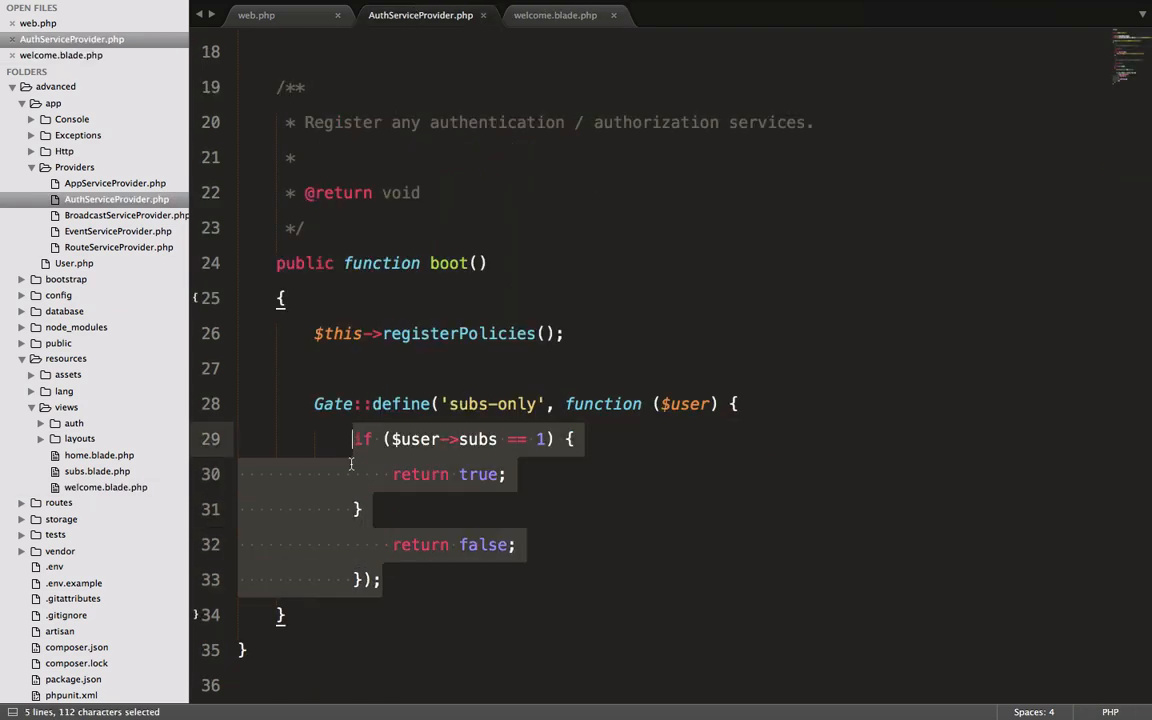
Step: Review the subs-only gate in AuthServiceProvider.php and the subs route in web.php
left_click(360, 580)
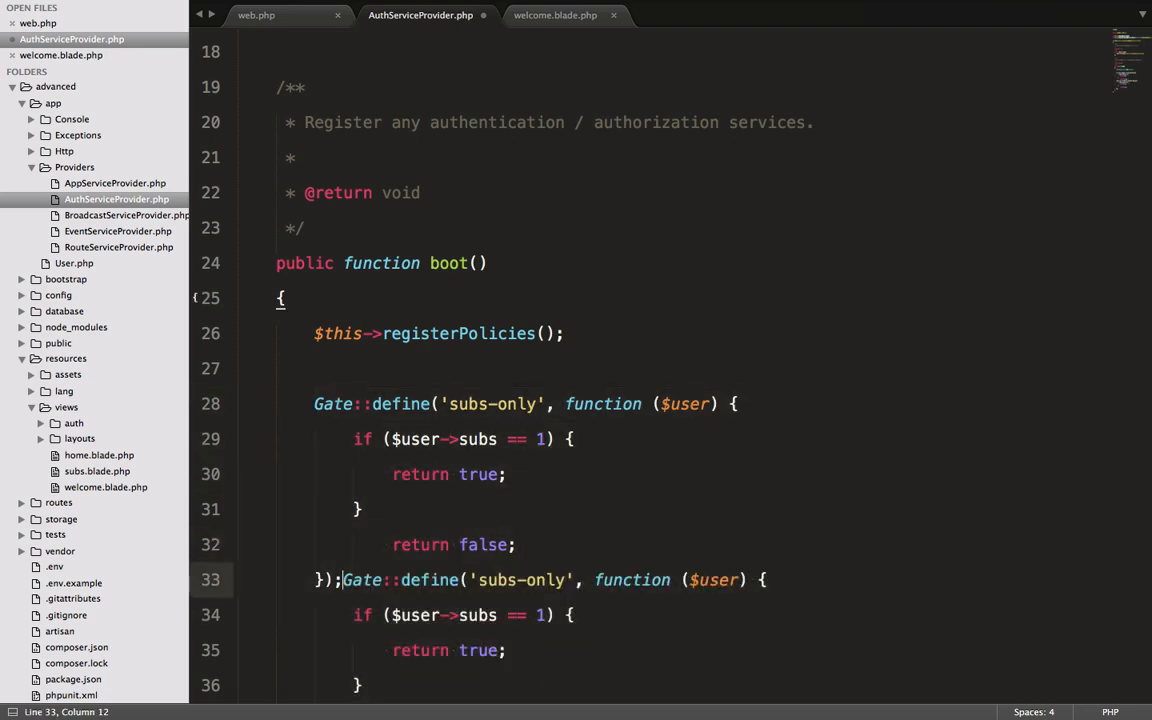
scroll("down", 3)
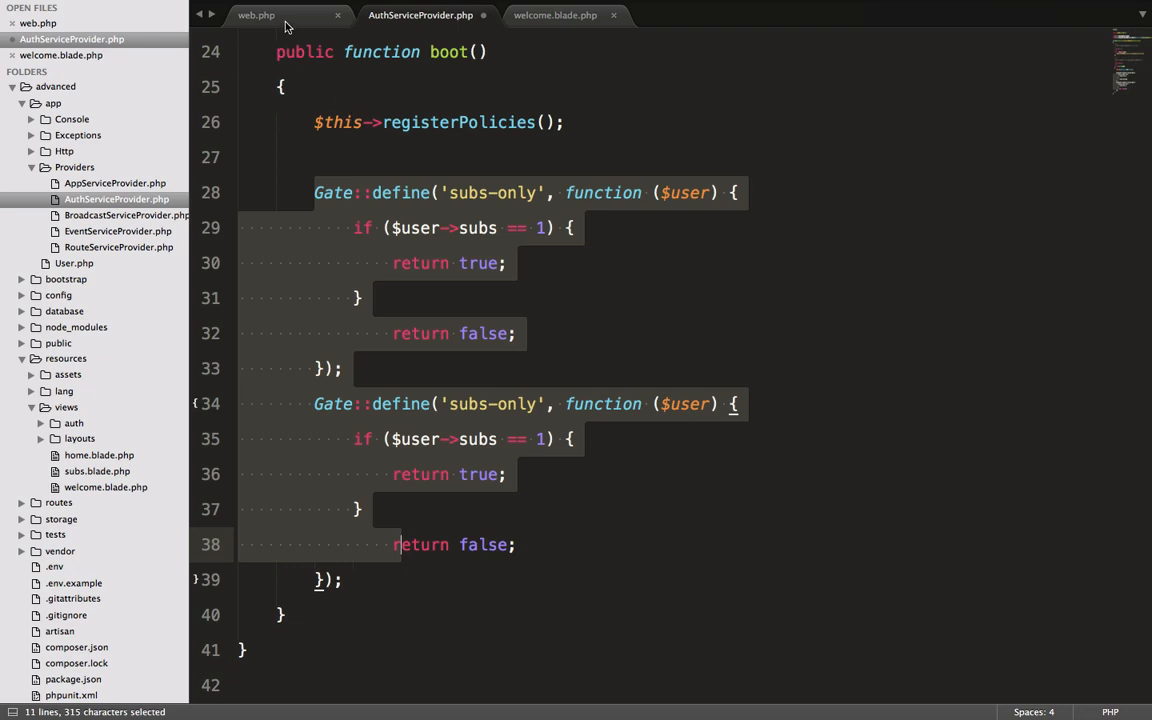
left_click(256, 16)
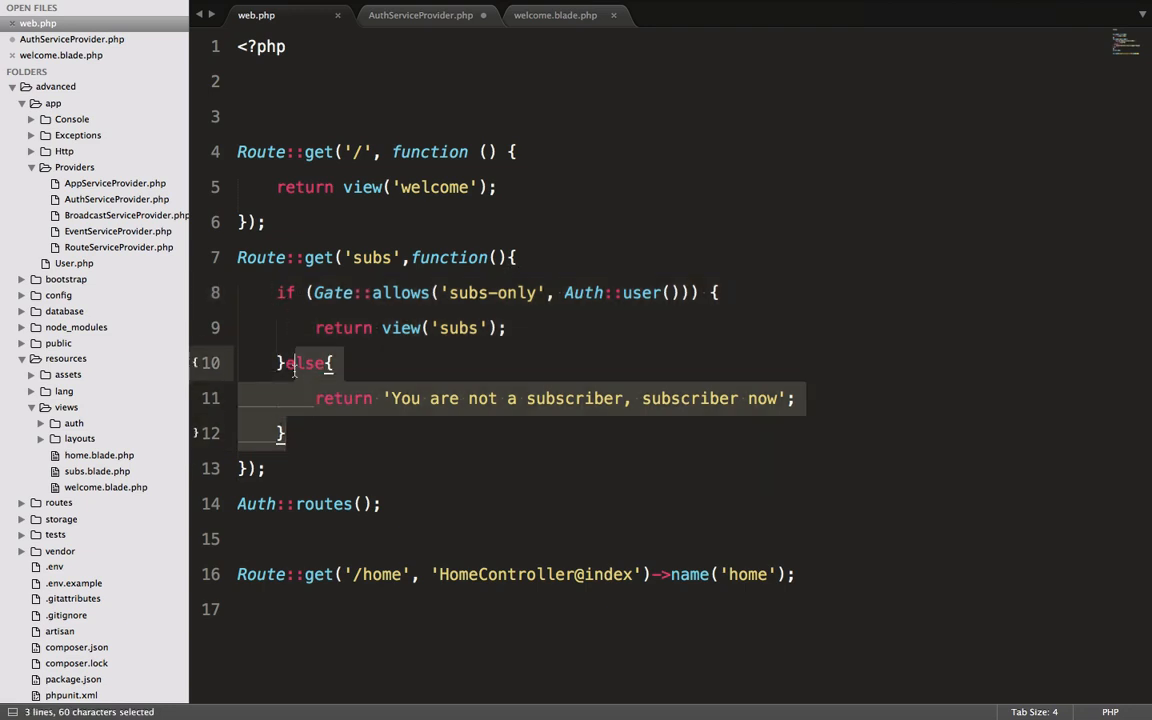
left_click(410, 256)
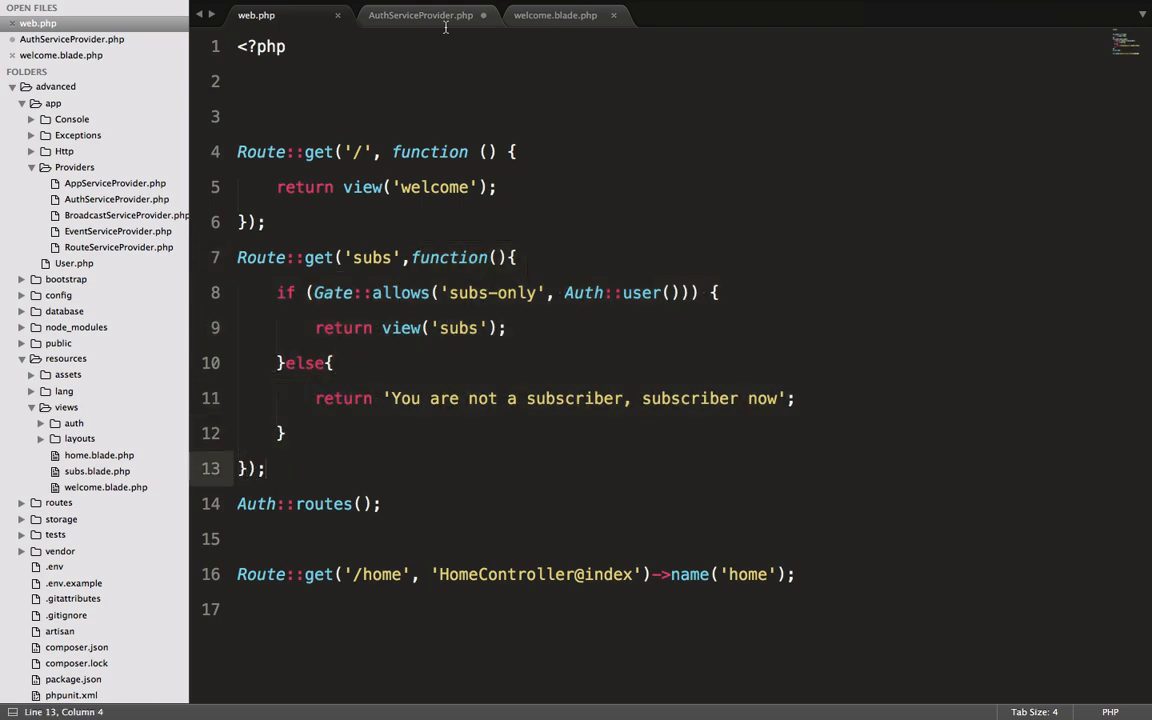
left_click(420, 16)
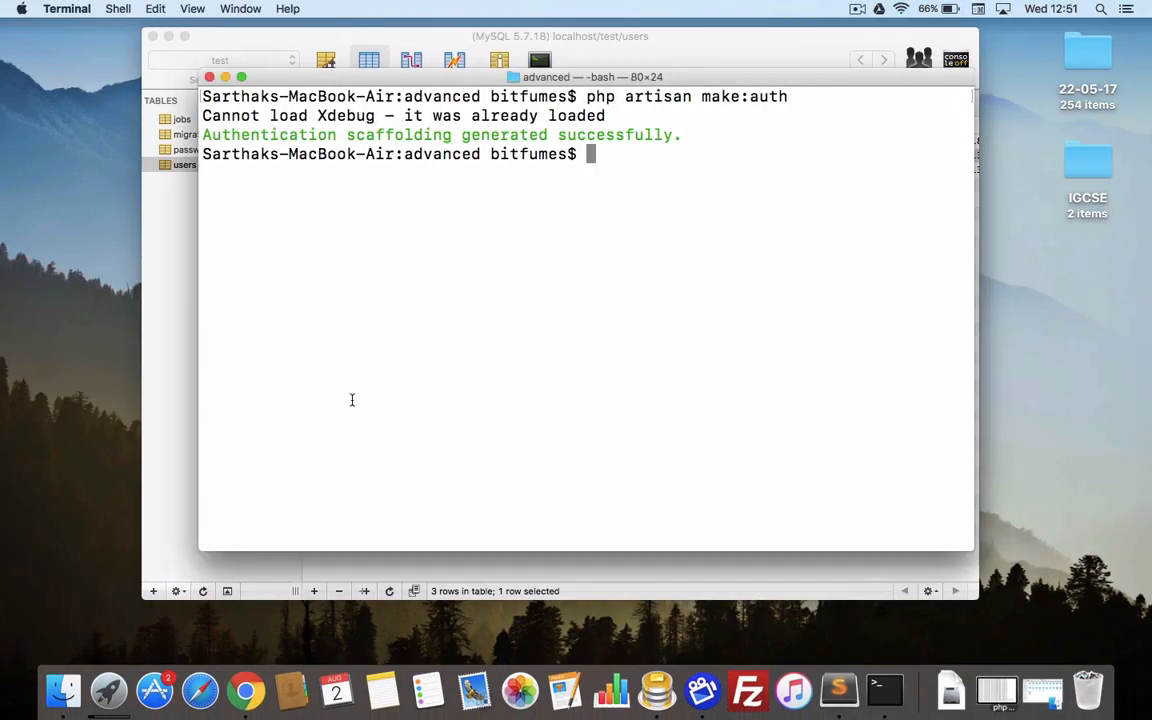
Step: Run php artisan make:policy subs to generate a subs policy class
type("php artisan make:policy PostPolicy")
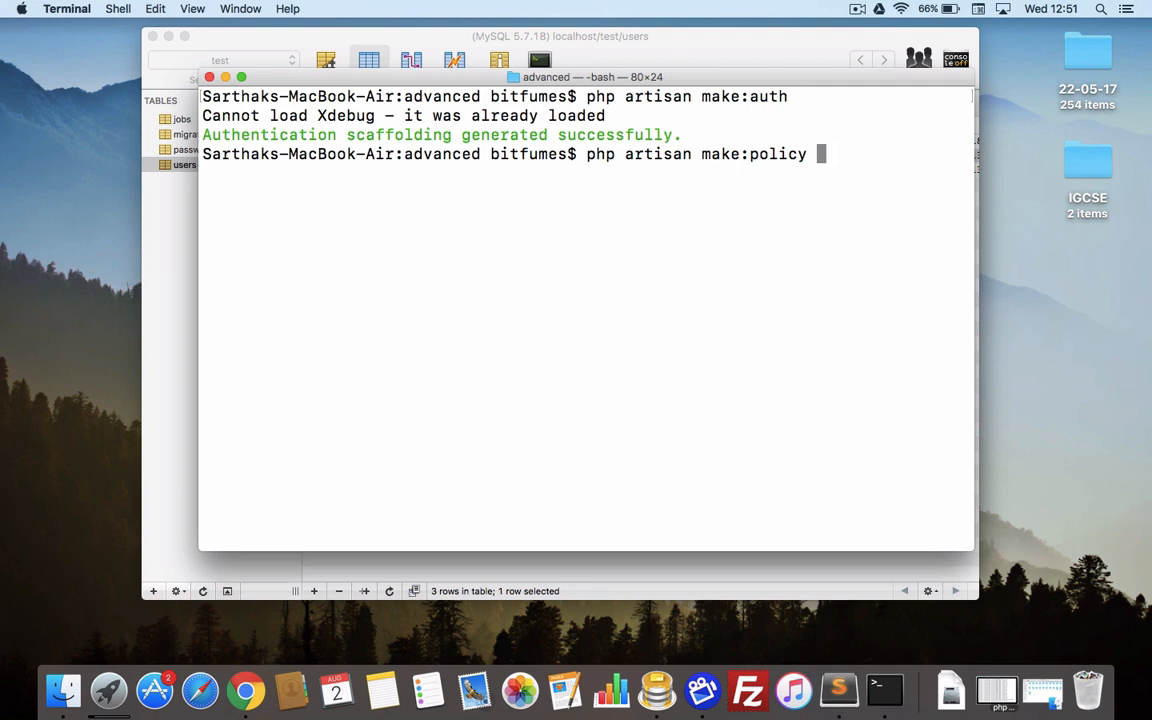
type("subs")
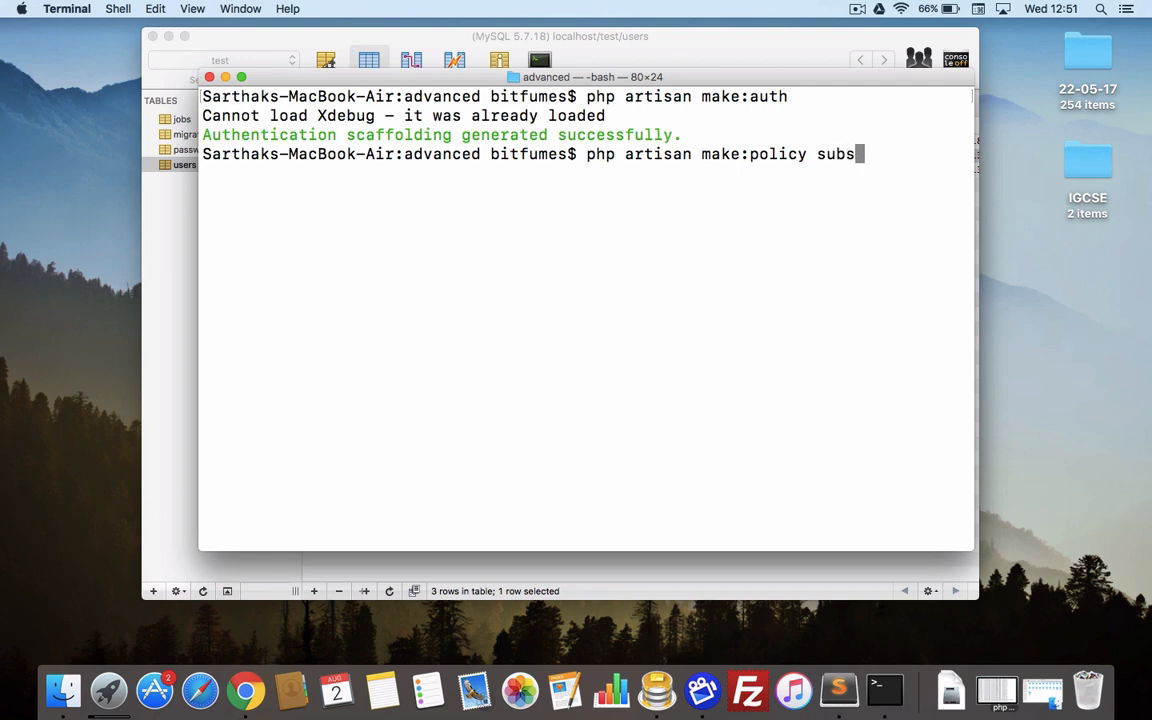
key("Return")
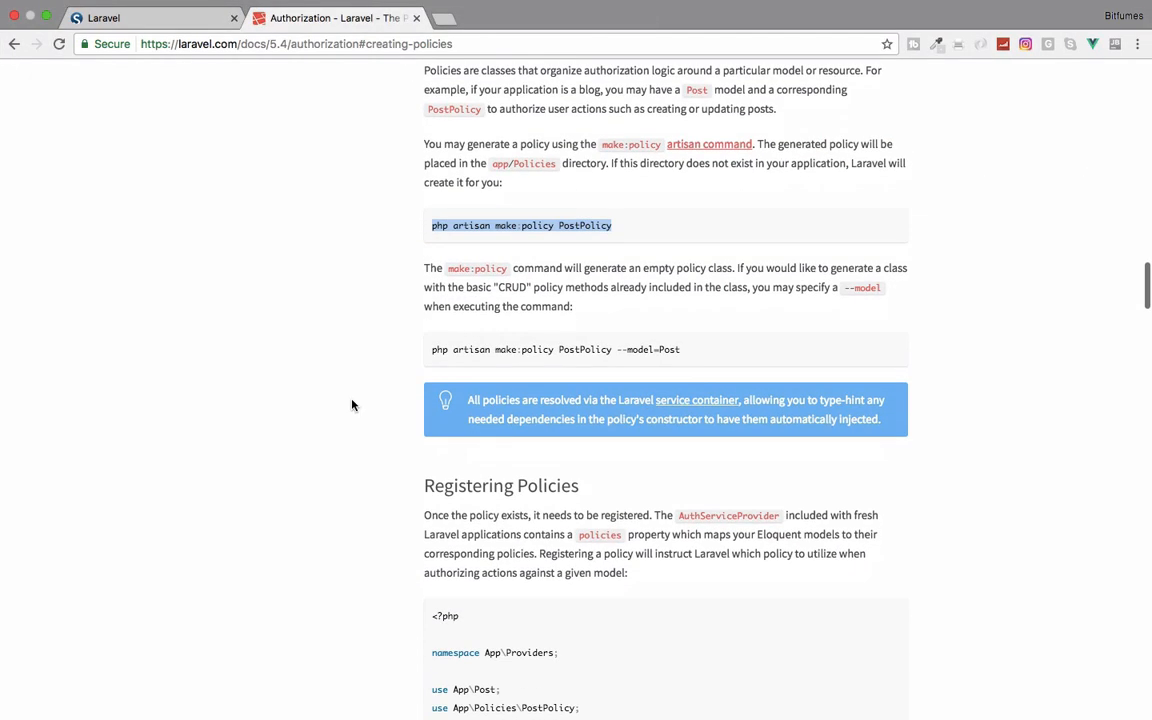
Step: Scroll the Laravel authorization docs to the Registering Policies section
scroll("down", 3)
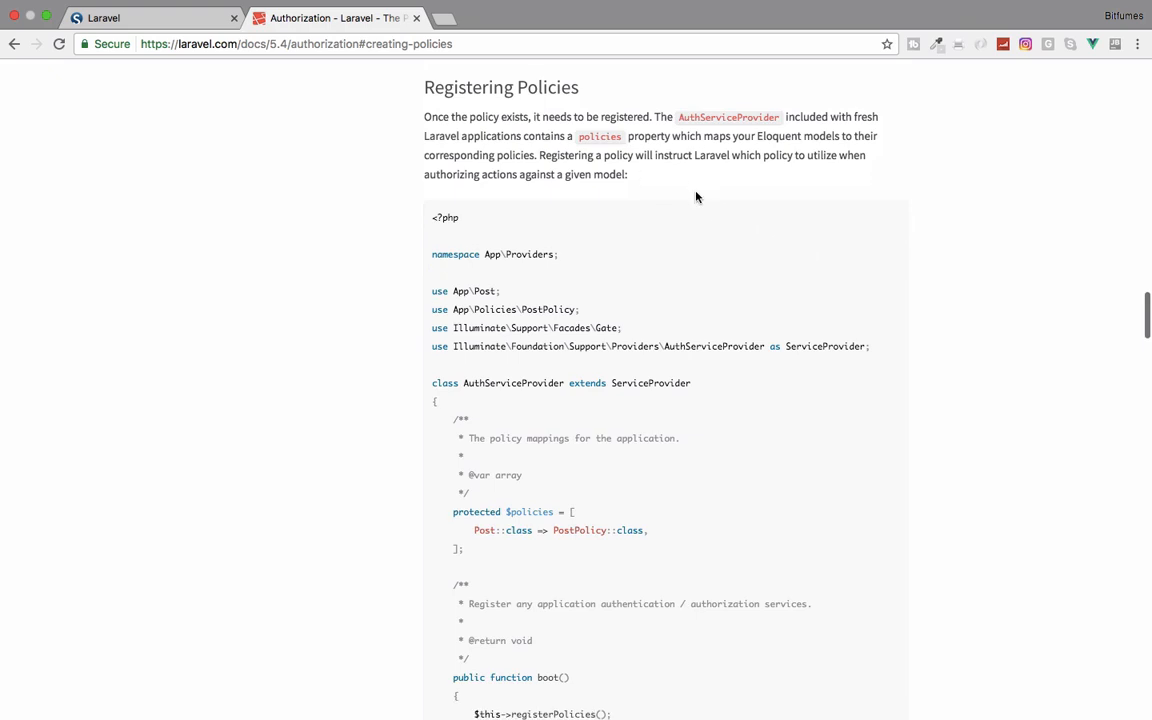
scroll("down", 3)
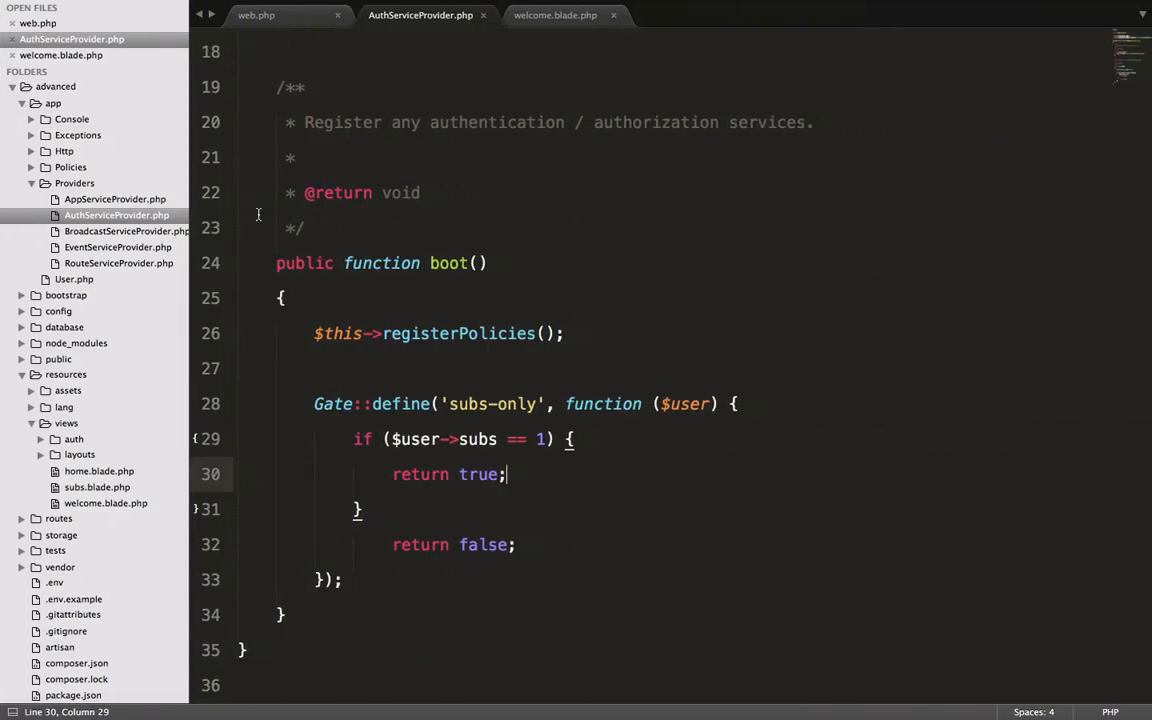
Step: Map User::class to subs::class in the $policies array of AuthServiceProvider
scroll("up", 3)
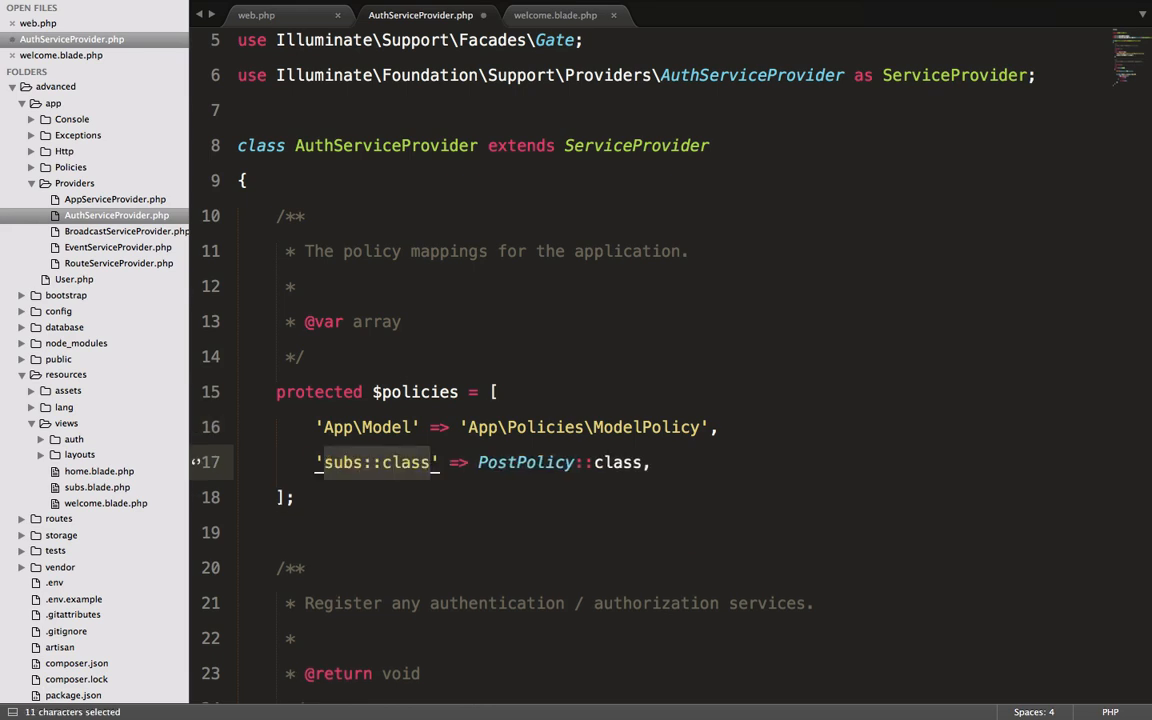
type("App\\")
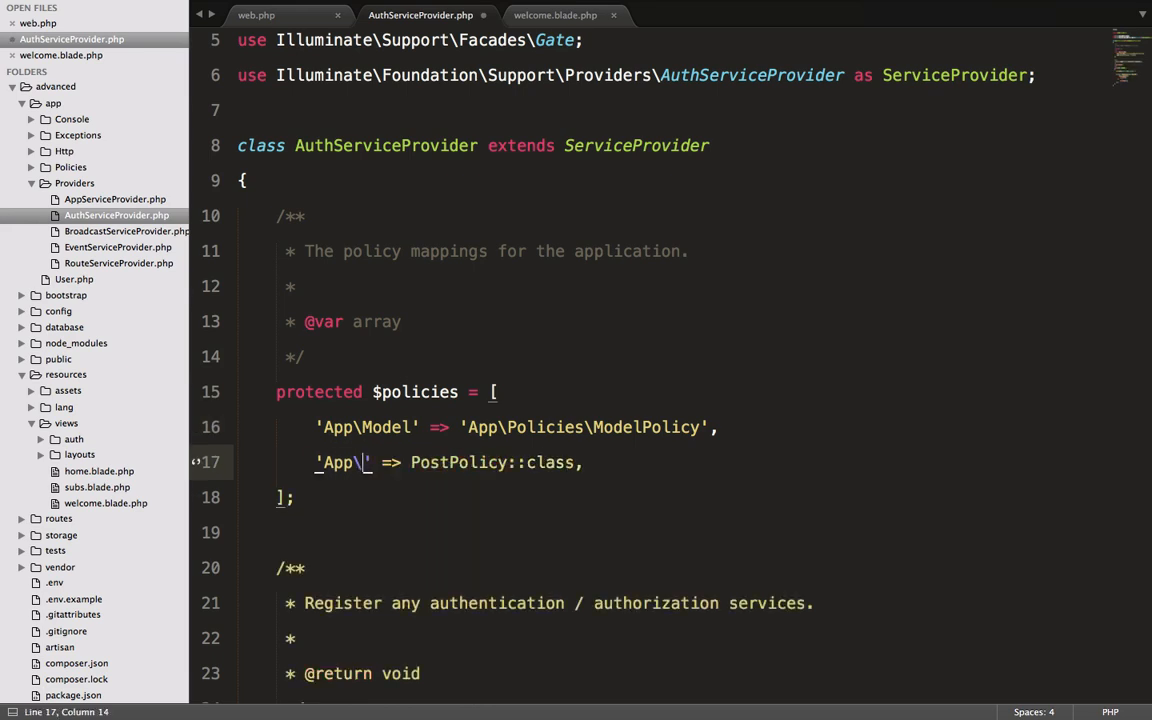
type("User")
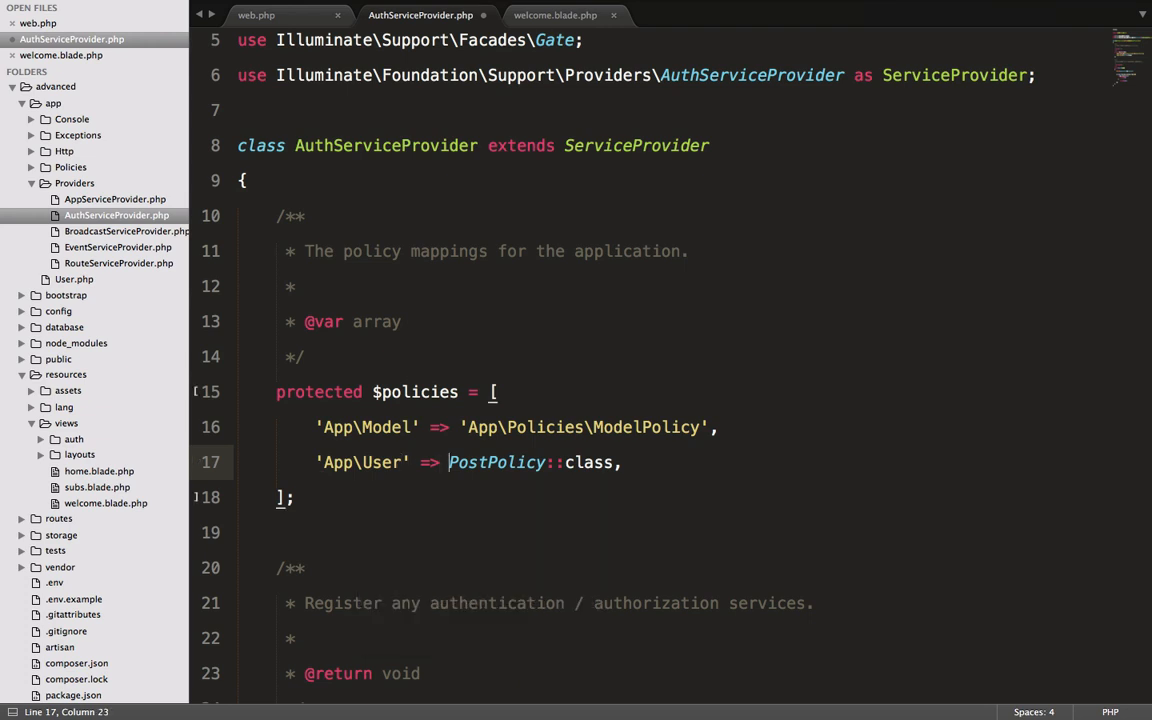
double_click(496, 462)
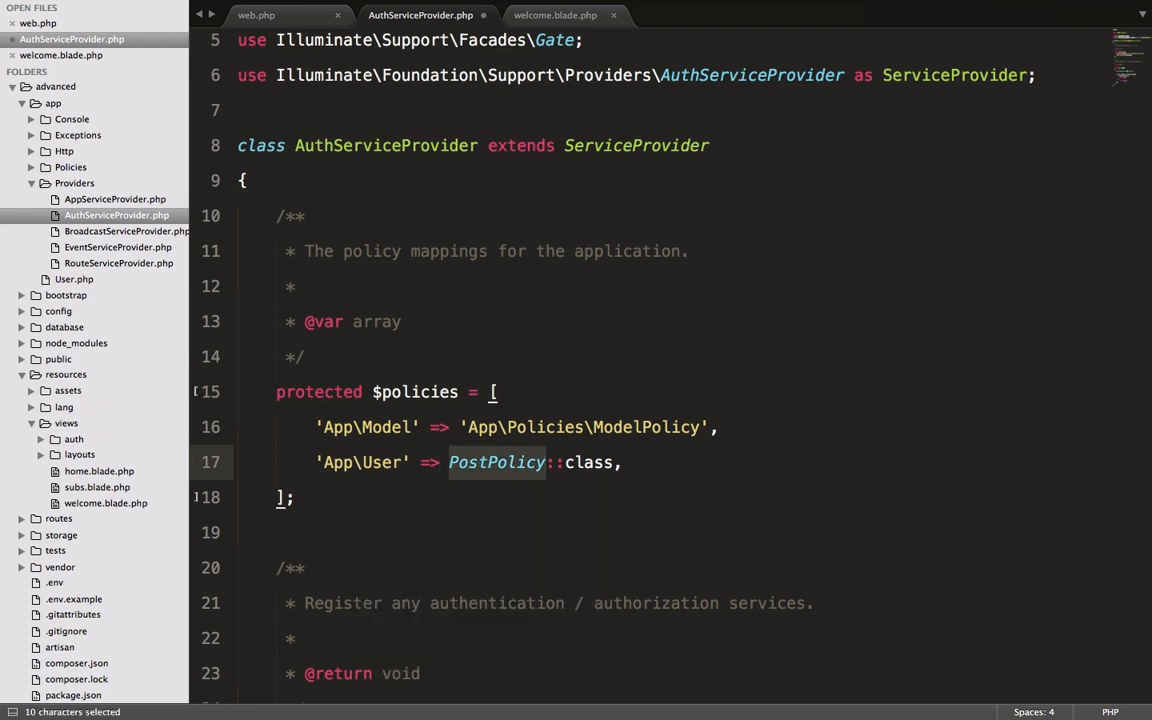
type("subs")
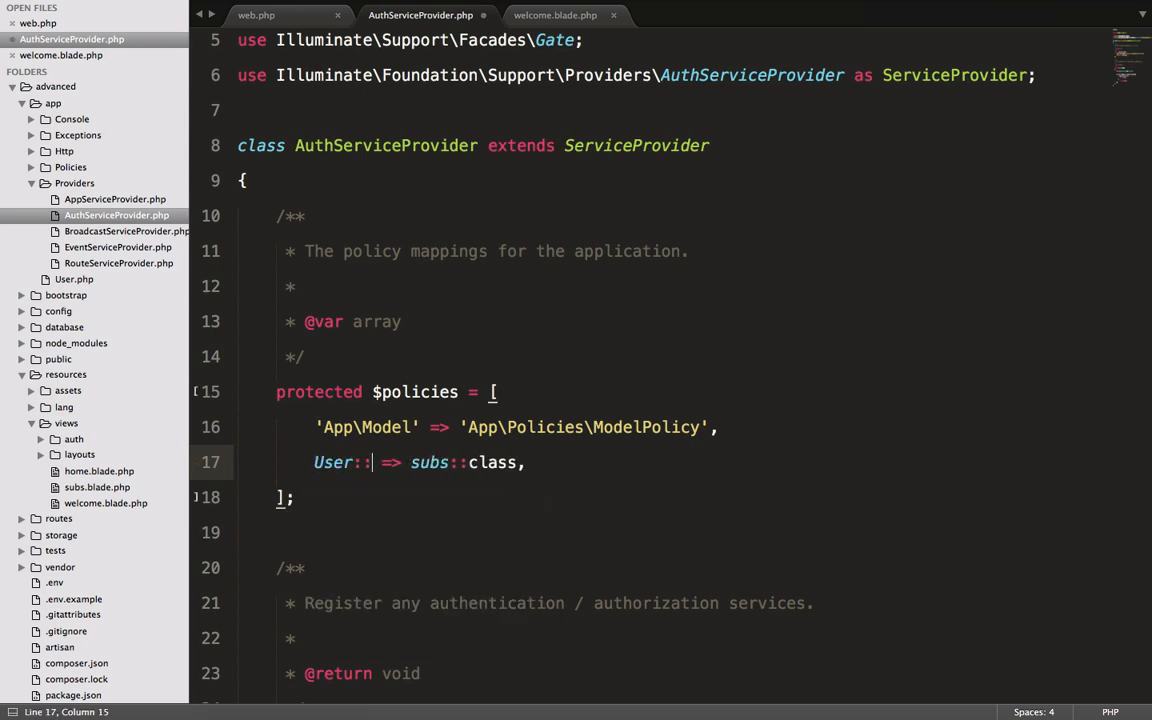
type("class")
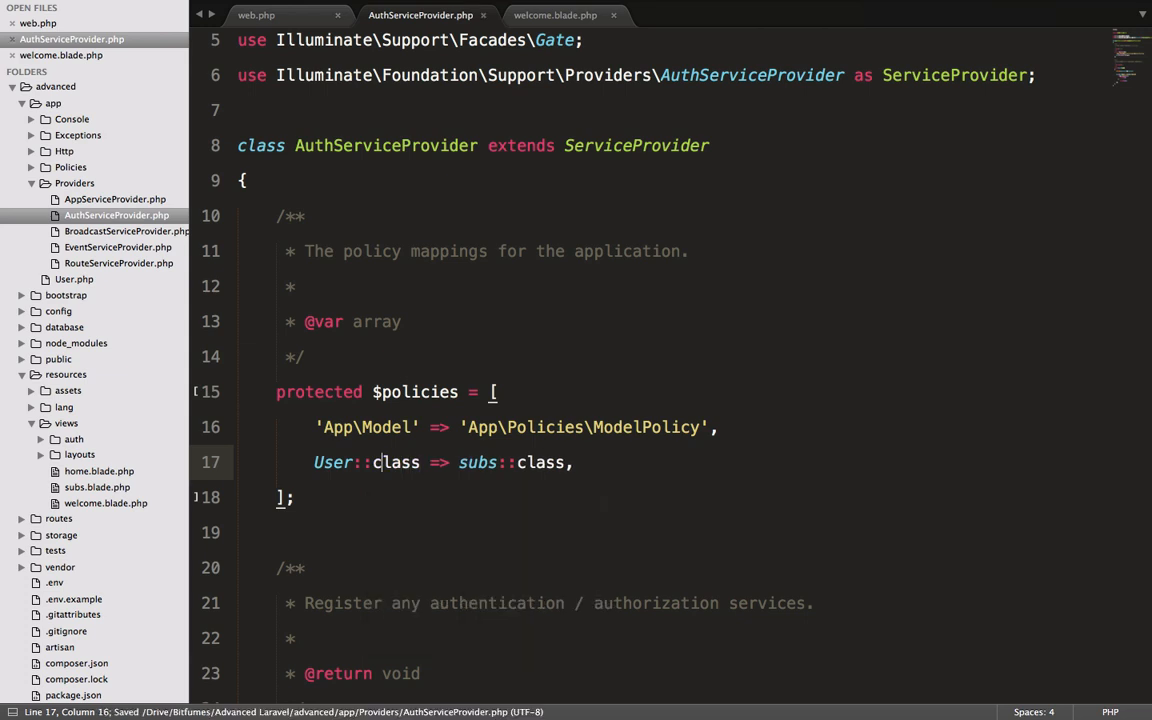
left_click(334, 462)
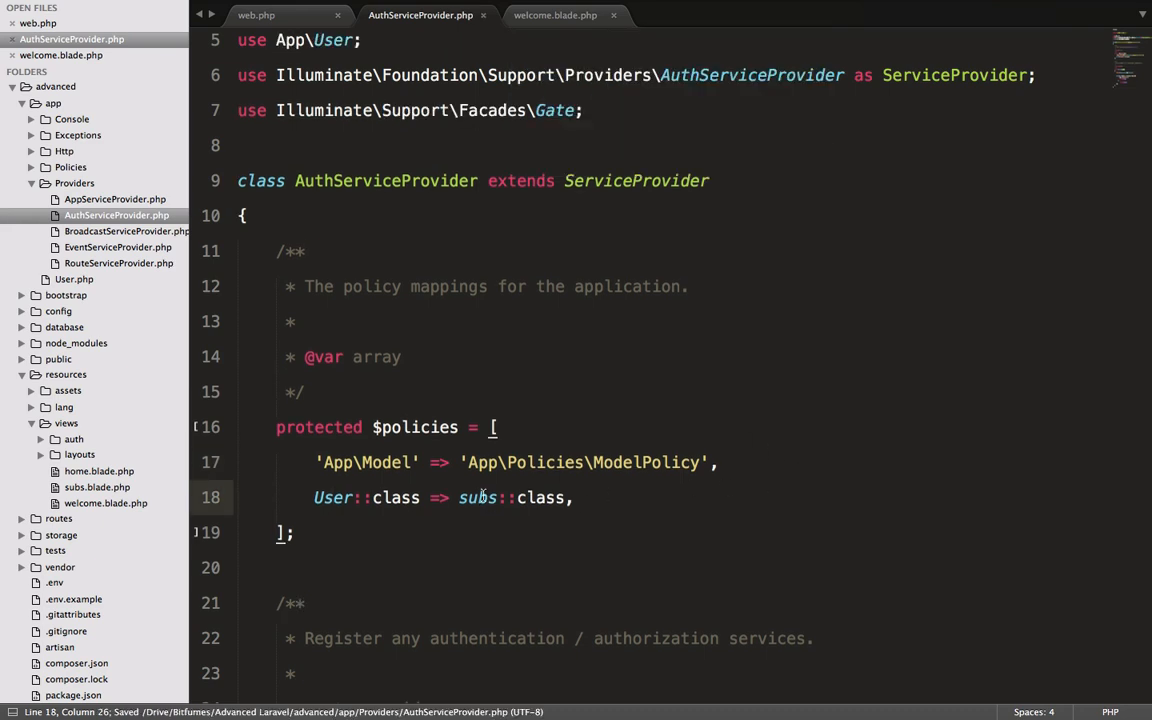
Step: Add the App\User and App\Policies\subs imports and review the provider file
scroll("up", 3)
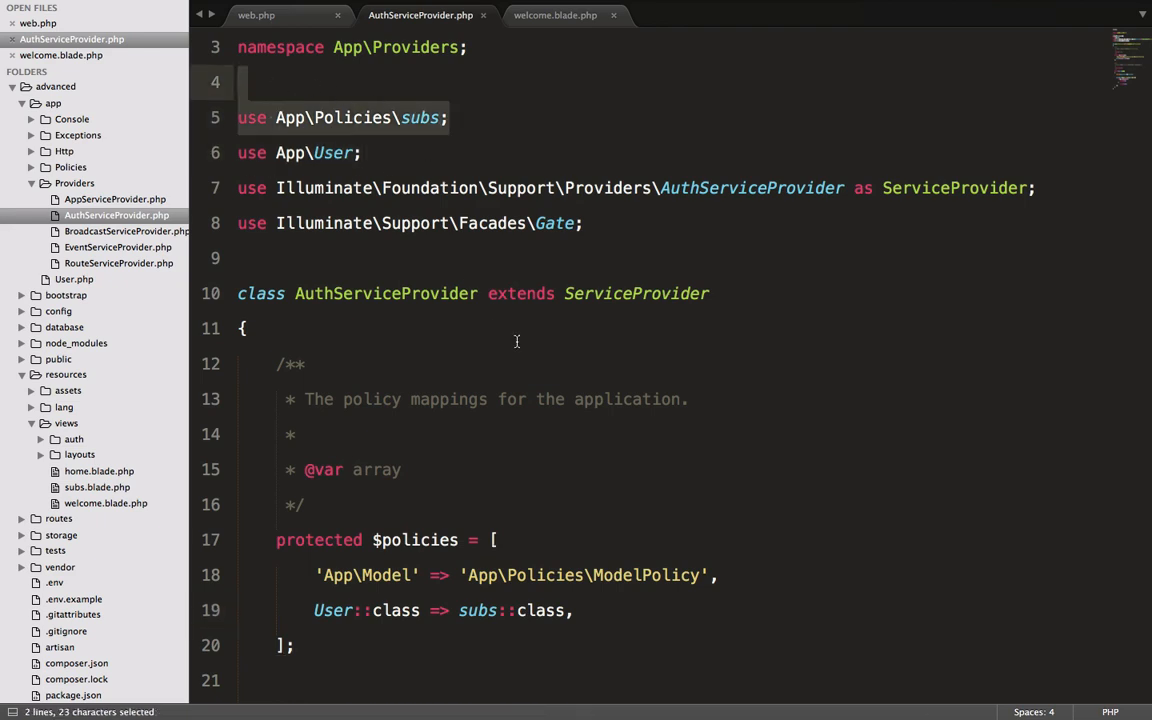
scroll("down", 3)
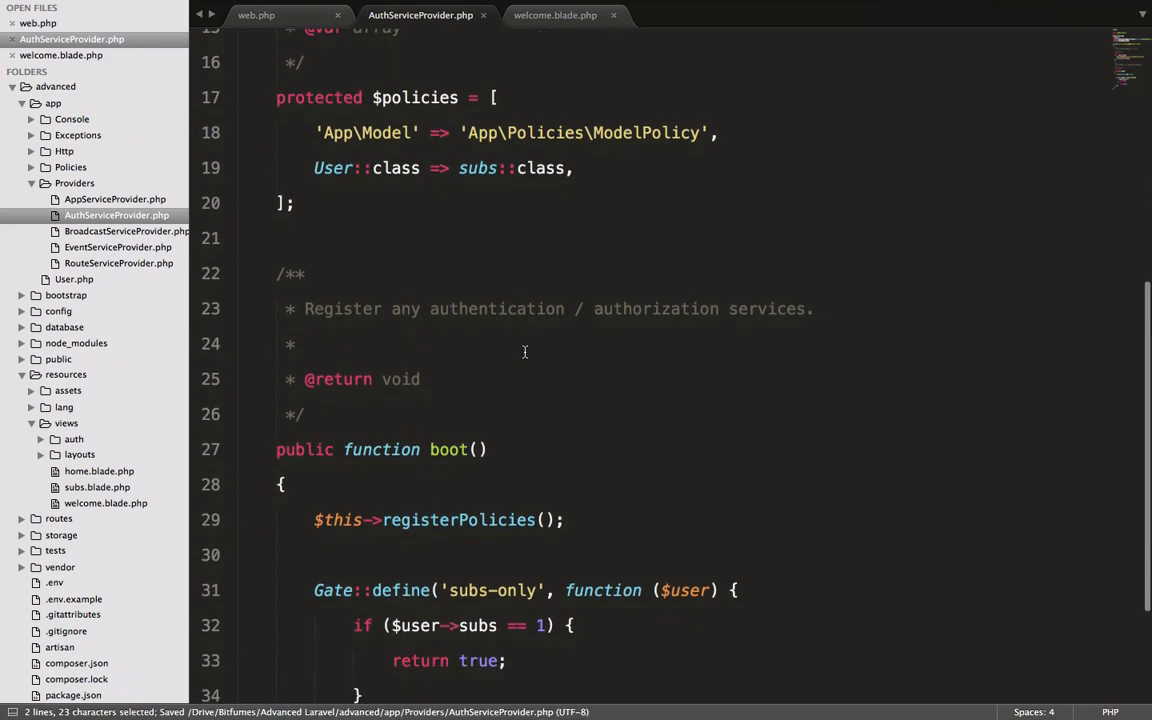
scroll("down", 3)
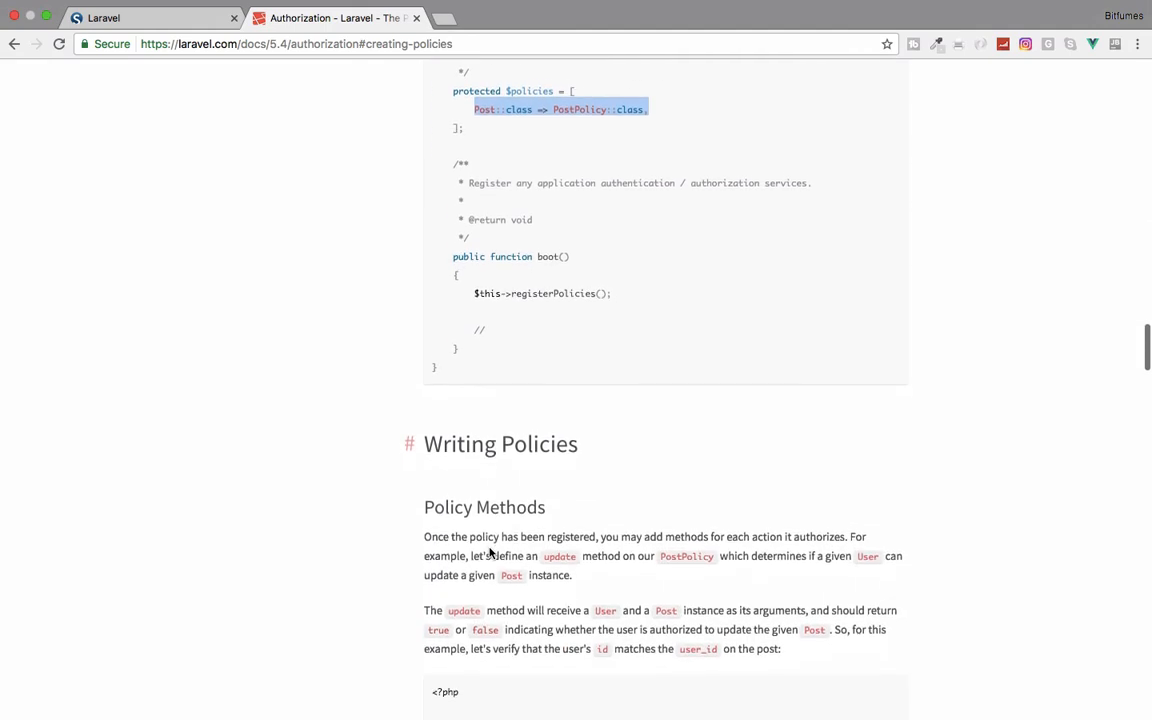
Step: Scroll the docs to the Writing Policies section with the update method example
scroll("down", 3)
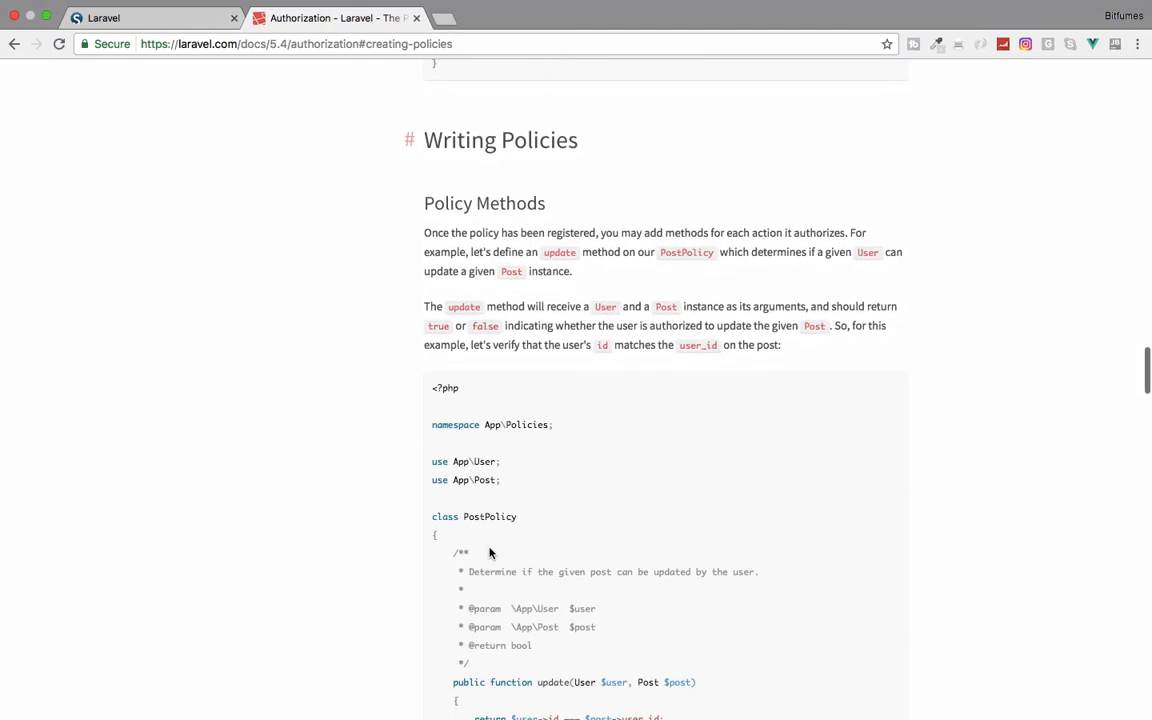
scroll("down", 3)
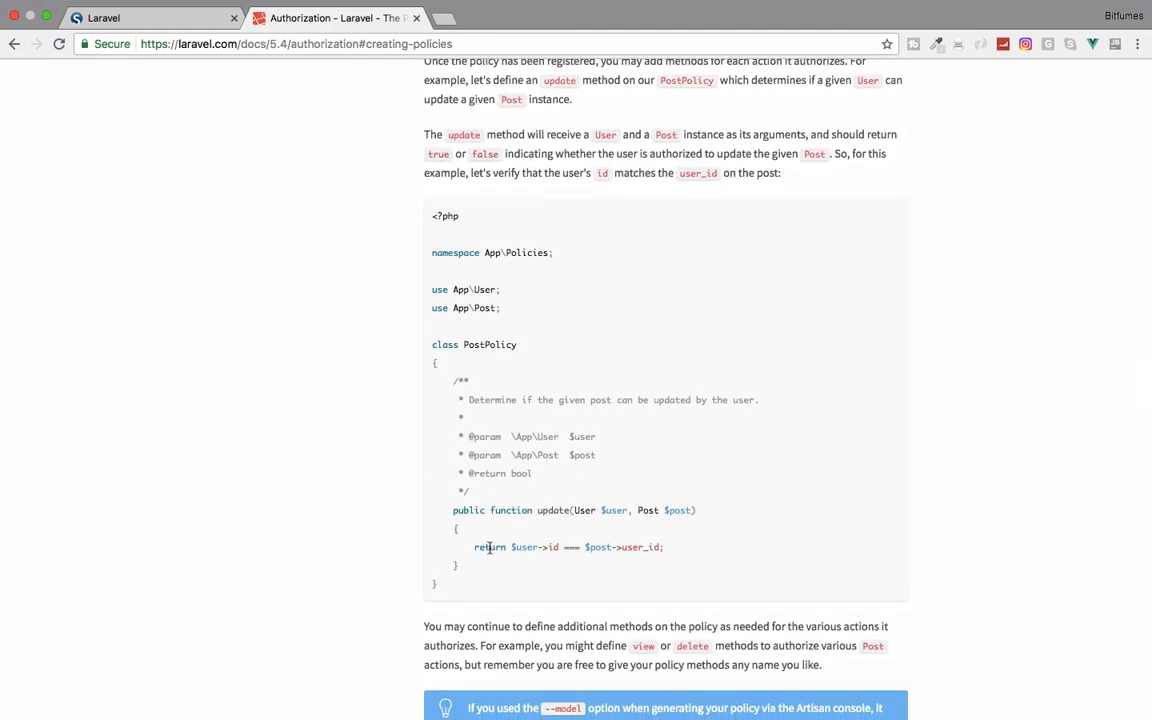
scroll("up", 3)
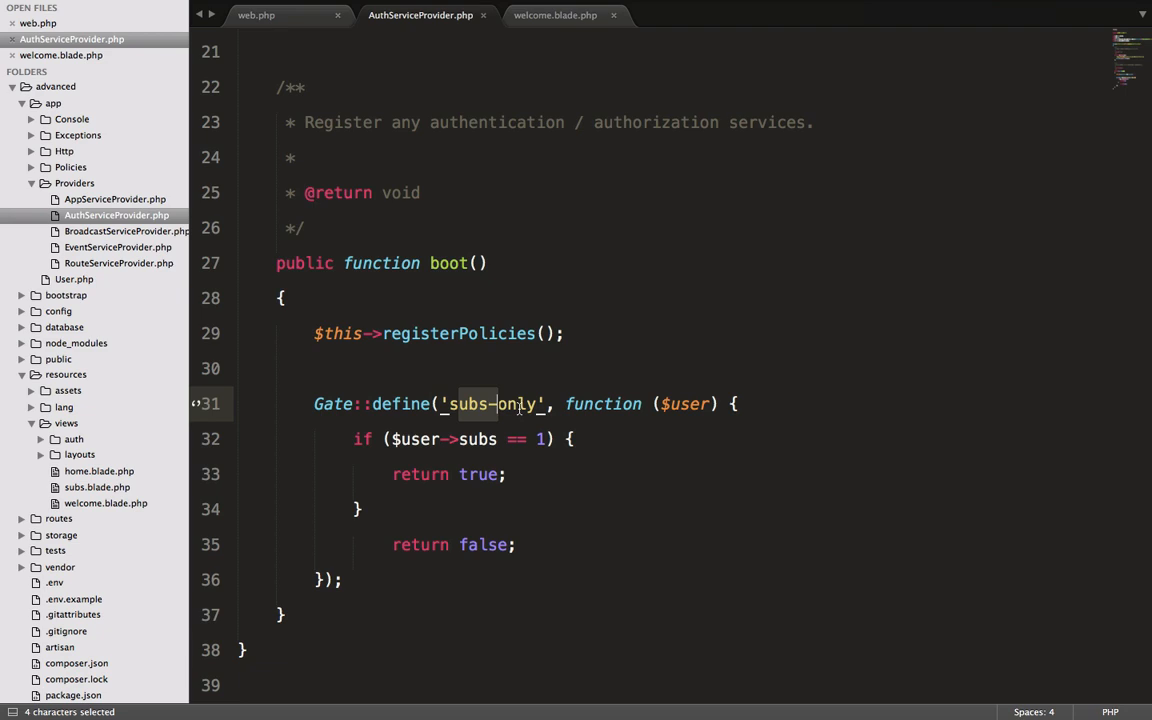
mouse_move(392, 562)
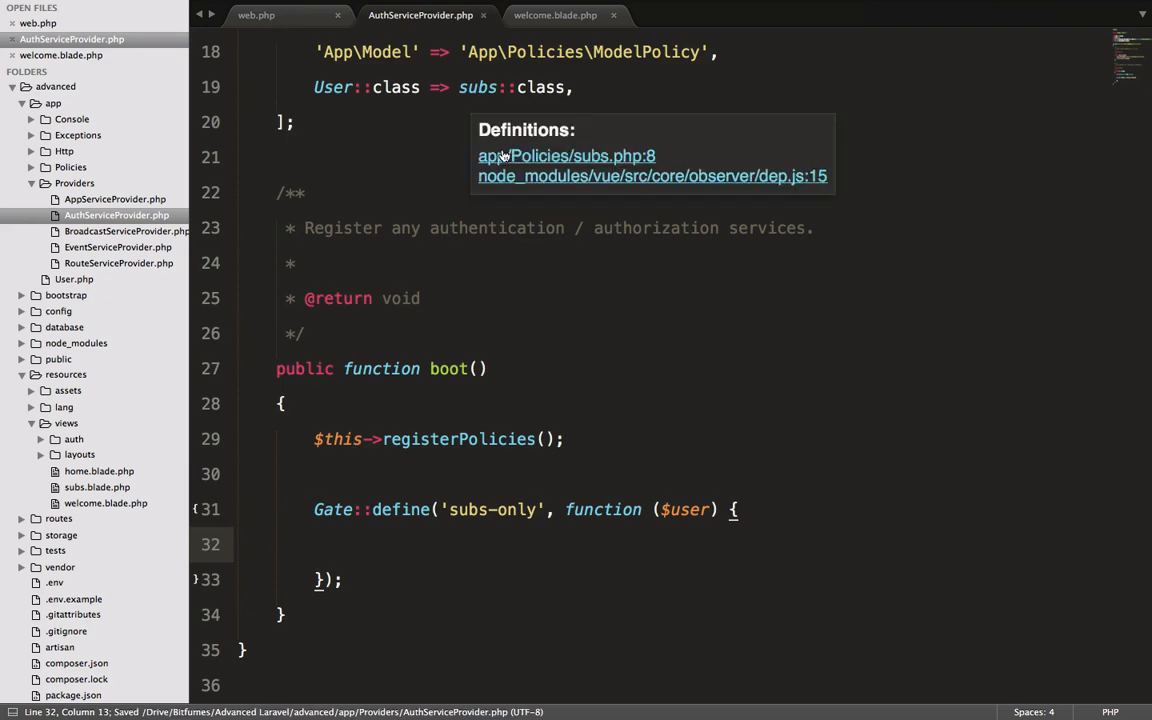
Step: Add a public function subs_only($user) method with the subs check to the subs policy
left_click(566, 156)
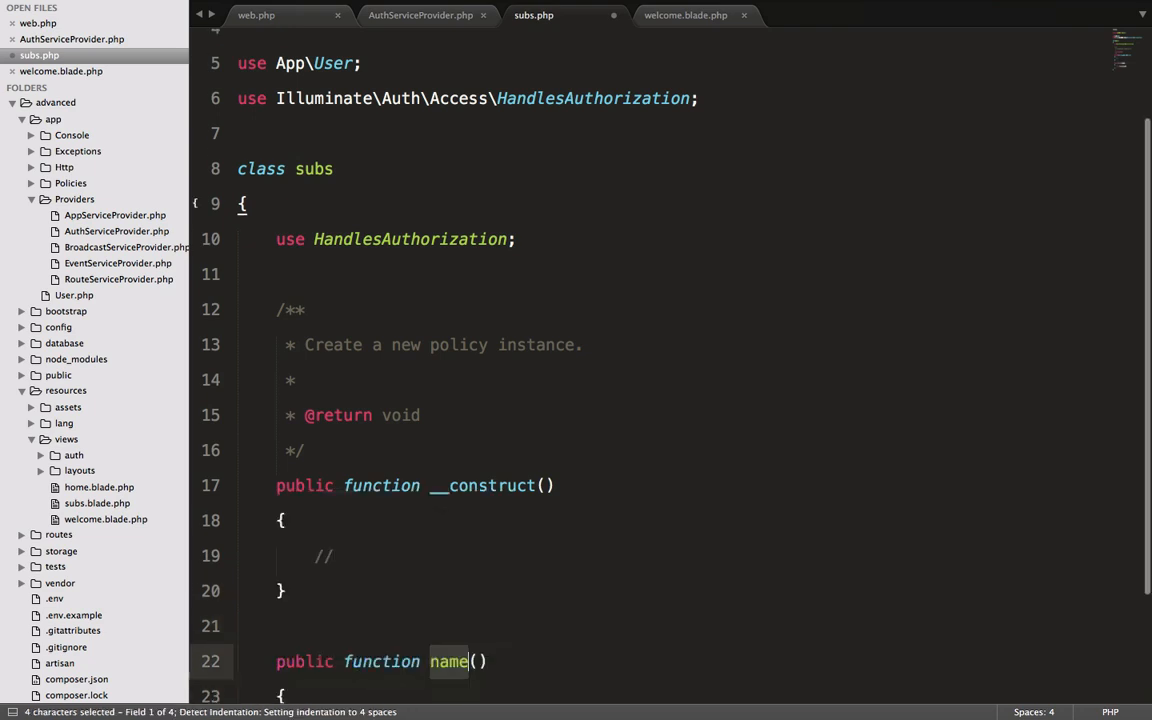
type("subs-only")
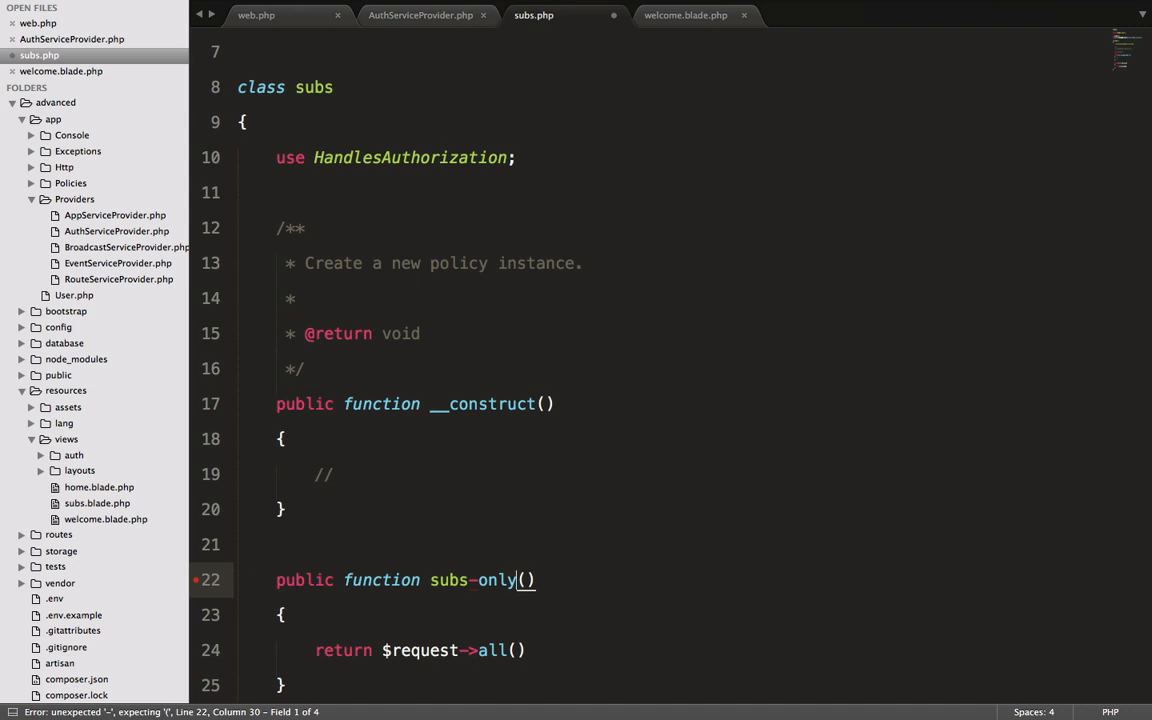
type("_")
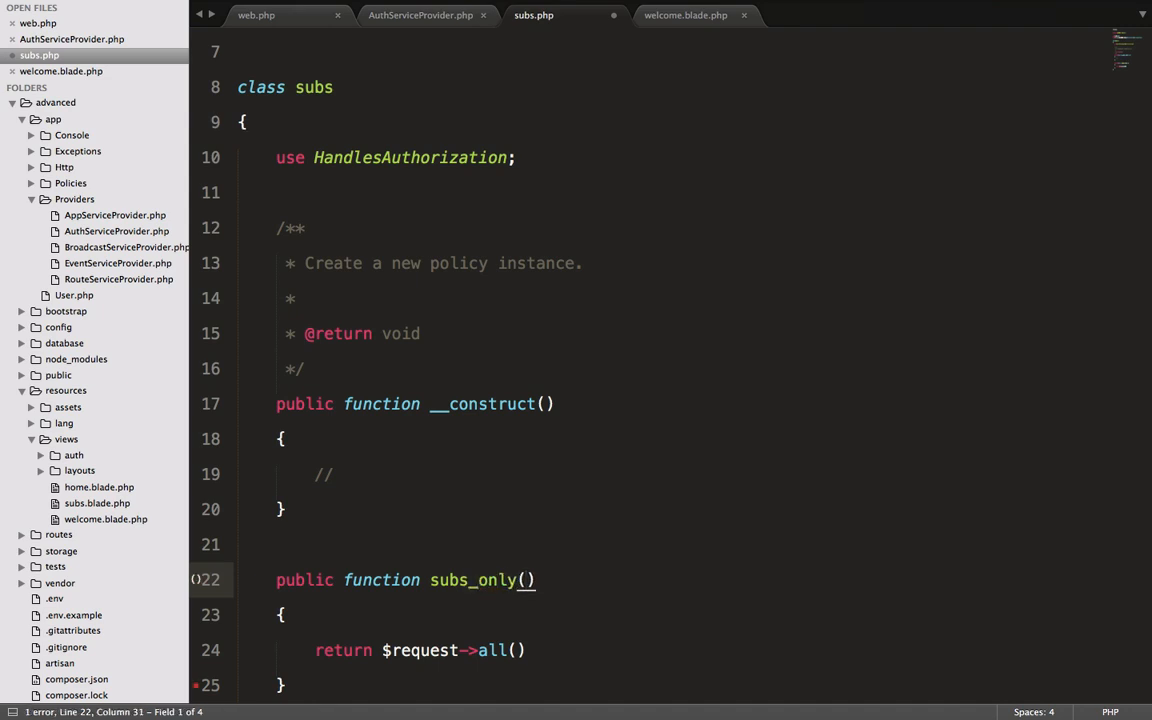
type("$user")
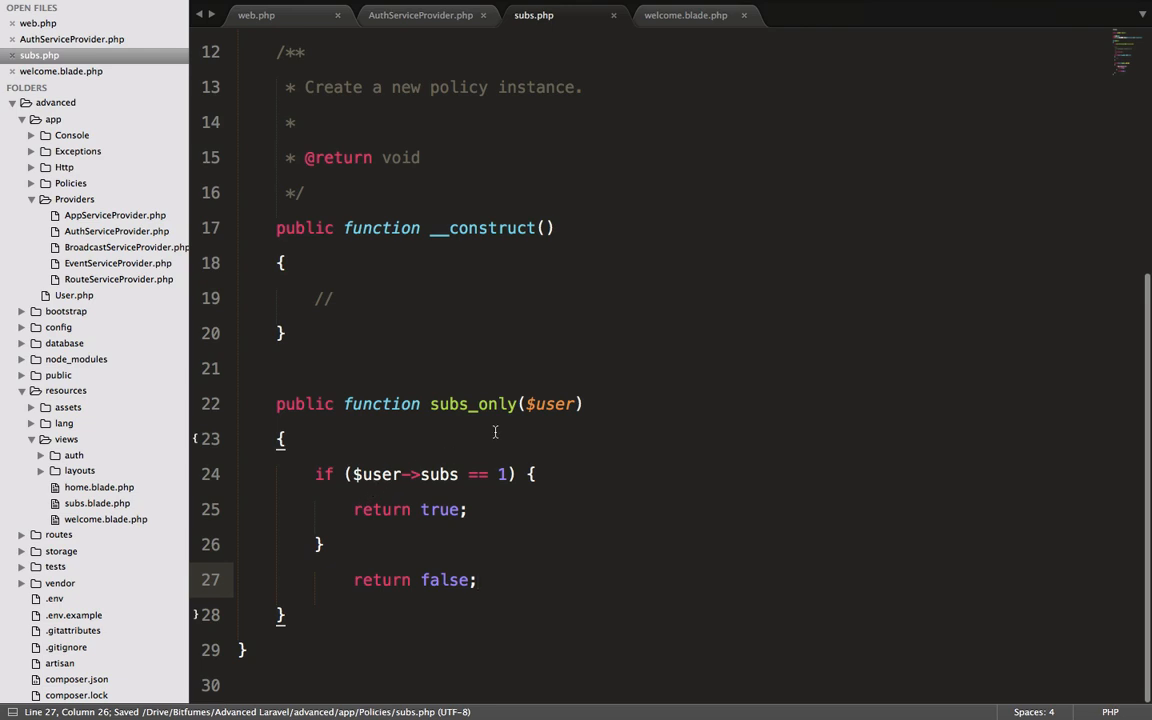
Step: Replace the subs-only gate closure in AuthServiceProvider with the 'subs@subs_only' string
left_click(420, 14)
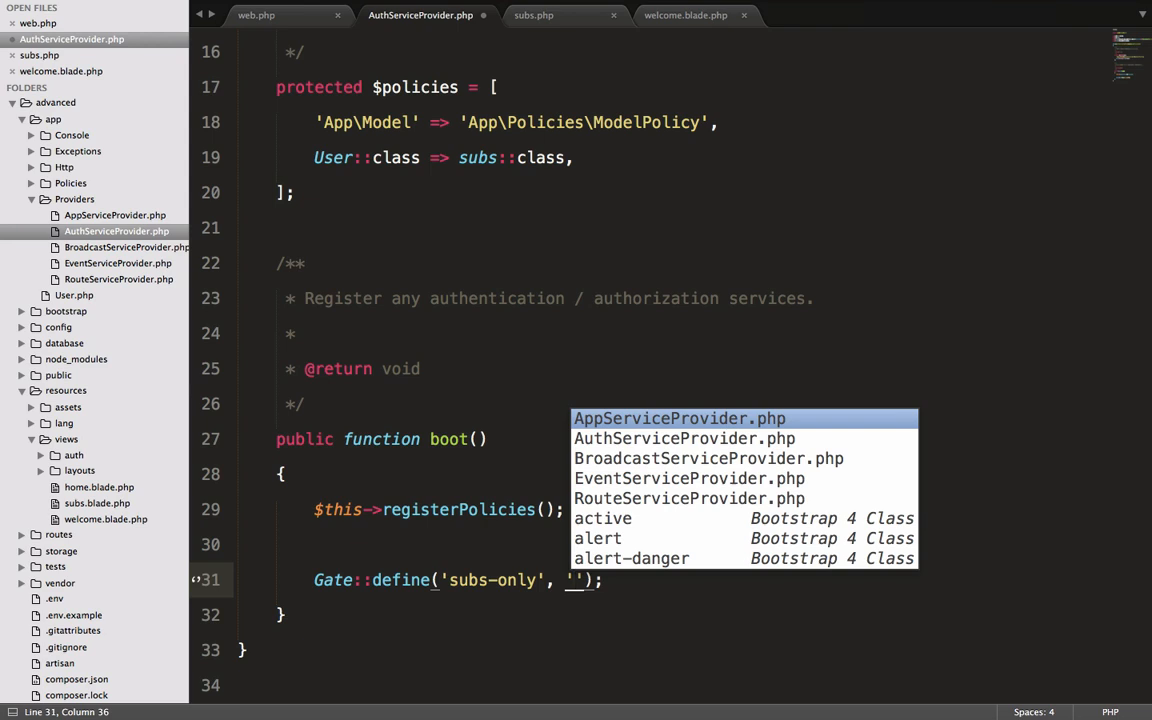
type("subs")
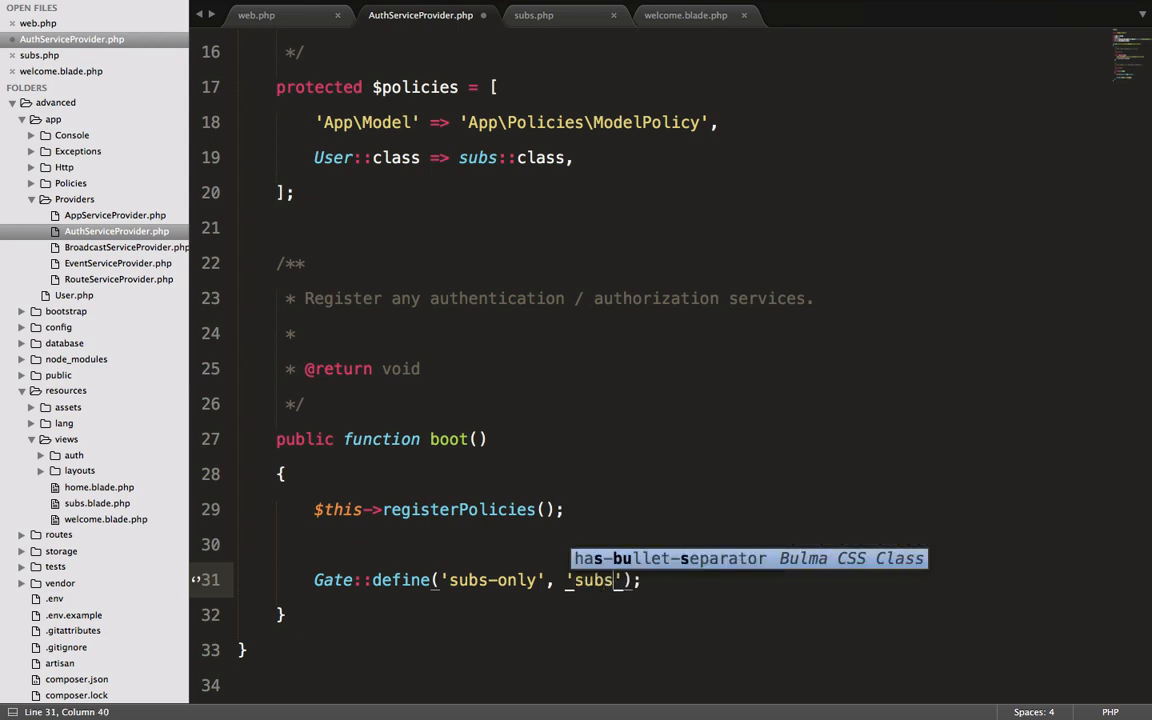
type("@subs")
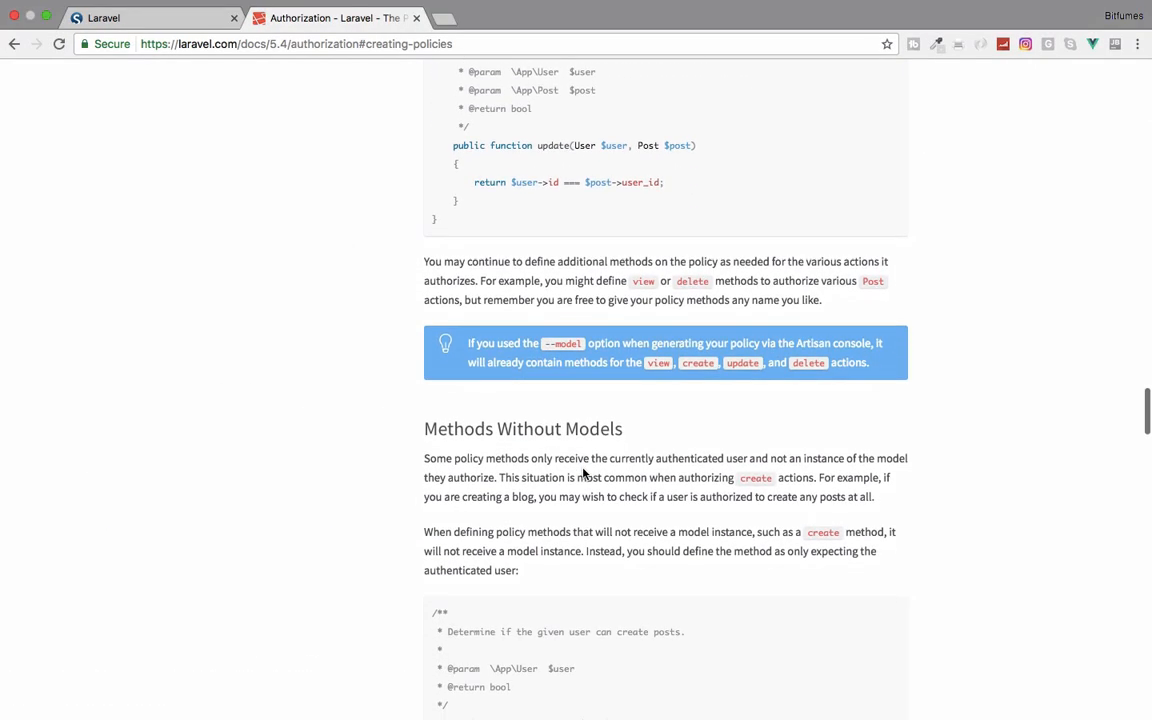
scroll("down", 3)
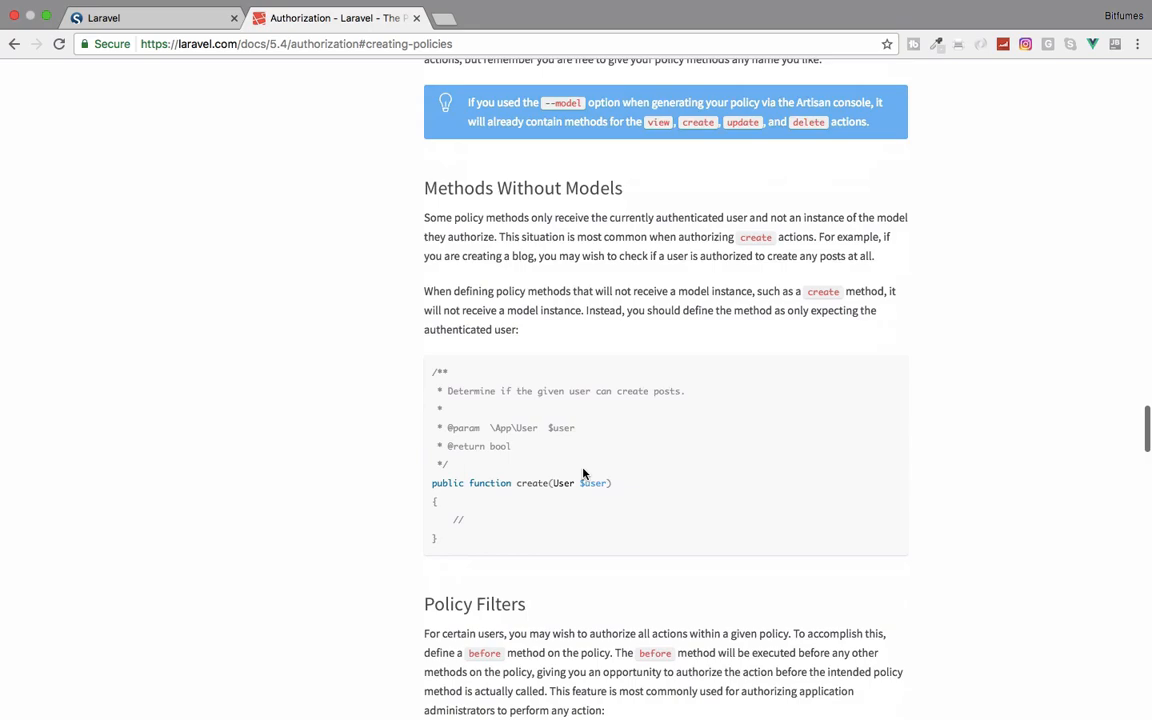
scroll("down", 3)
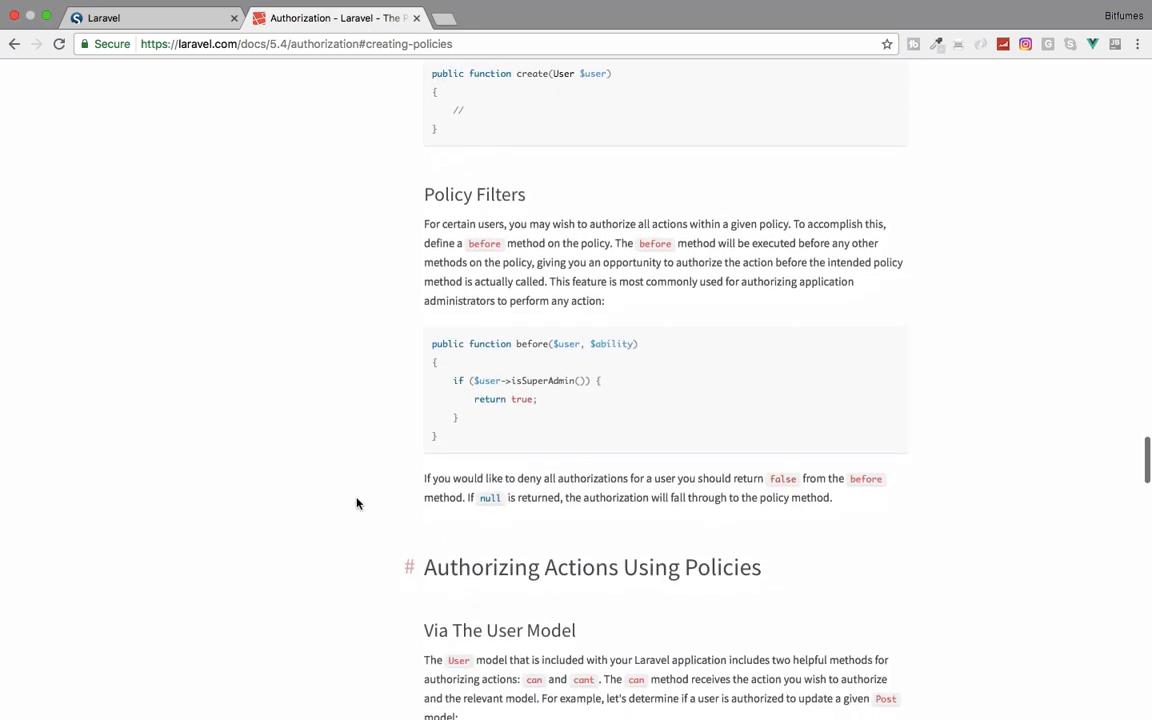
scroll("down", 3)
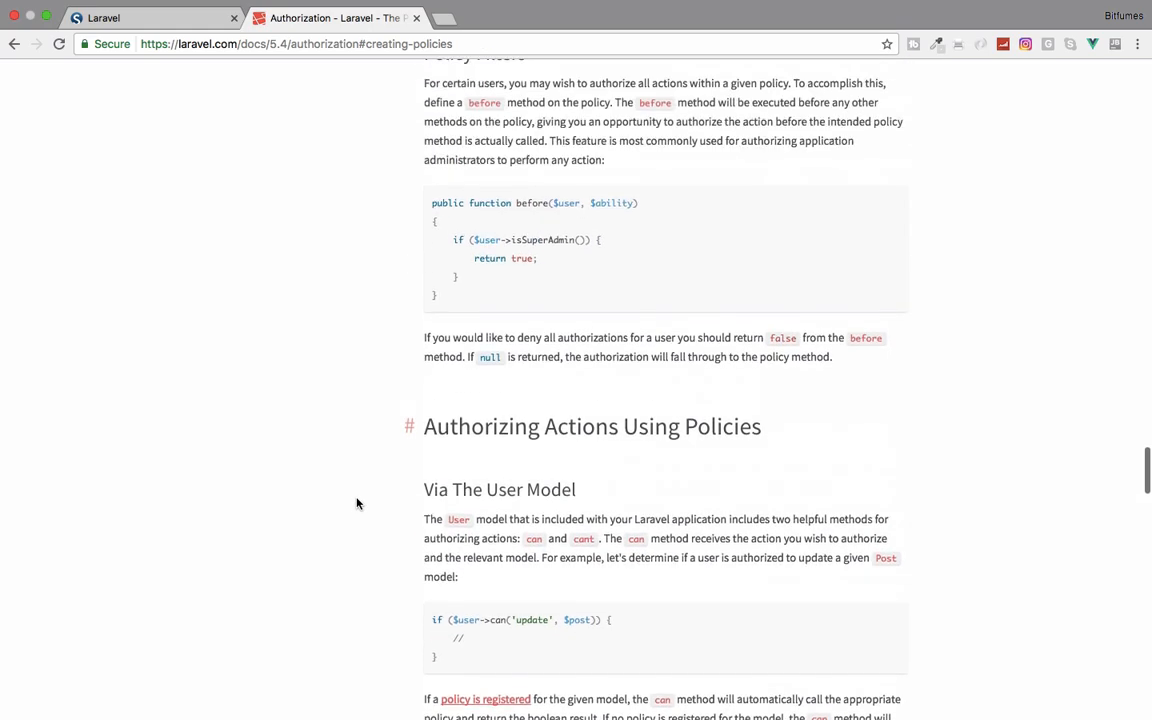
scroll("up", 3)
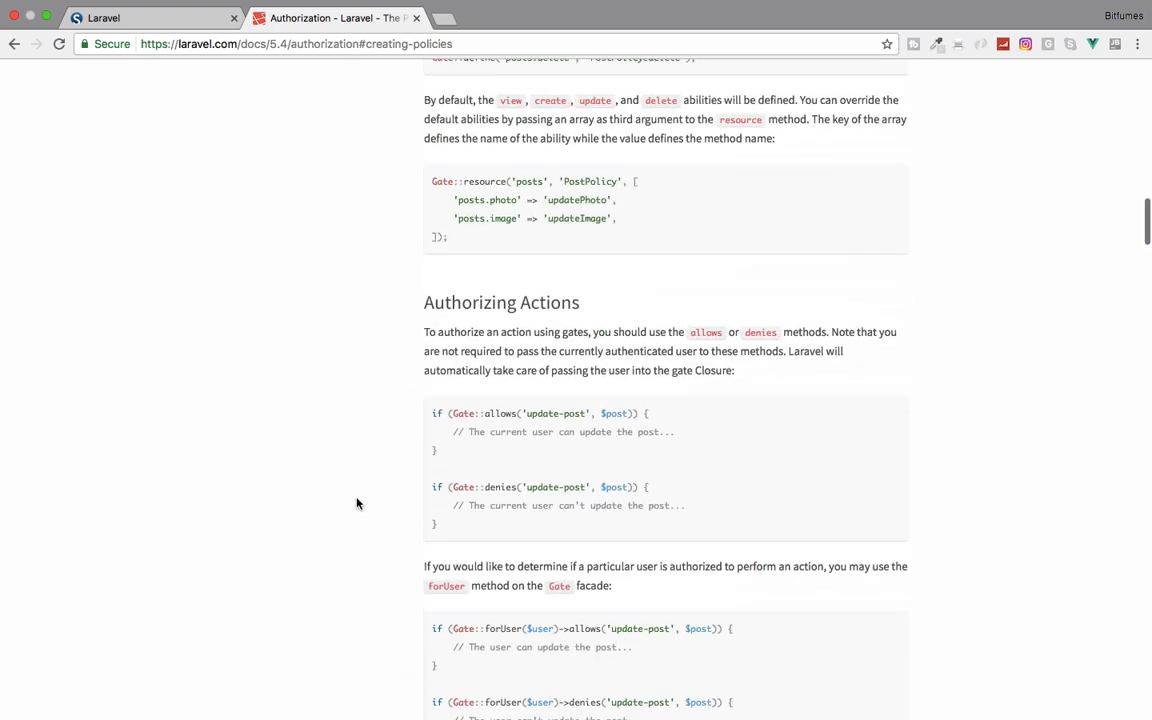
scroll("up", 3)
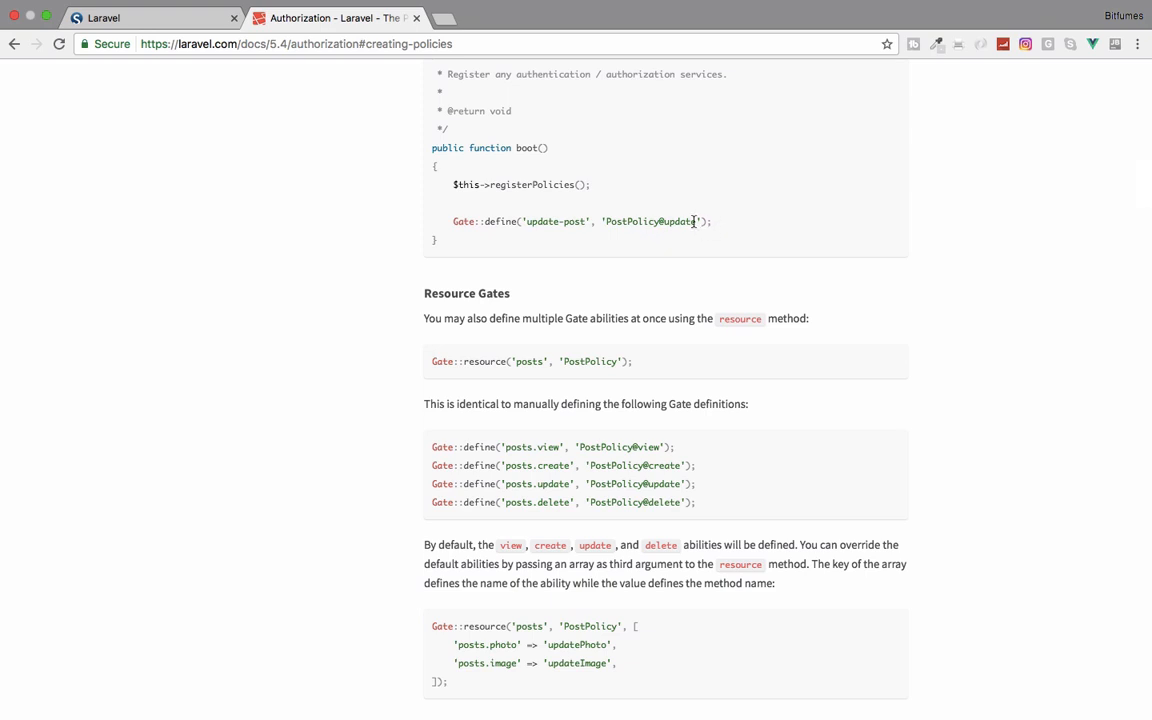
double_click(650, 220)
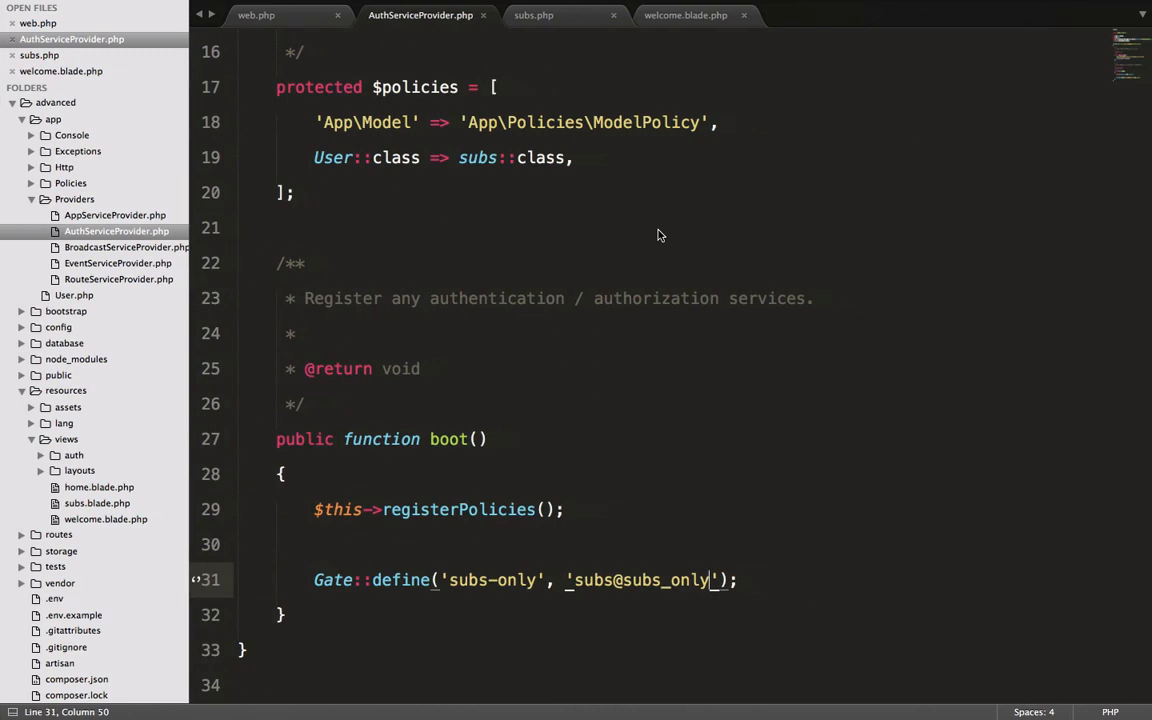
Step: Change the gate to 'App\Policies\subs@subs_only' and save AuthServiceProvider.php
key("ctrl+s")
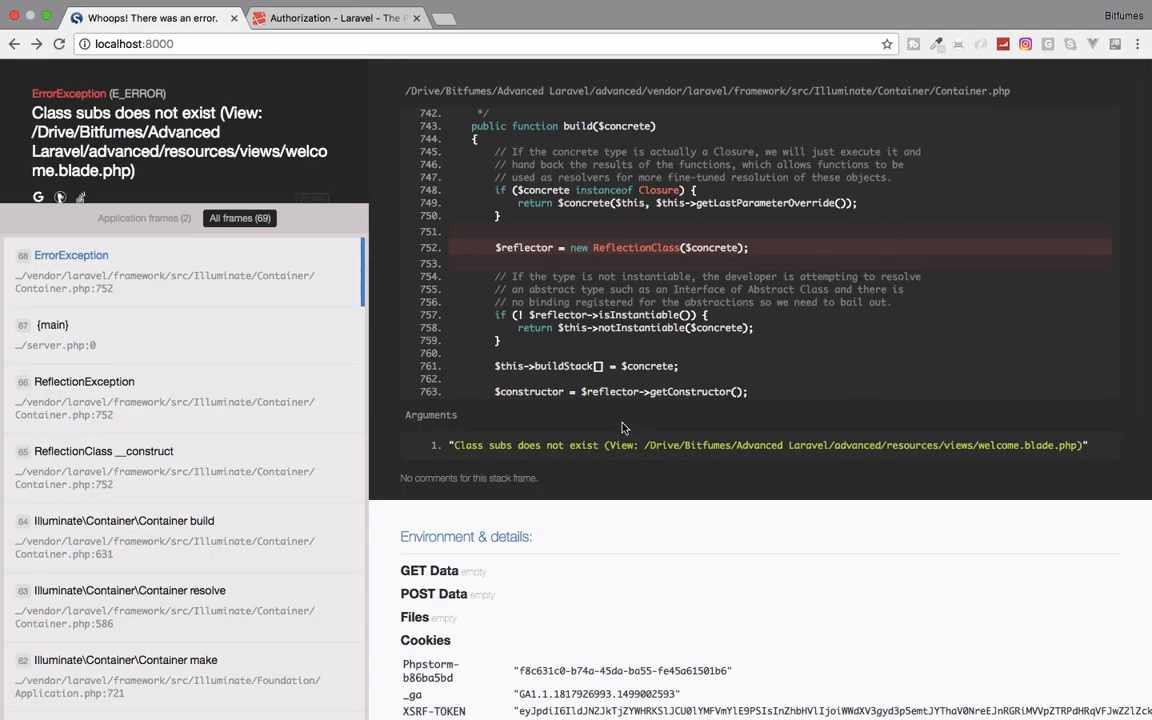
mouse_move(538, 464)
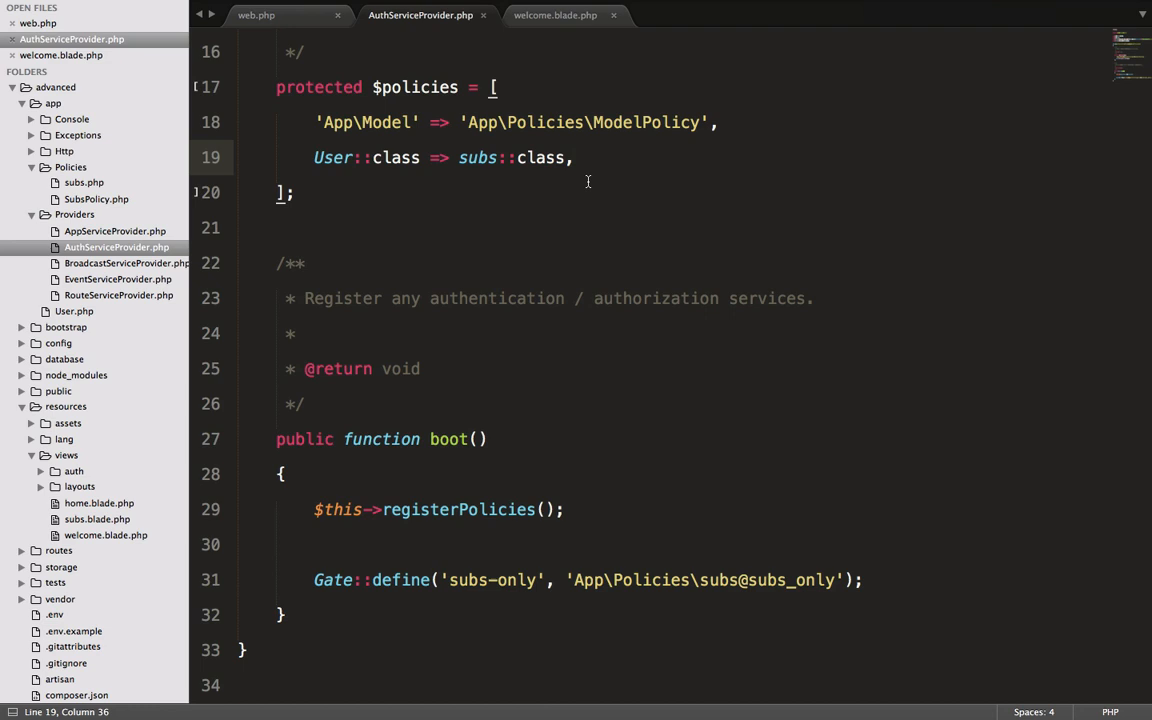
mouse_move(700, 390)
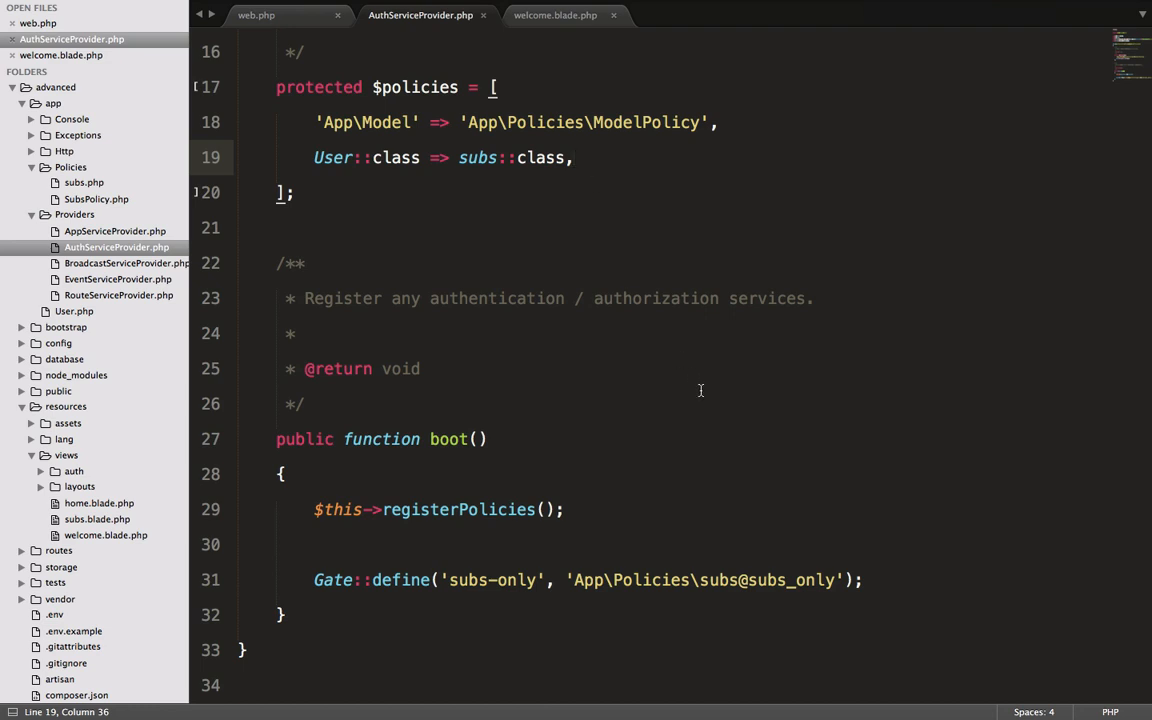
left_click(304, 404)
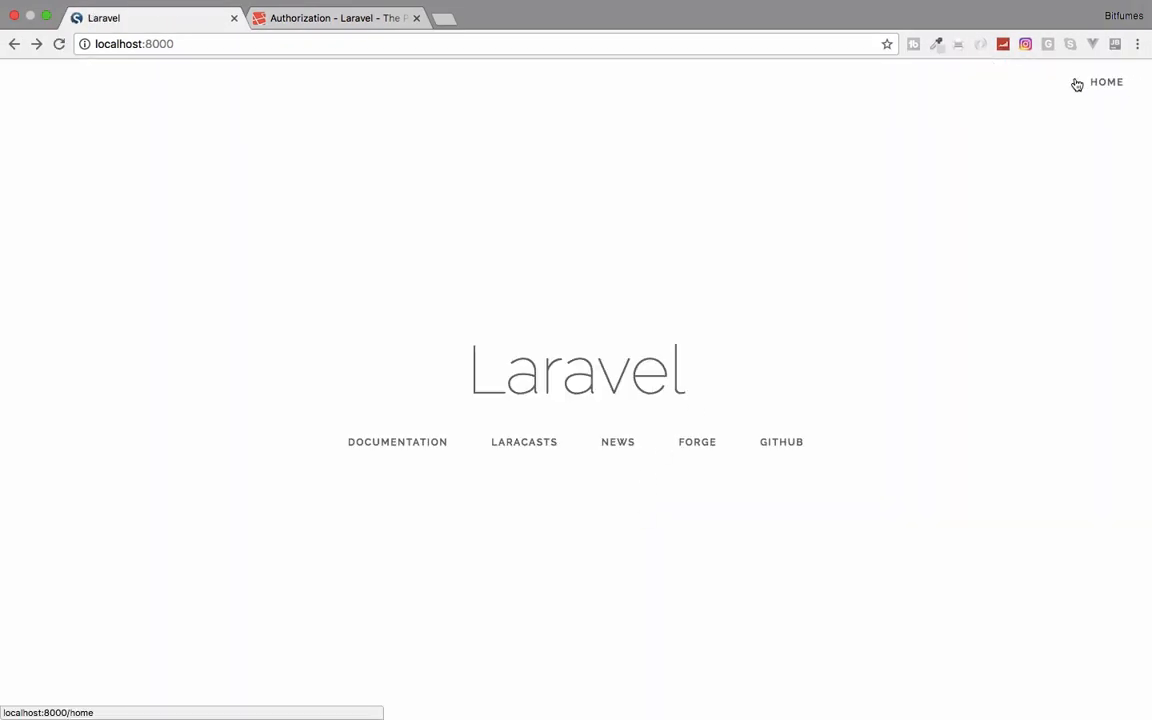
mouse_move(1052, 112)
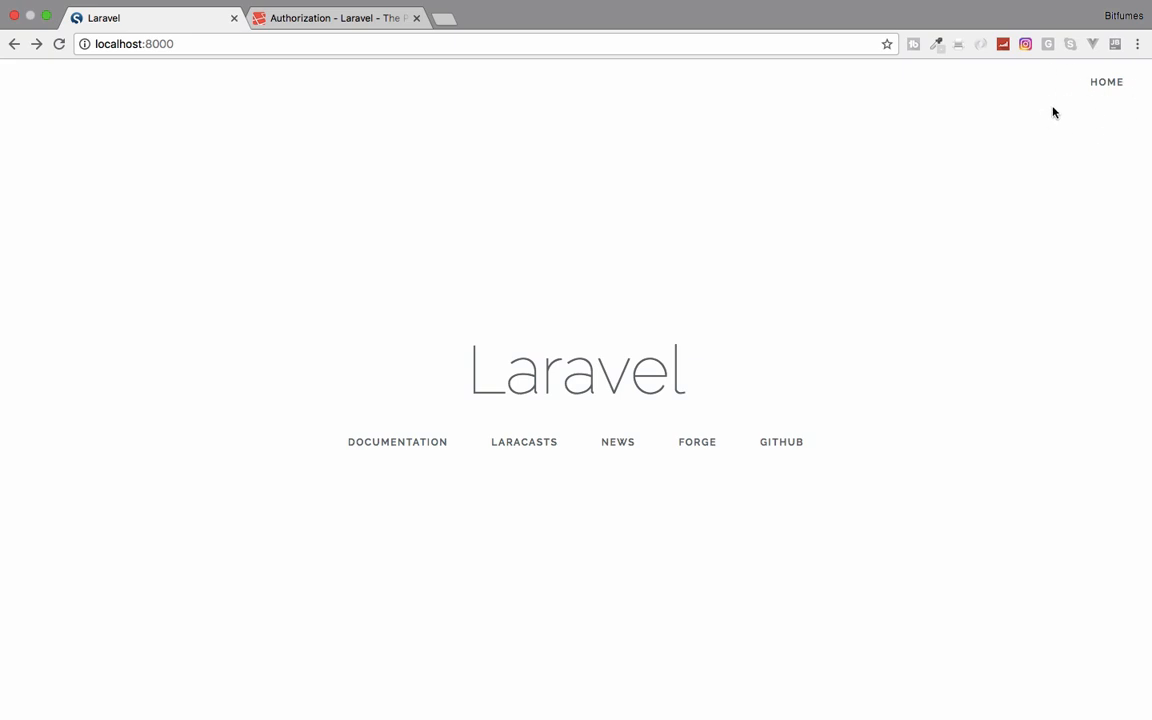
mouse_move(1048, 128)
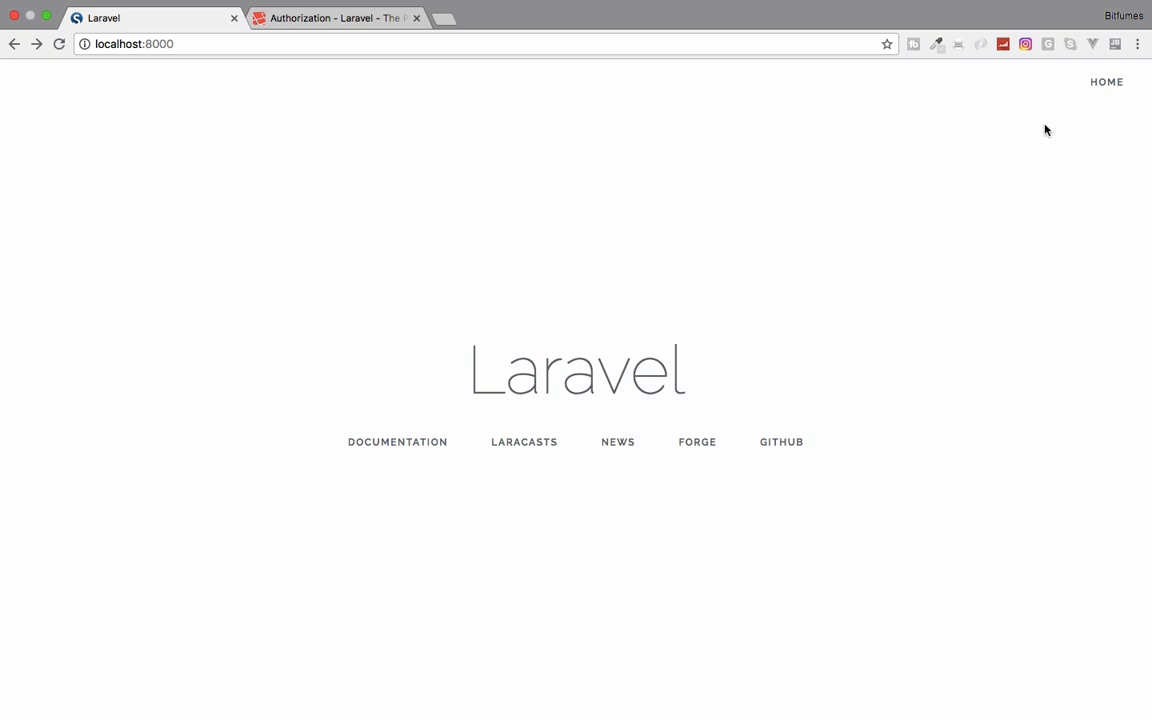
mouse_move(1084, 100)
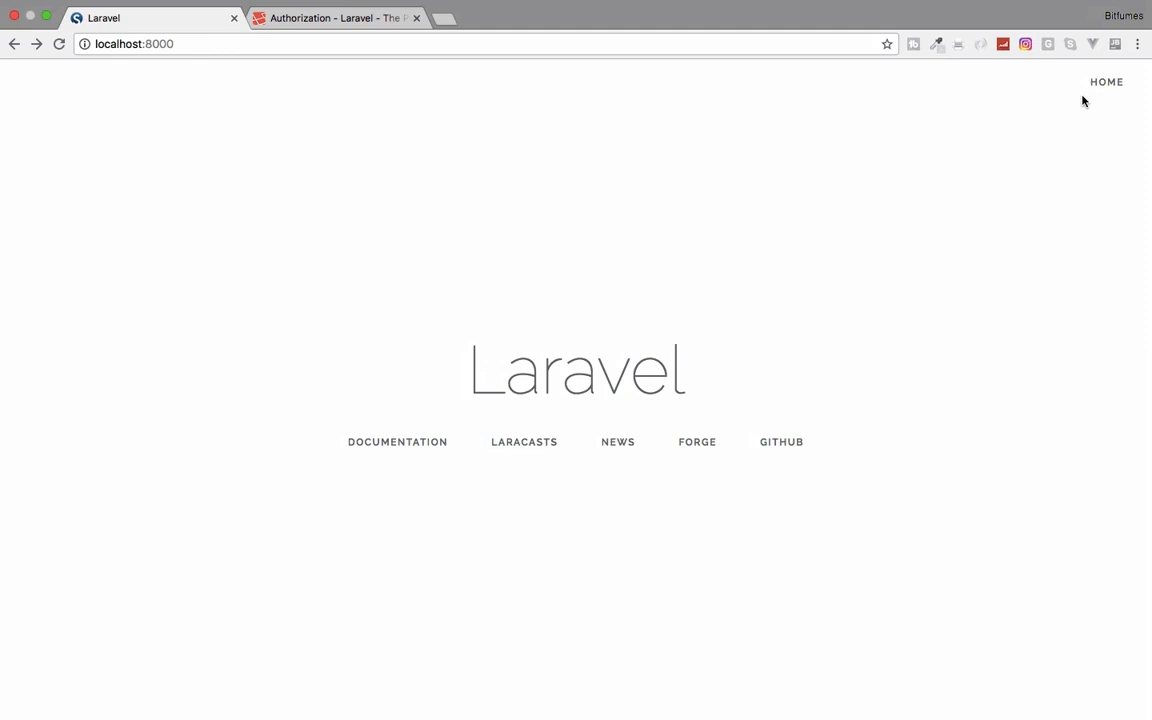
Step: Log out from the home dashboard and log back in with the account credentials
left_click(1106, 82)
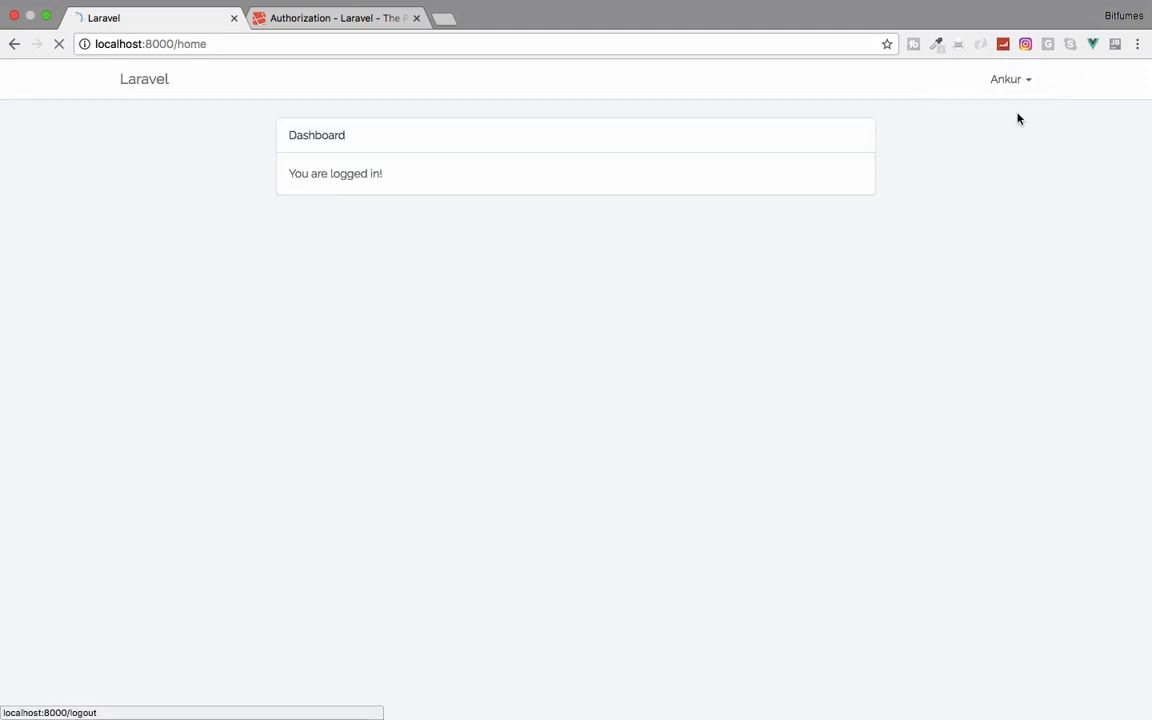
left_click(1006, 80)
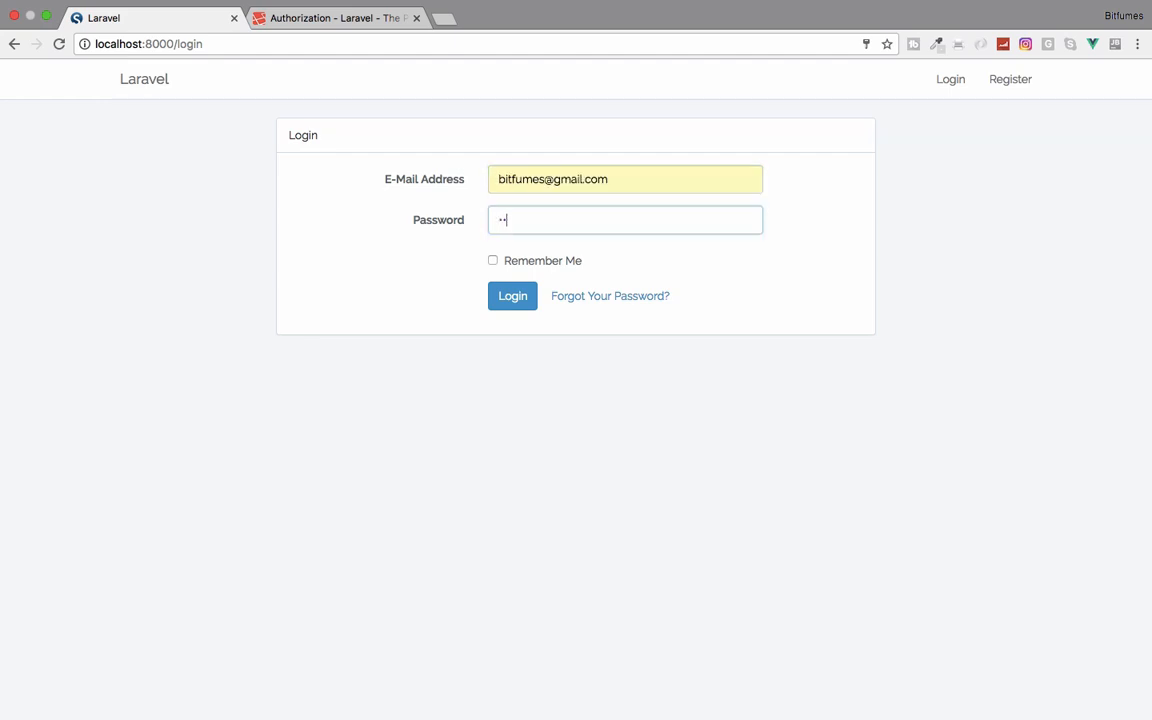
left_click(512, 296)
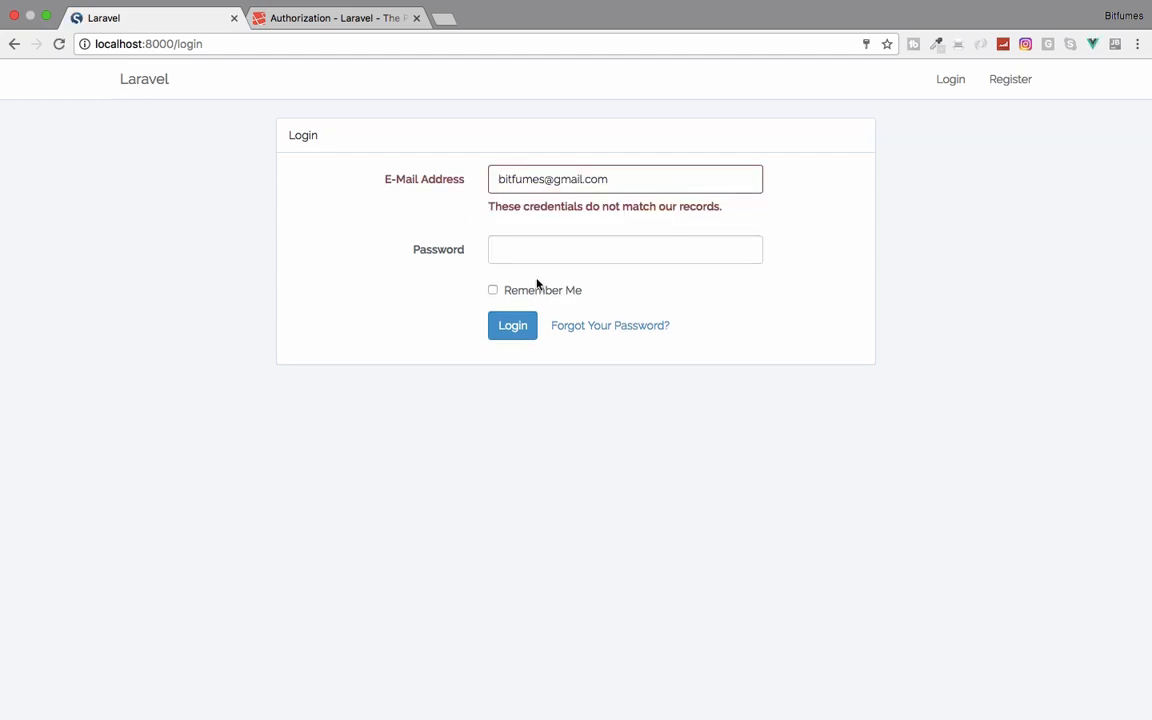
type("•••••")
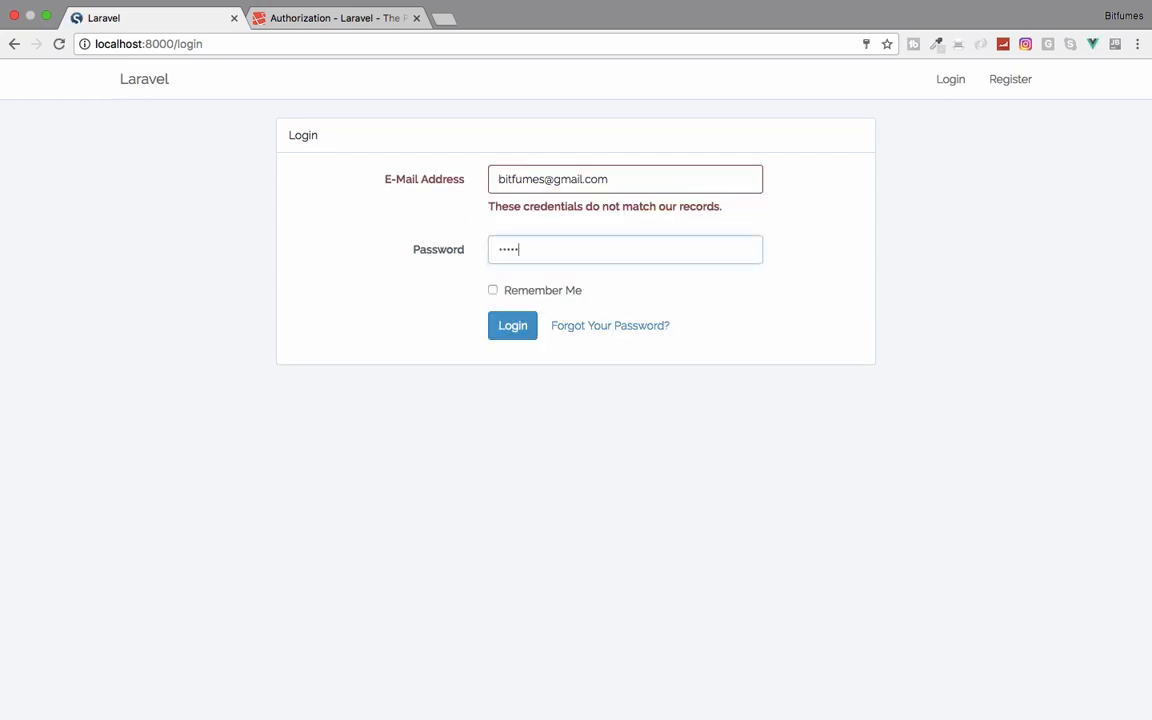
left_click(512, 324)
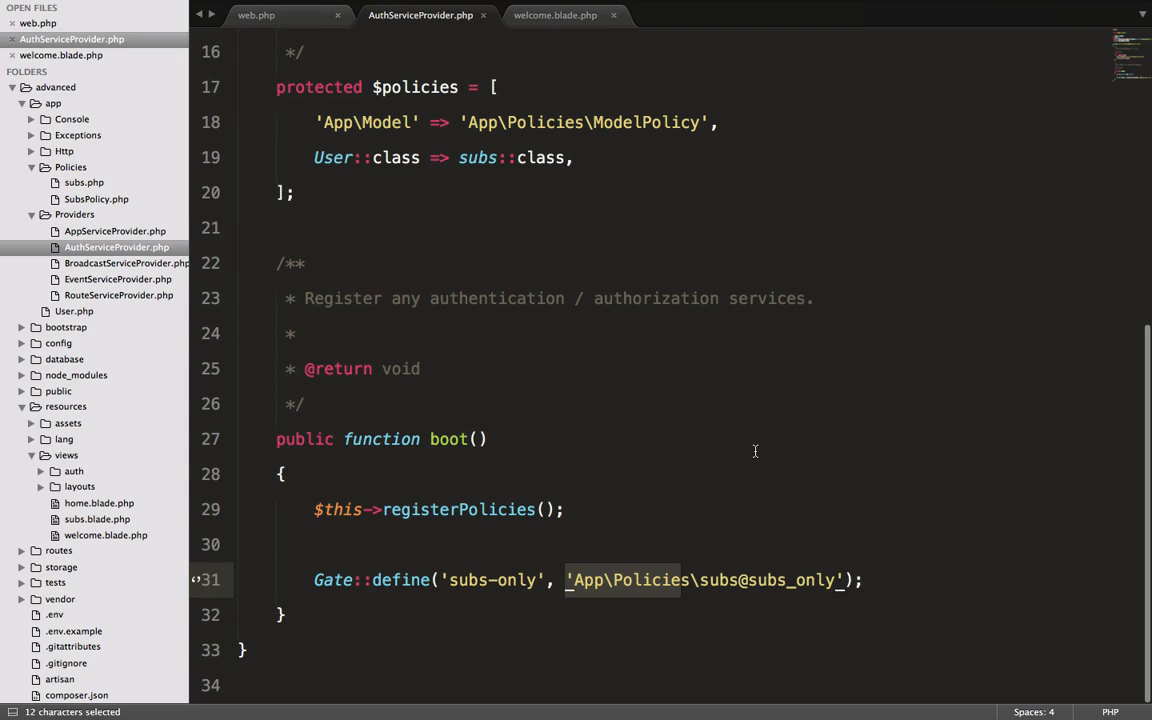
Step: Visit the subs page and review the subs policy file while it grants access
left_click(284, 472)
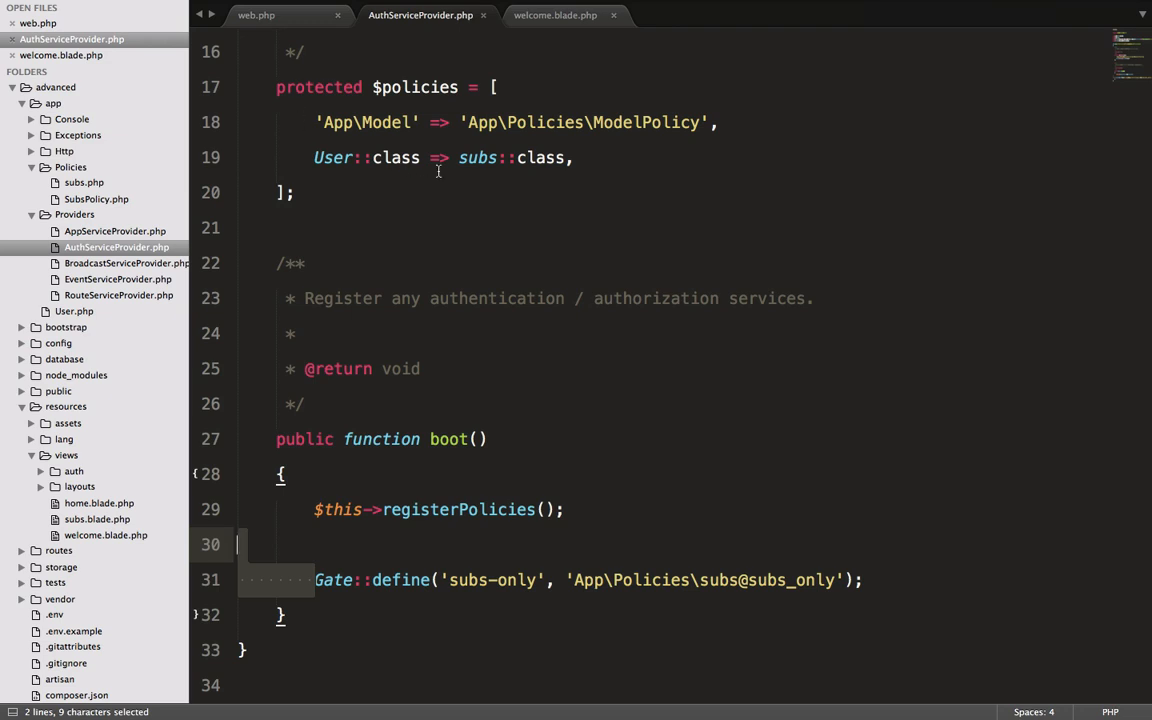
left_click(84, 198)
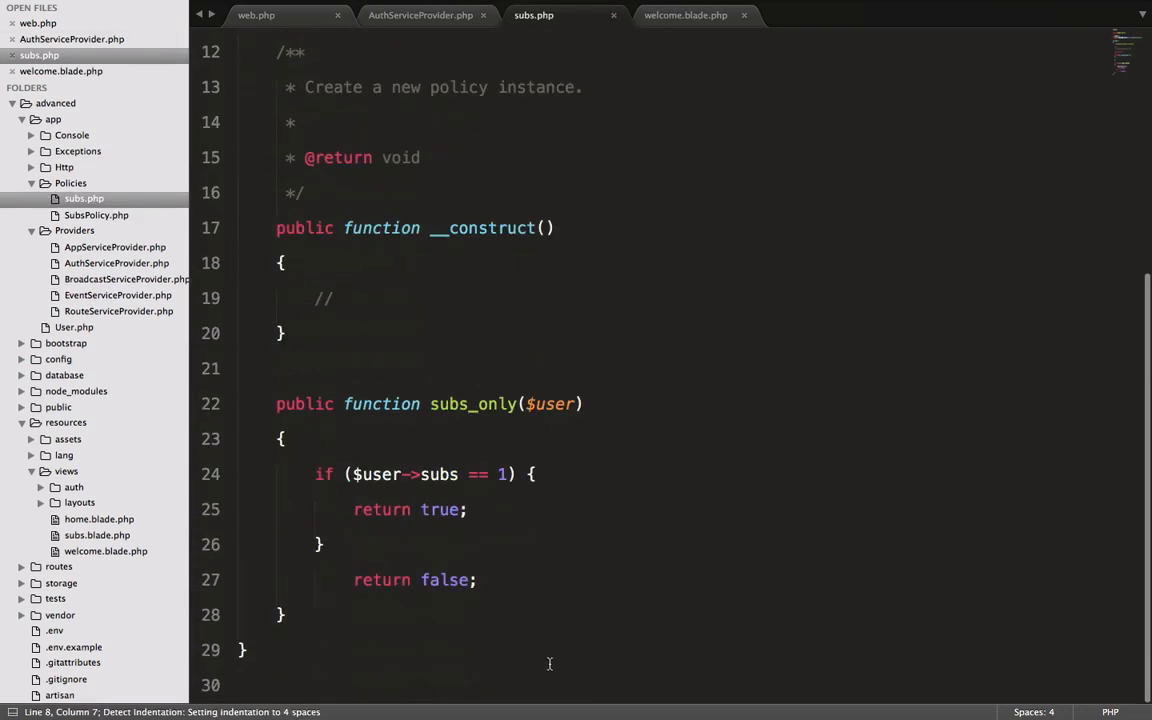
left_click(478, 580)
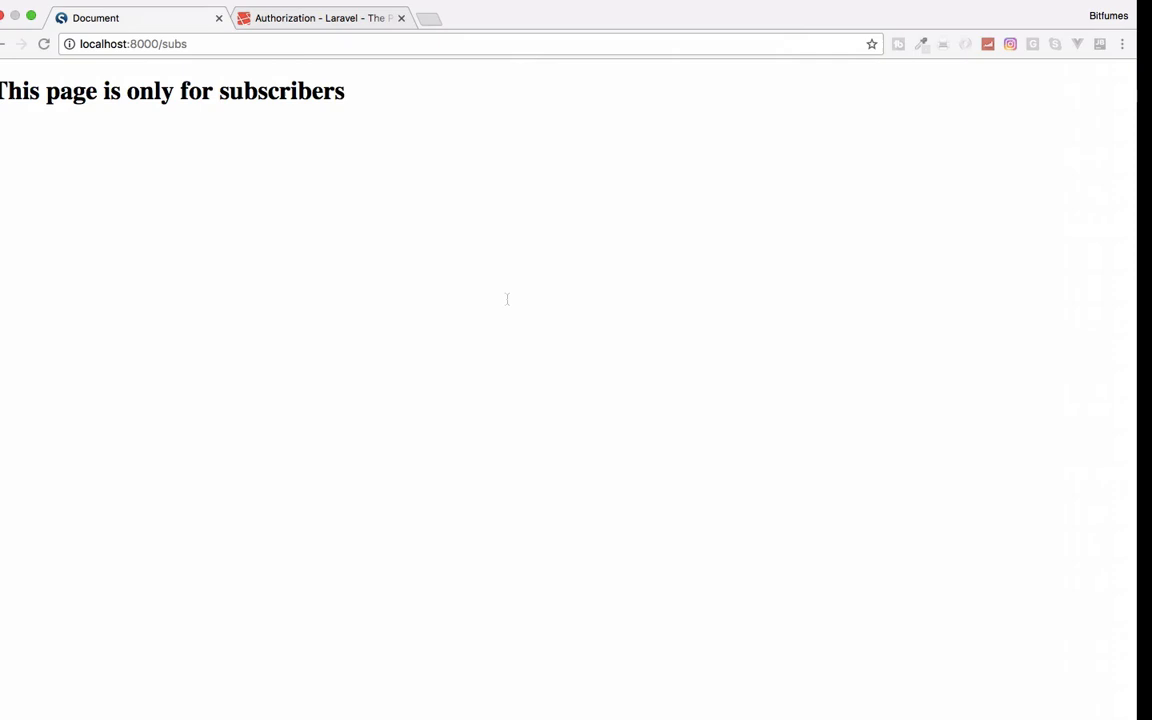
Step: Add Gate::resource('subs', ...) to AuthServiceProvider from the docs Resource Gates example
left_click(320, 18)
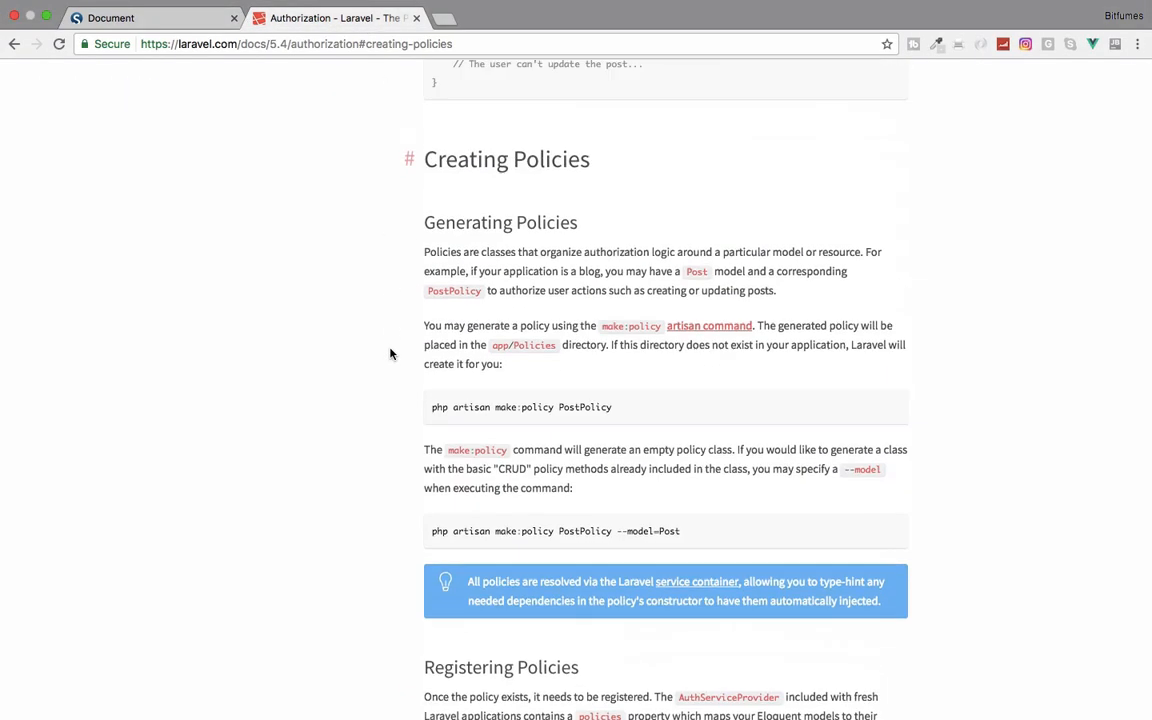
scroll("down", 3)
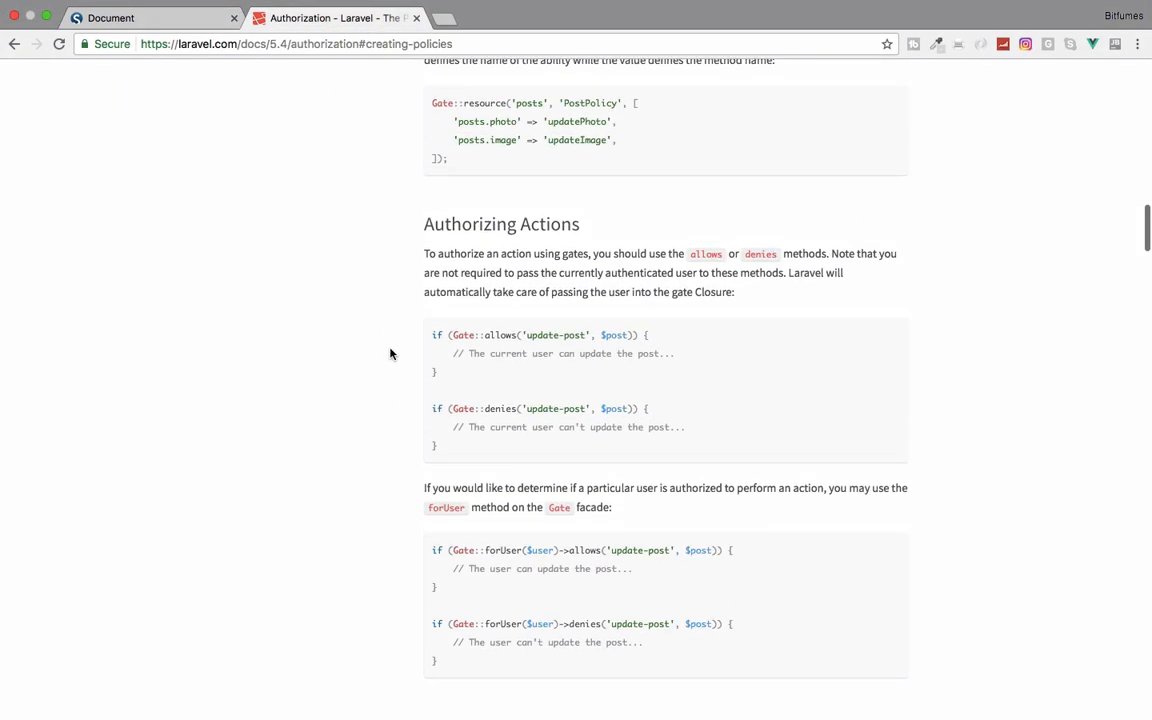
scroll("up", 3)
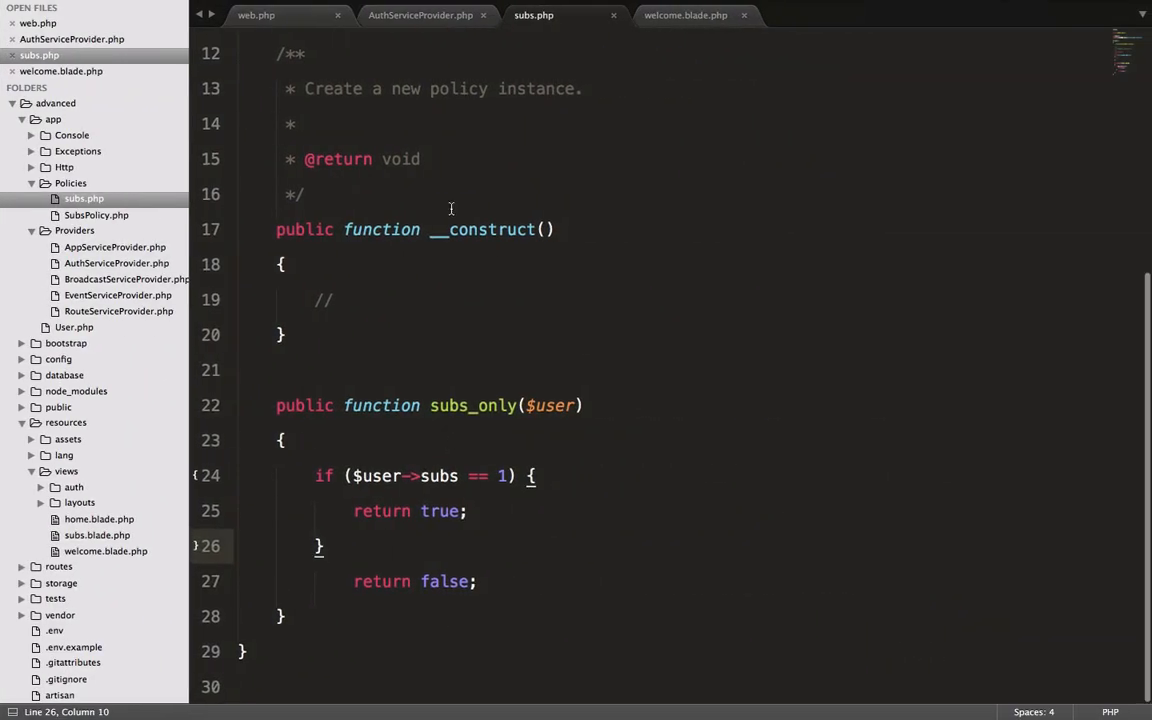
left_click(420, 16)
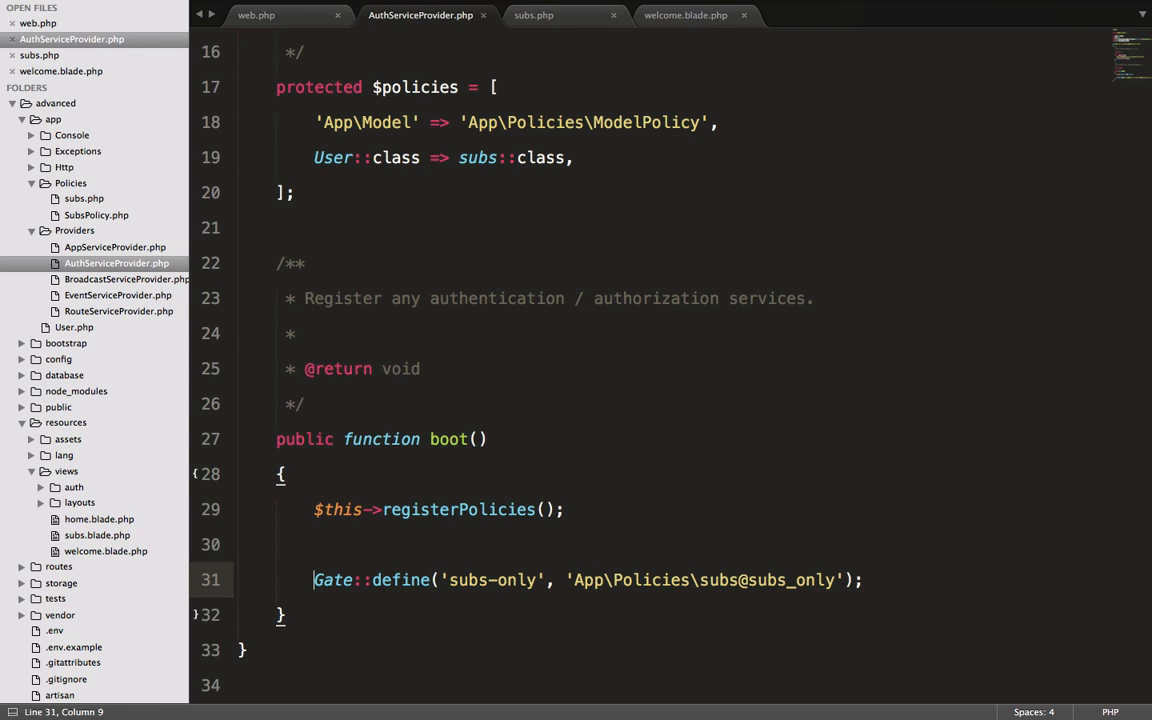
type("Gate::resource('posts', 'PostPolicy');")
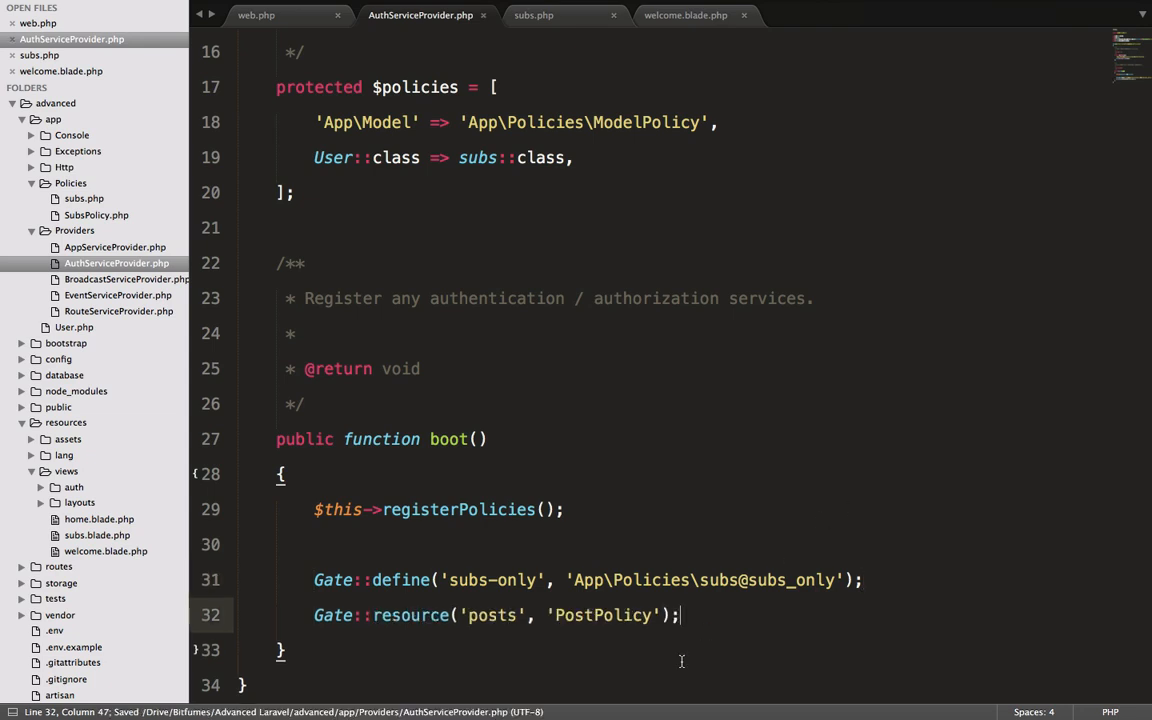
double_click(600, 616)
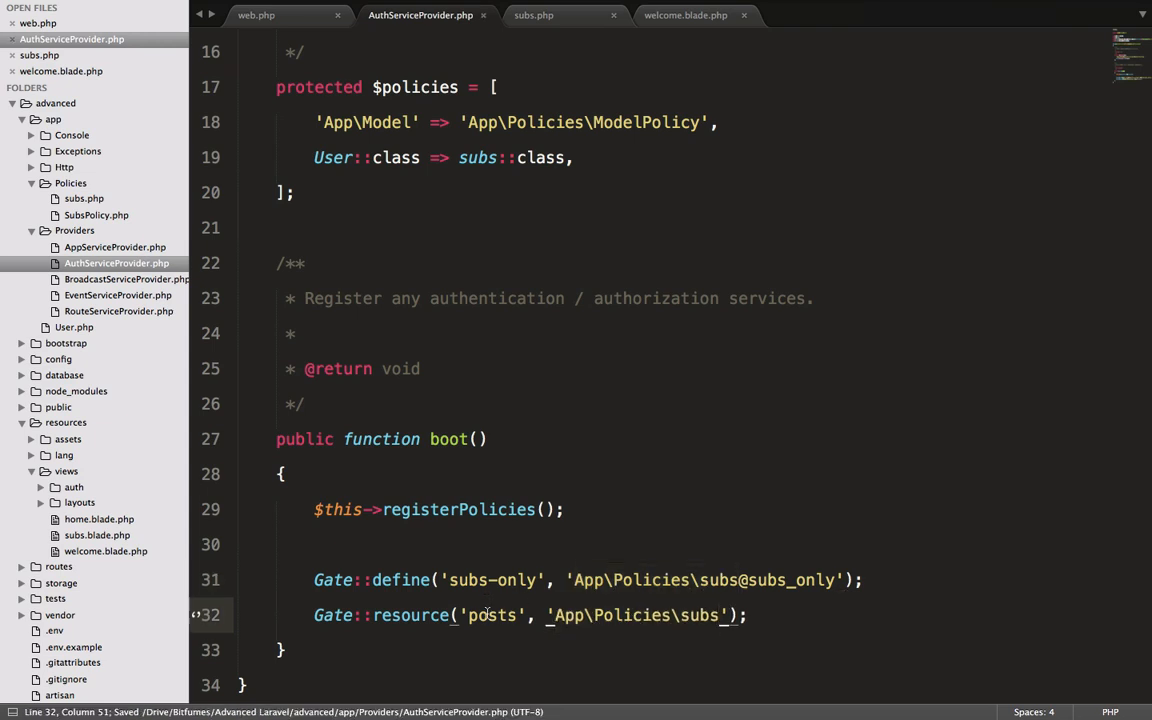
double_click(490, 616)
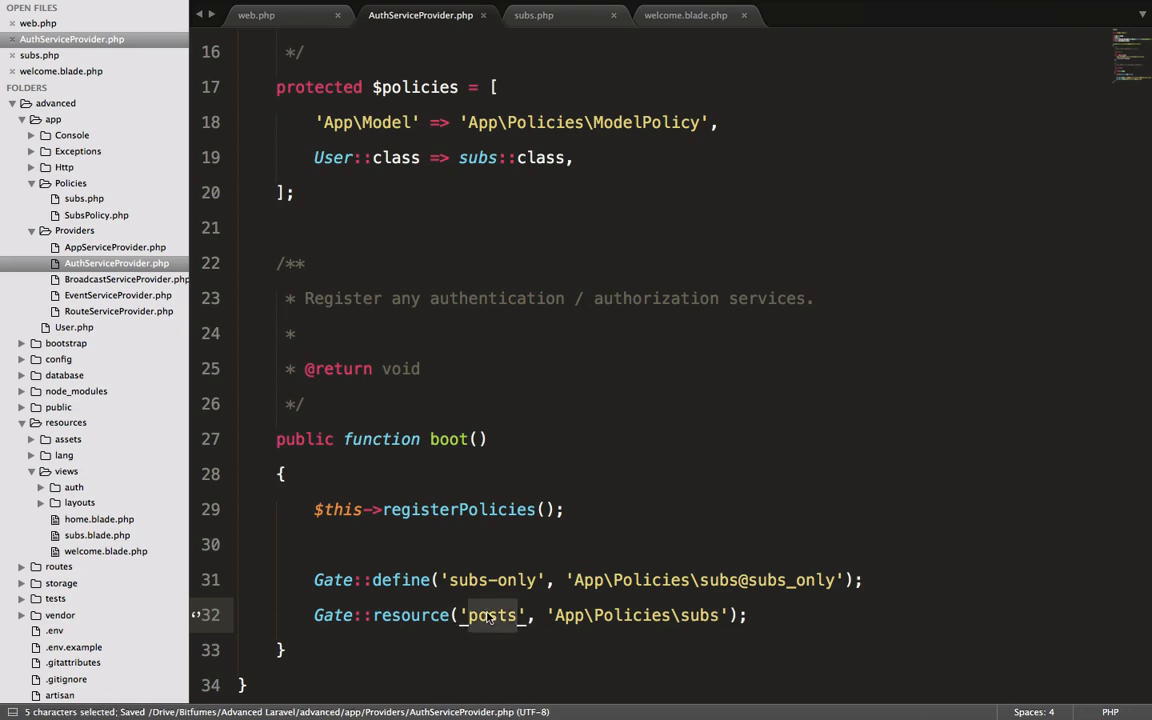
type("subs")
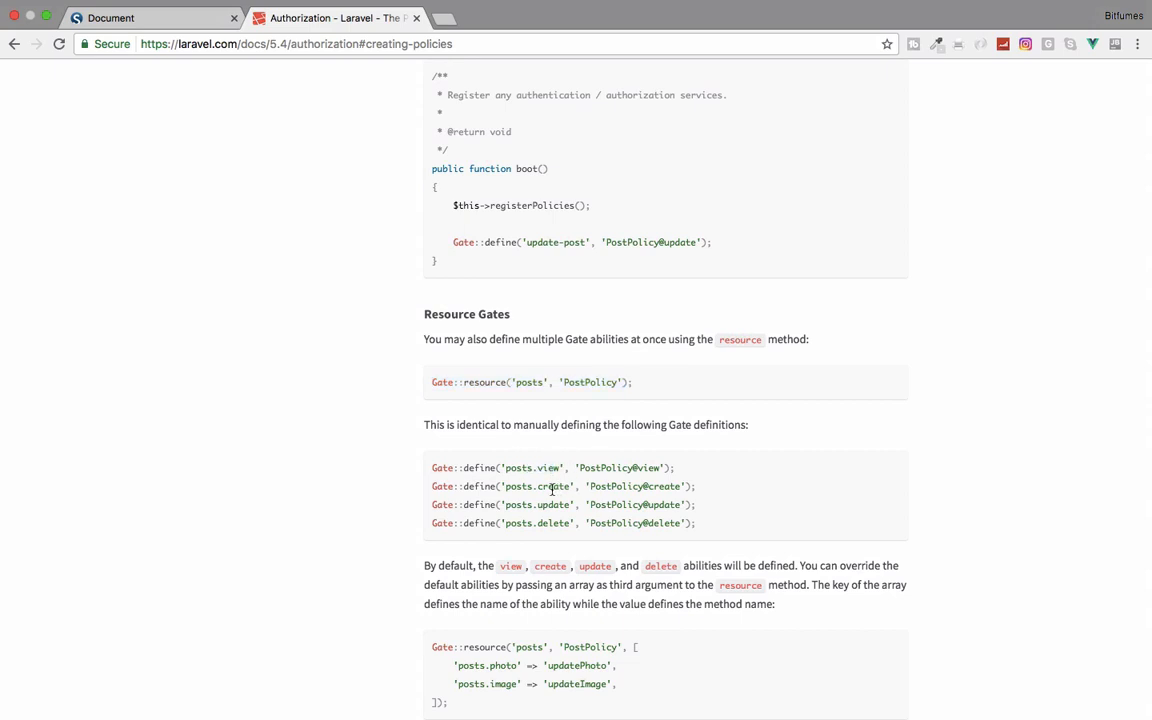
Step: Scroll the docs to Generating Policies and highlight the make:policy --model option
double_click(548, 504)
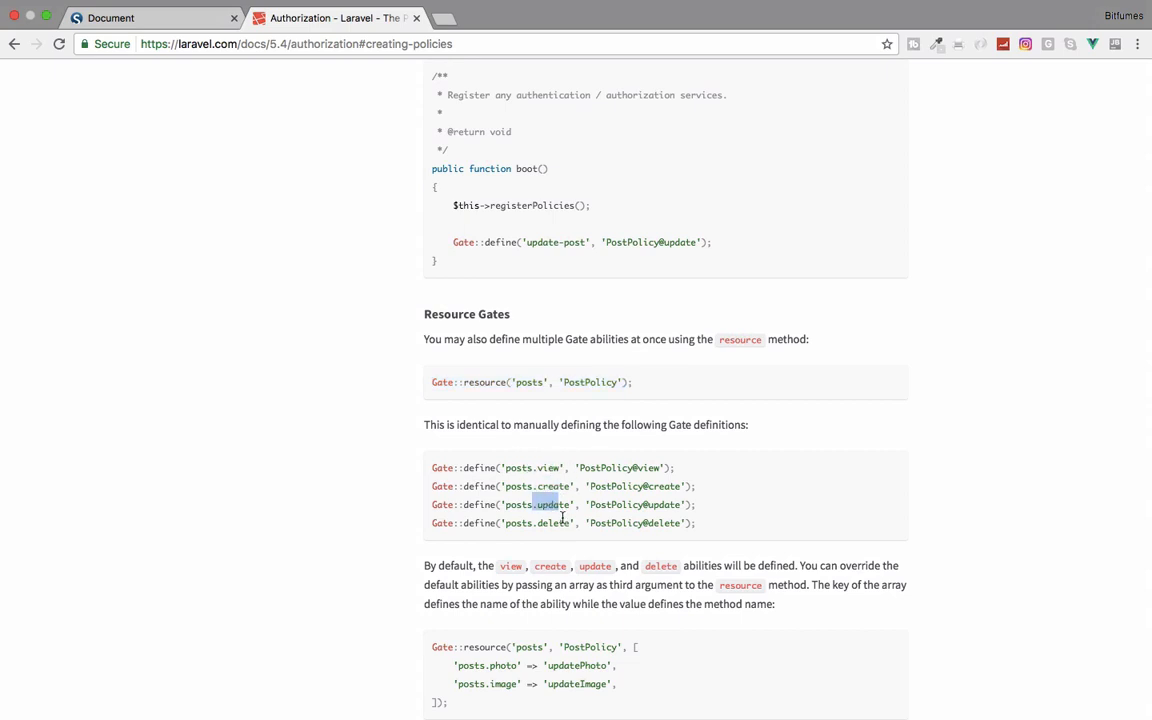
scroll("down", 3)
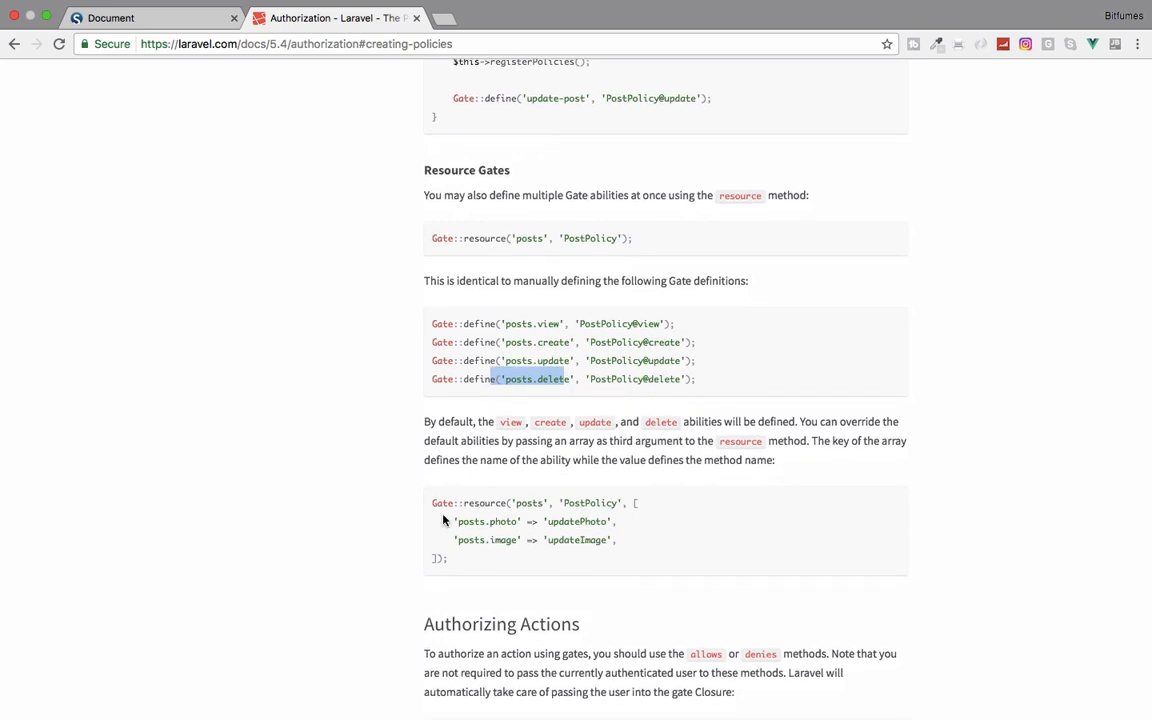
scroll("down", 3)
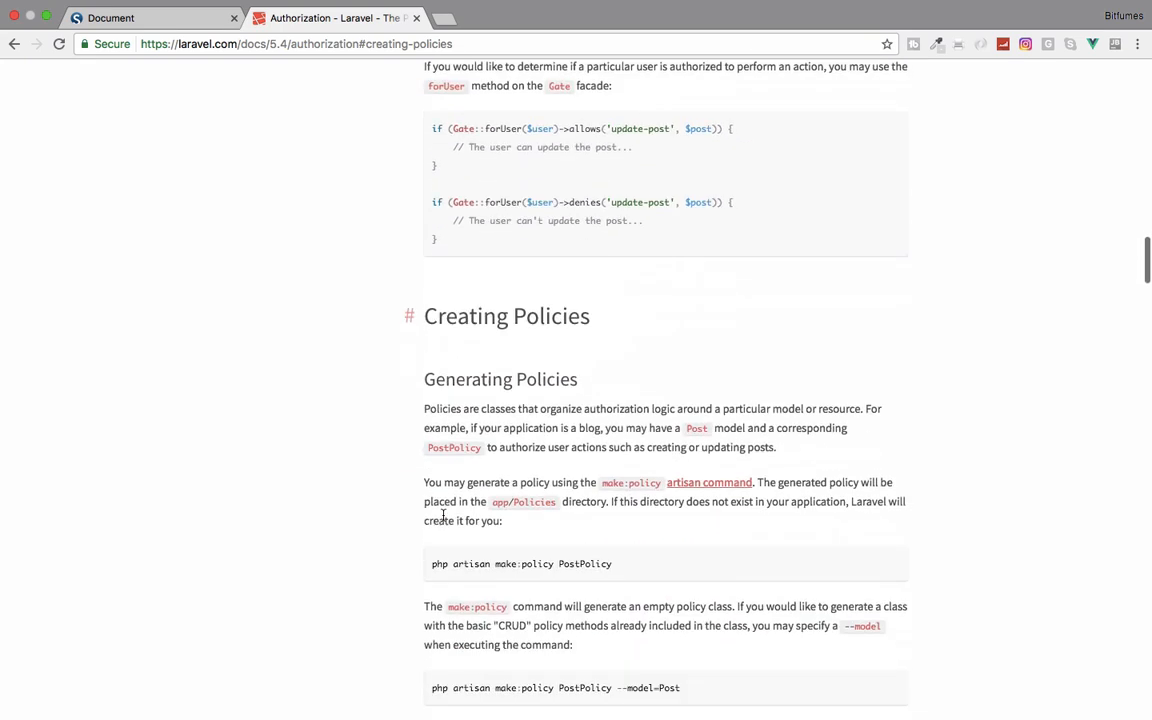
scroll("down", 3)
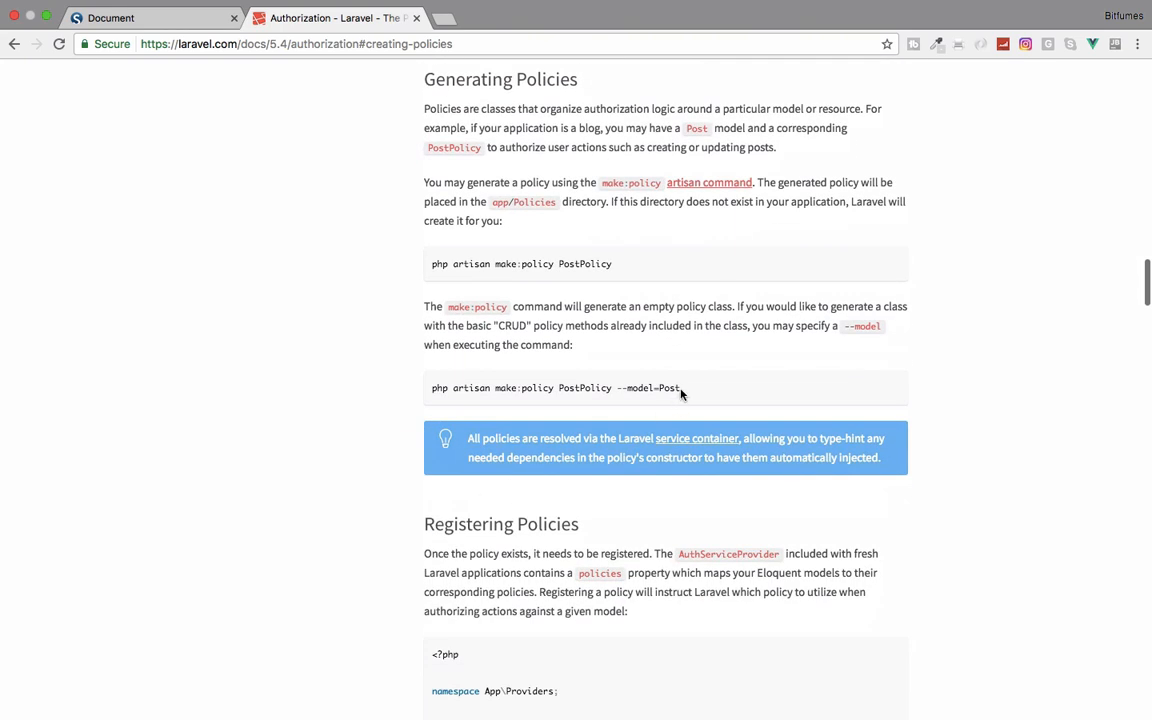
double_click(648, 388)
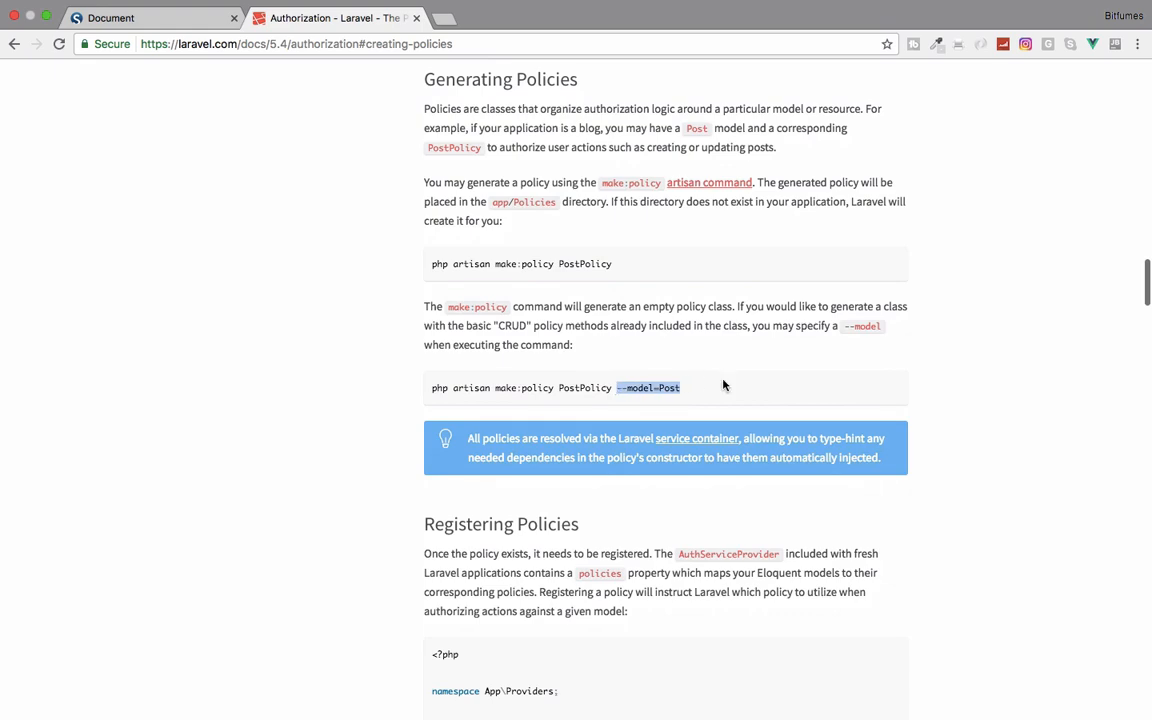
scroll("down", 3)
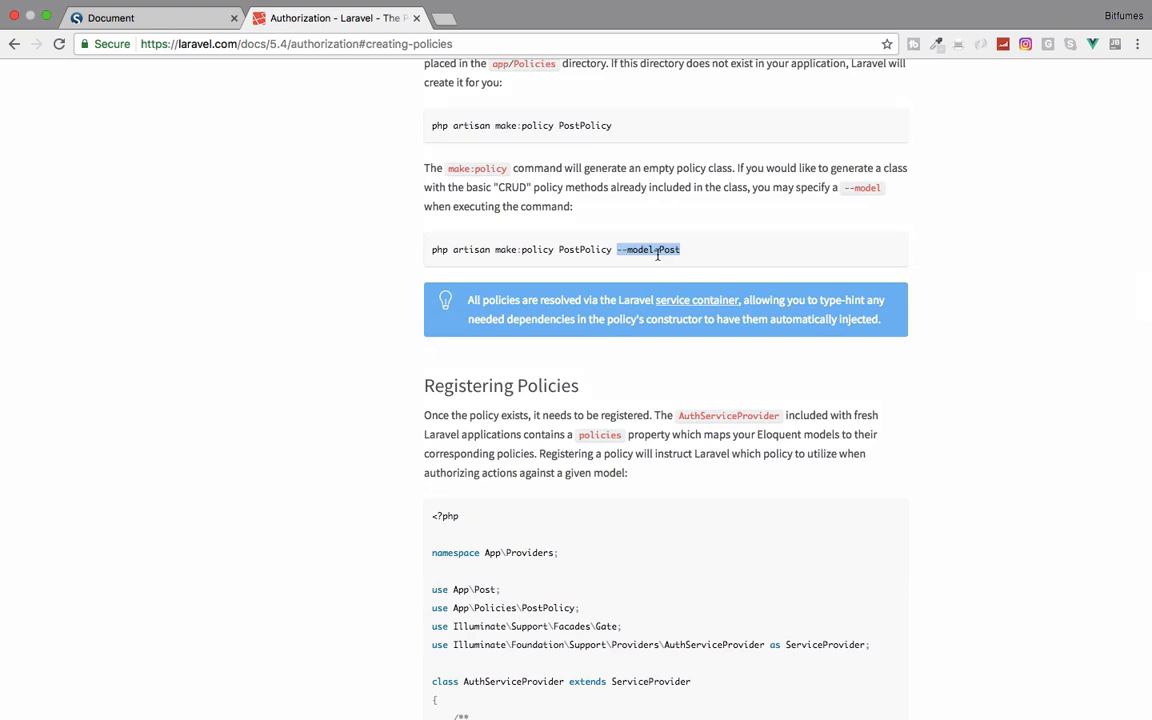
scroll("up", 3)
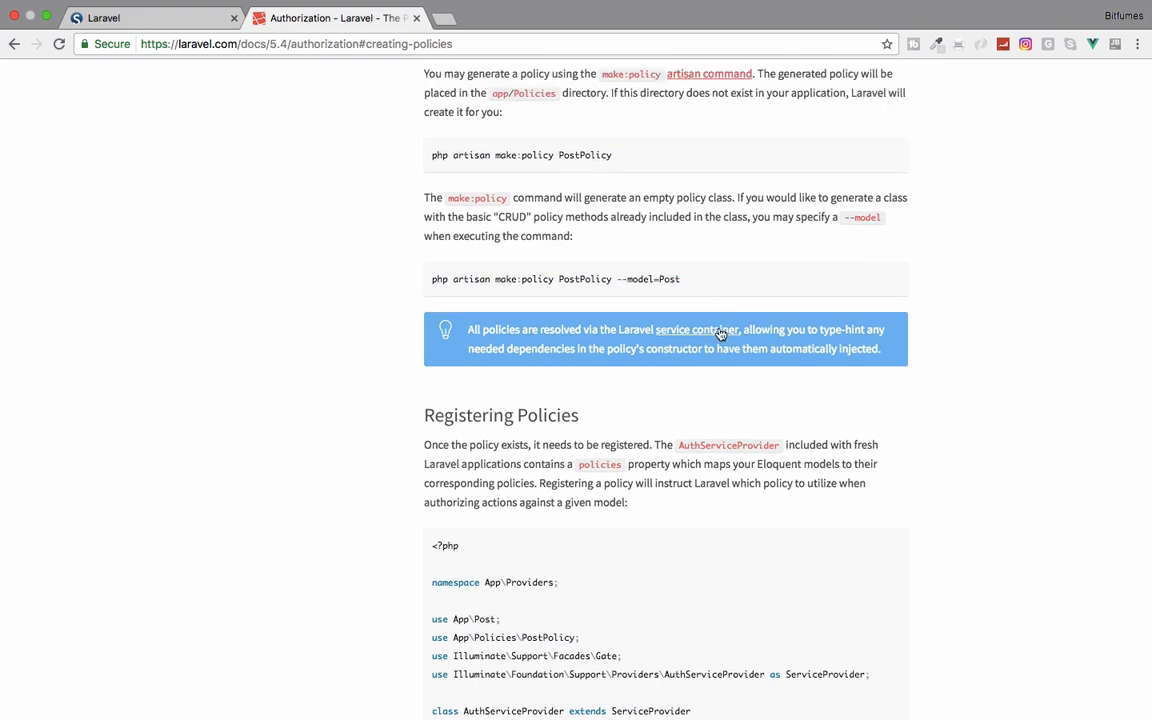
Step: Create the Post model with php artisan make:model Post after a first policy attempt
triple_click(556, 280)
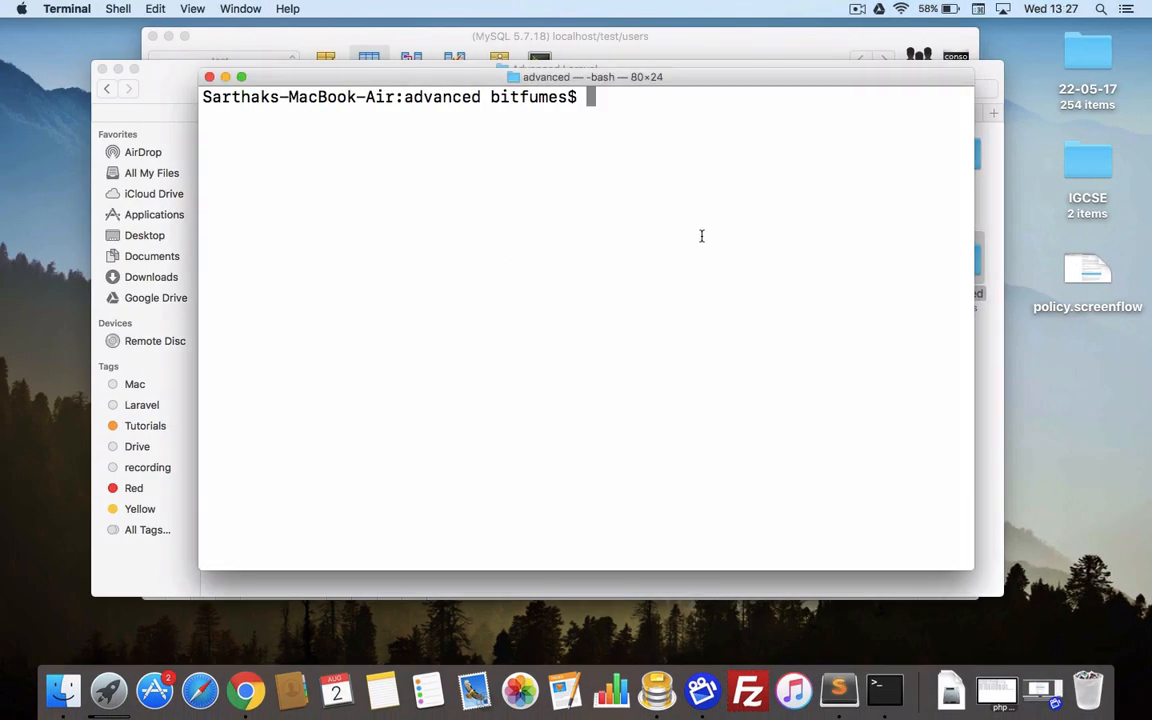
type("php artisan make:policy PostPolicy --model=Post")
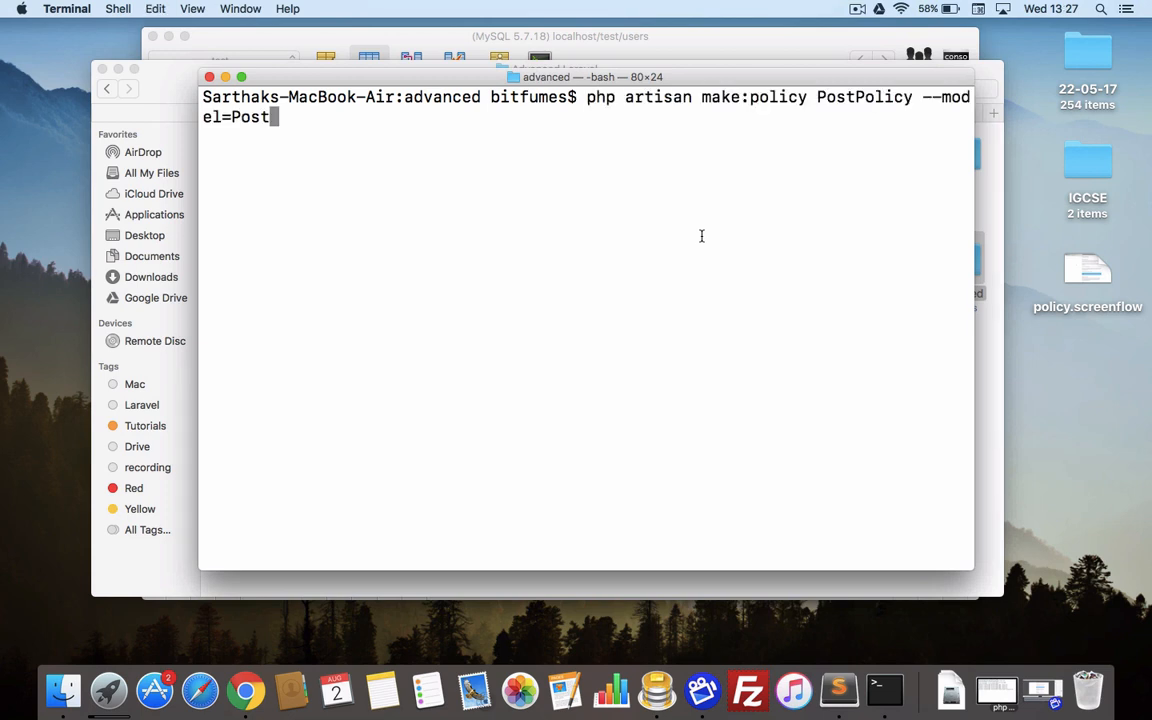
key("Backspace")
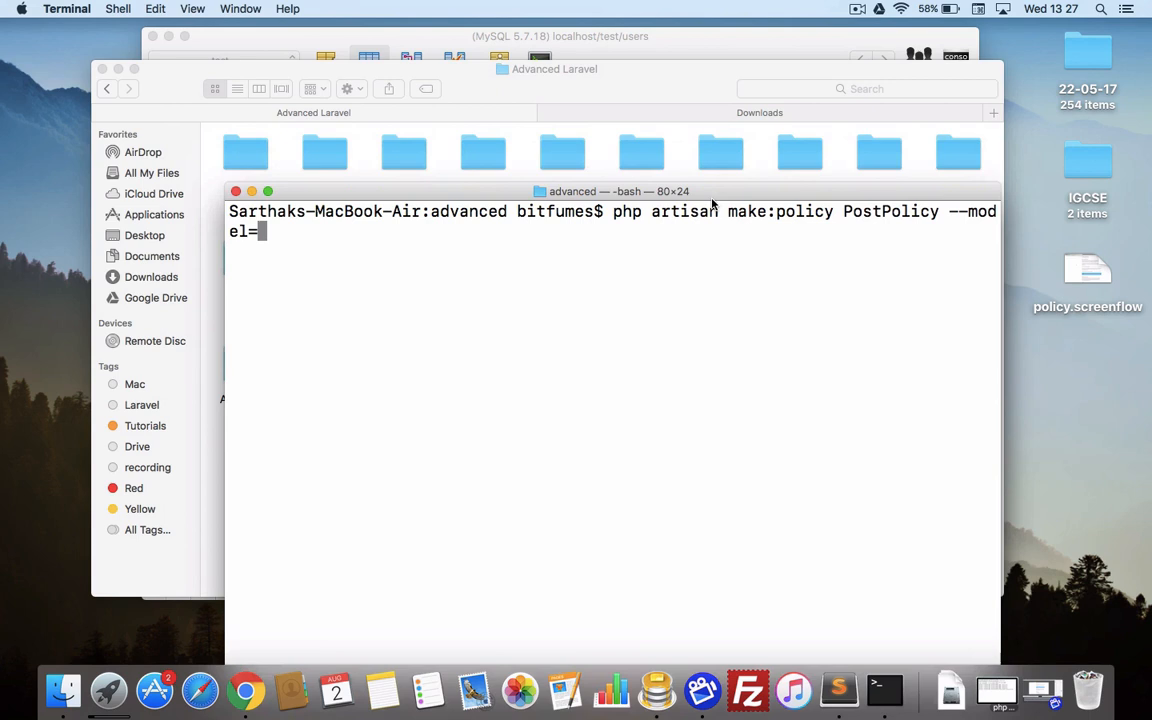
key("Return")
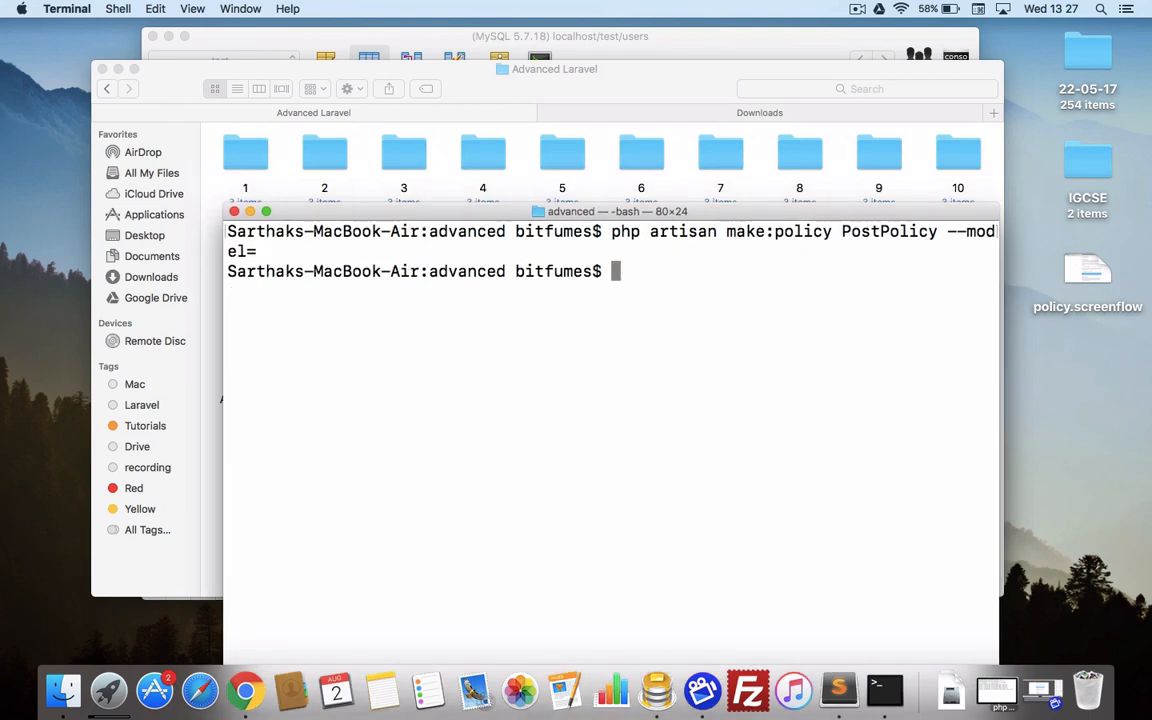
type("p")
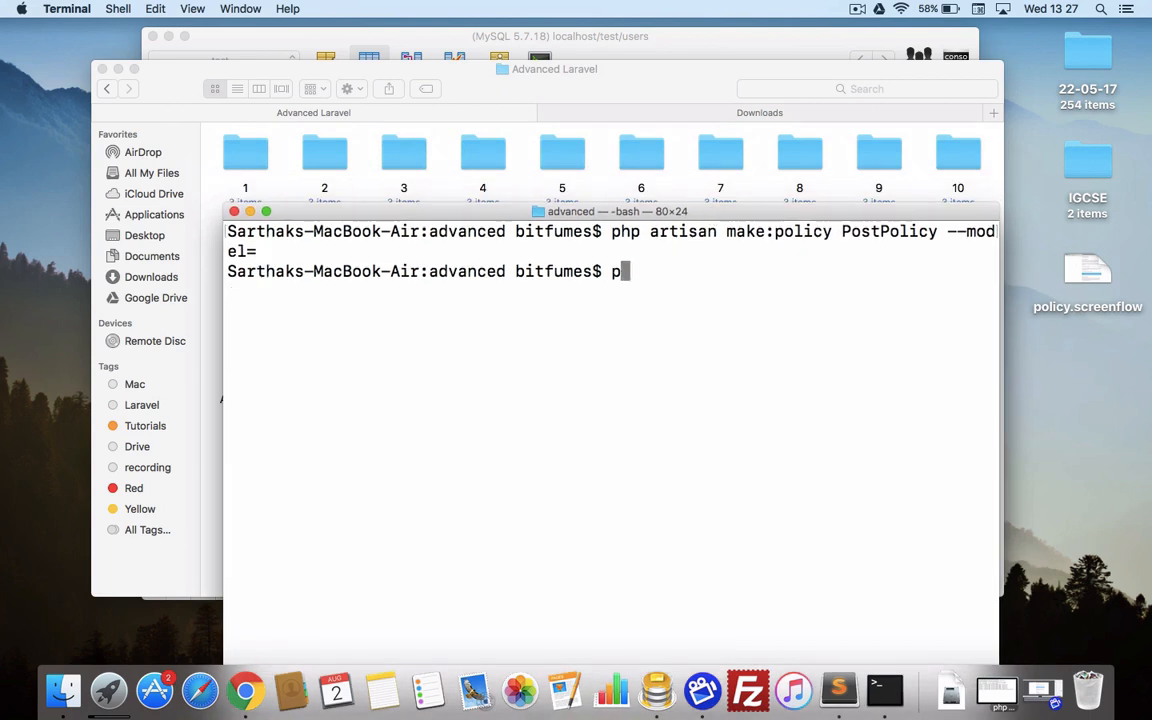
type("hp artisn")
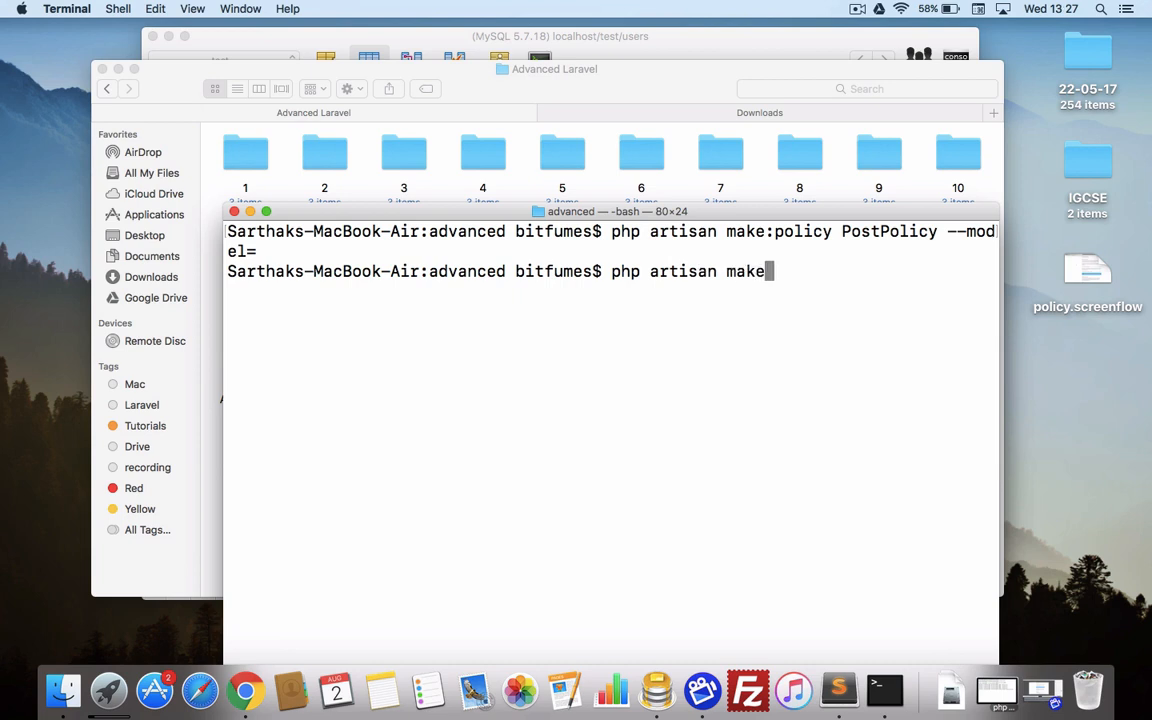
type(":model")
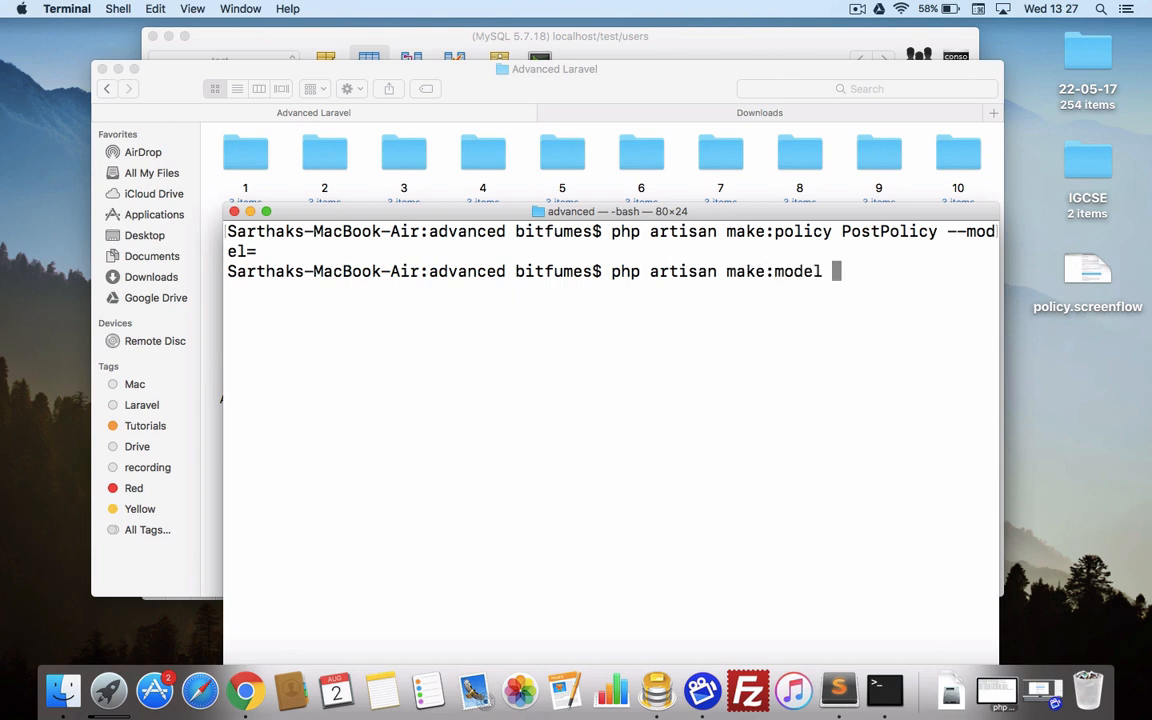
key("Return")
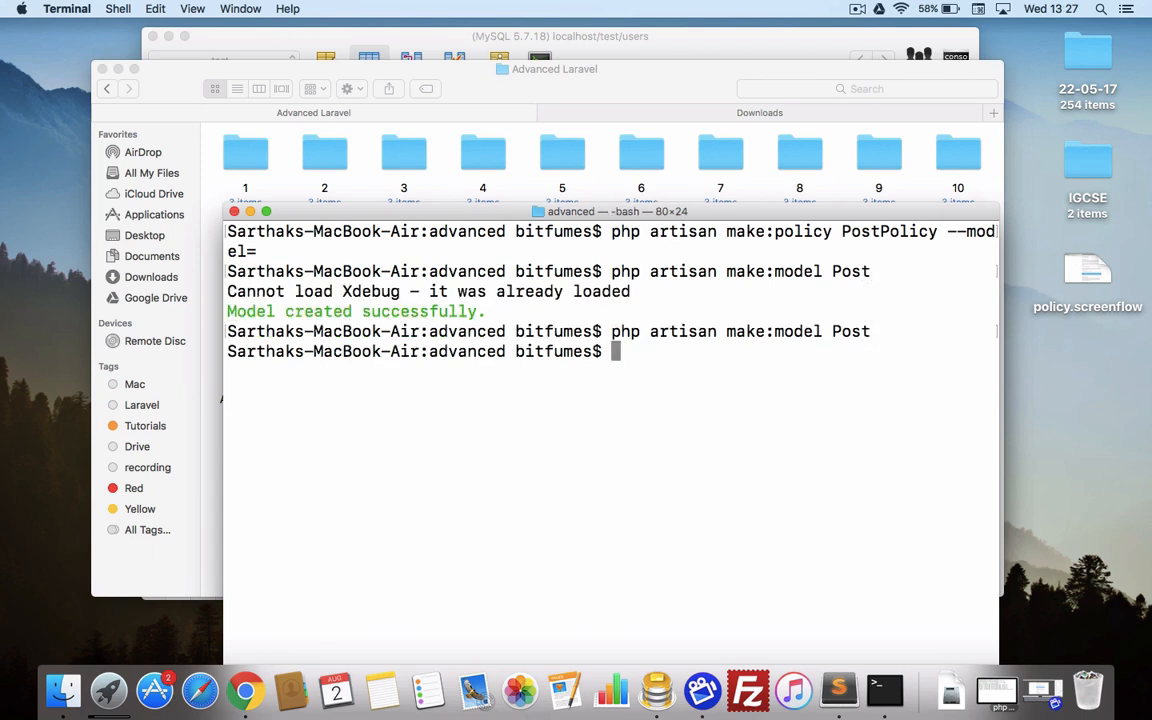
Step: Generate PostPolicy for the Post model with make:policy PostPolicy --model=Post
type("php artisan make:policy PostPolicy --model=Post")
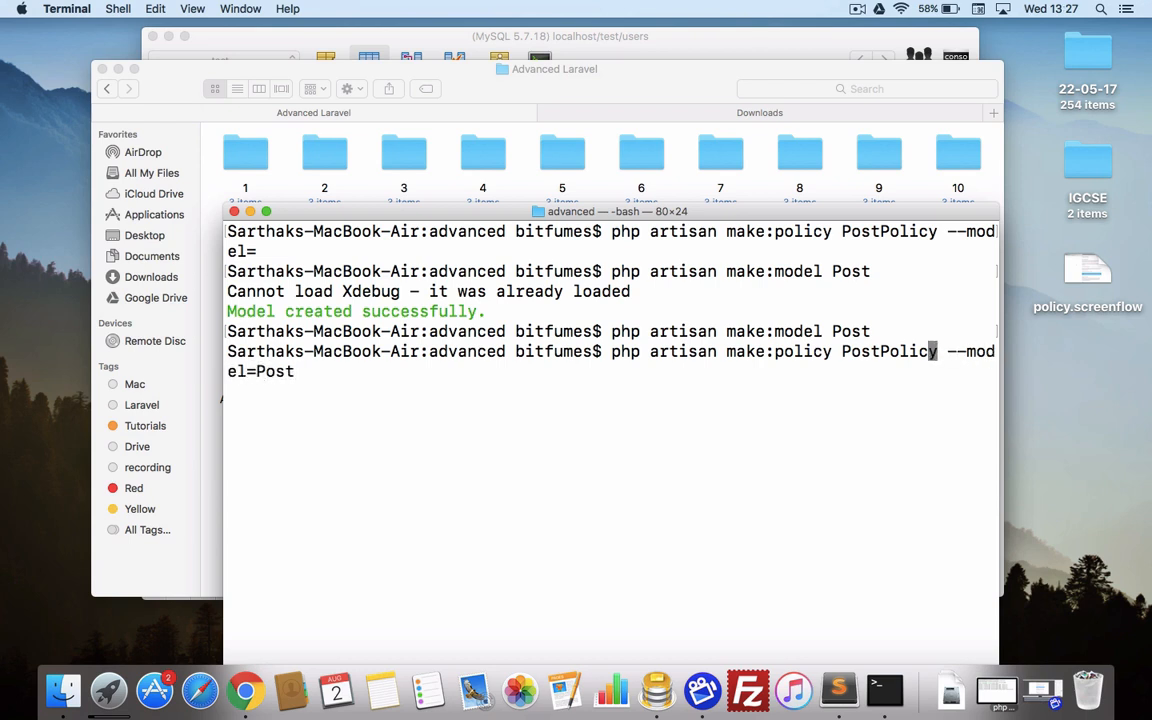
key("Return")
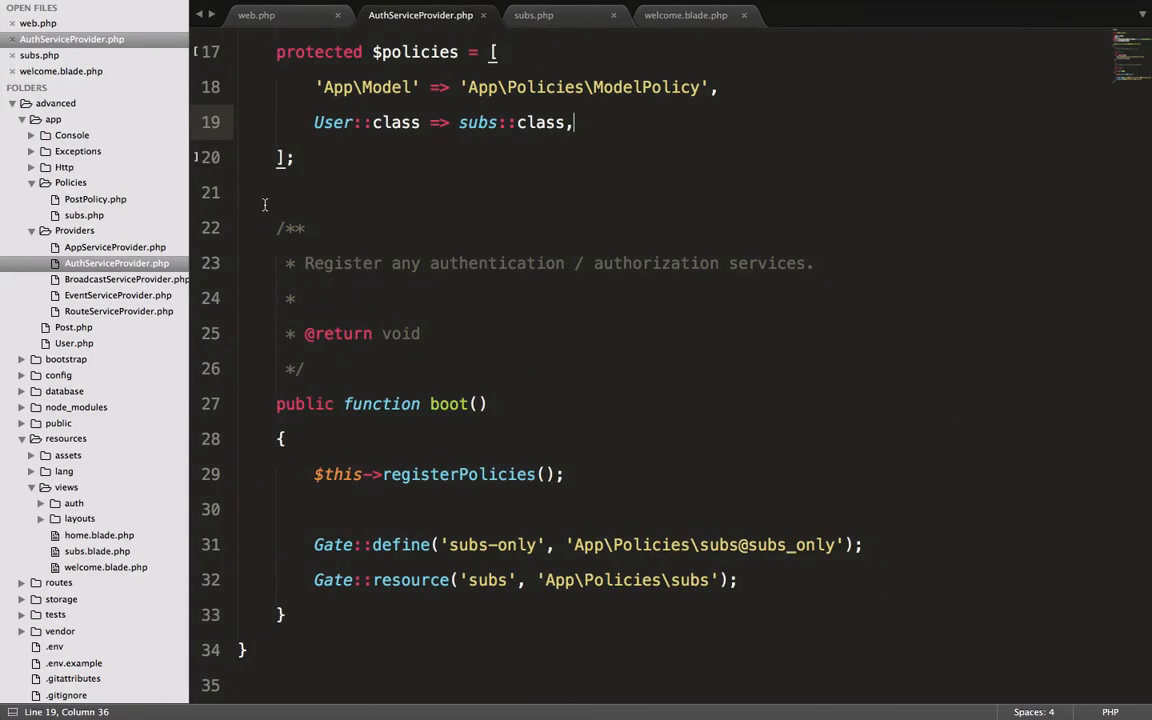
left_click(96, 200)
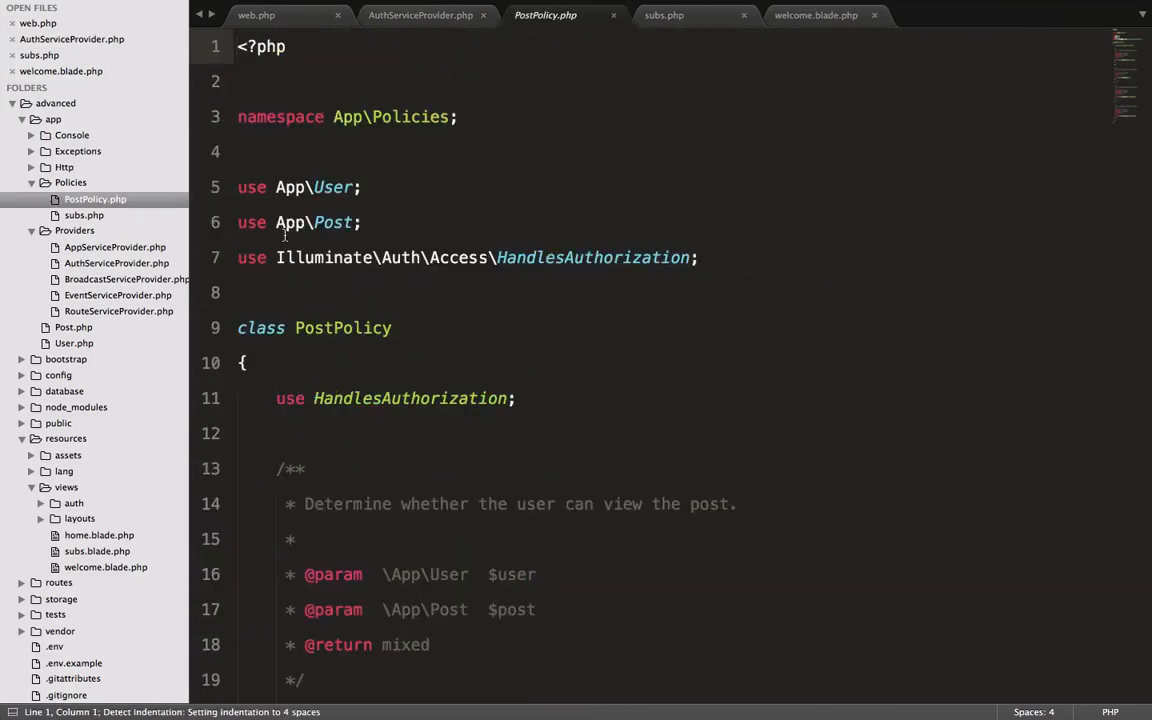
left_click(240, 152)
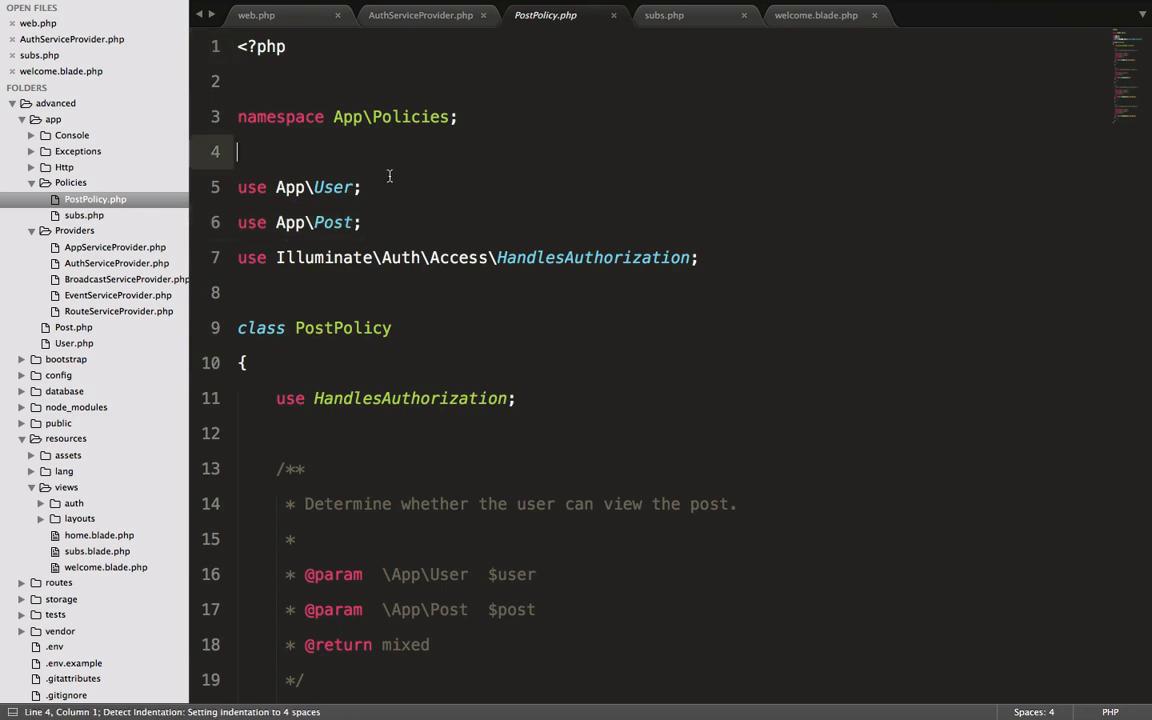
scroll("down", 3)
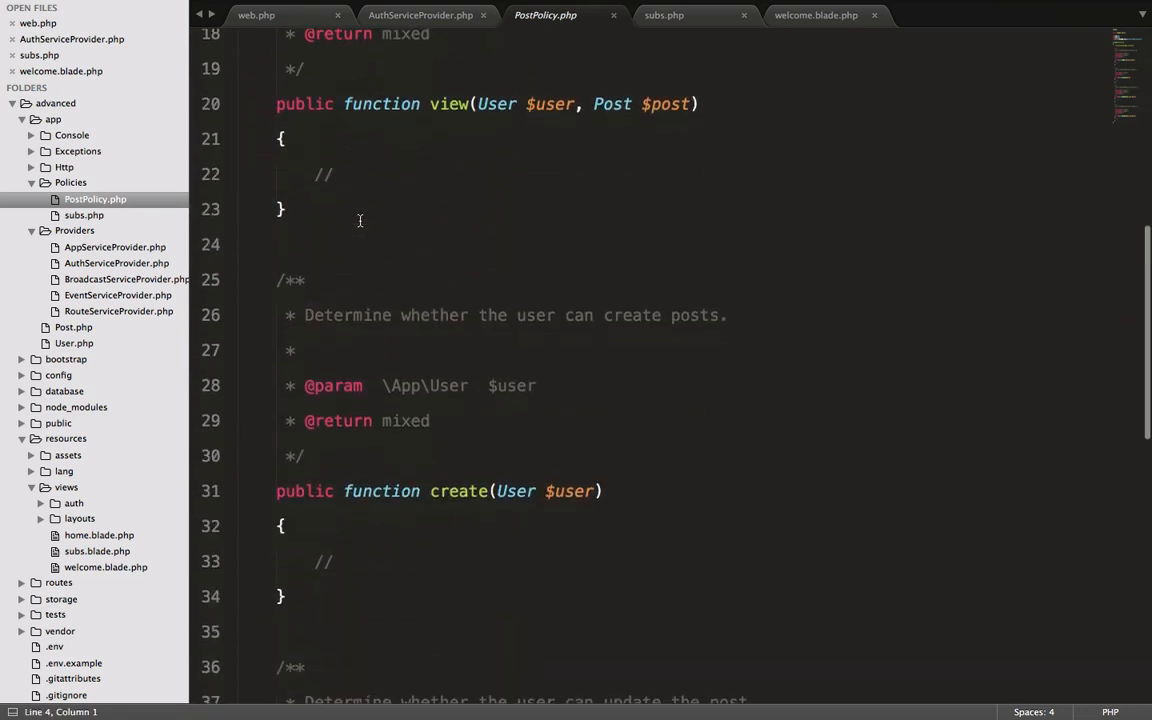
scroll("down", 3)
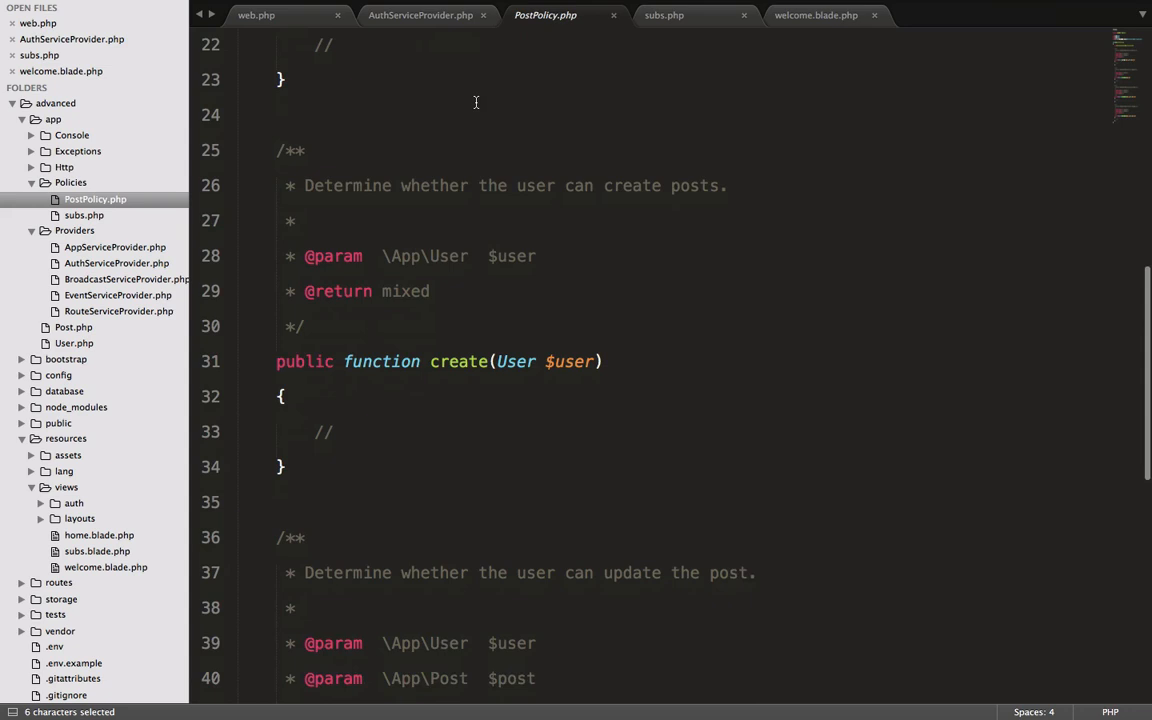
scroll("down", 3)
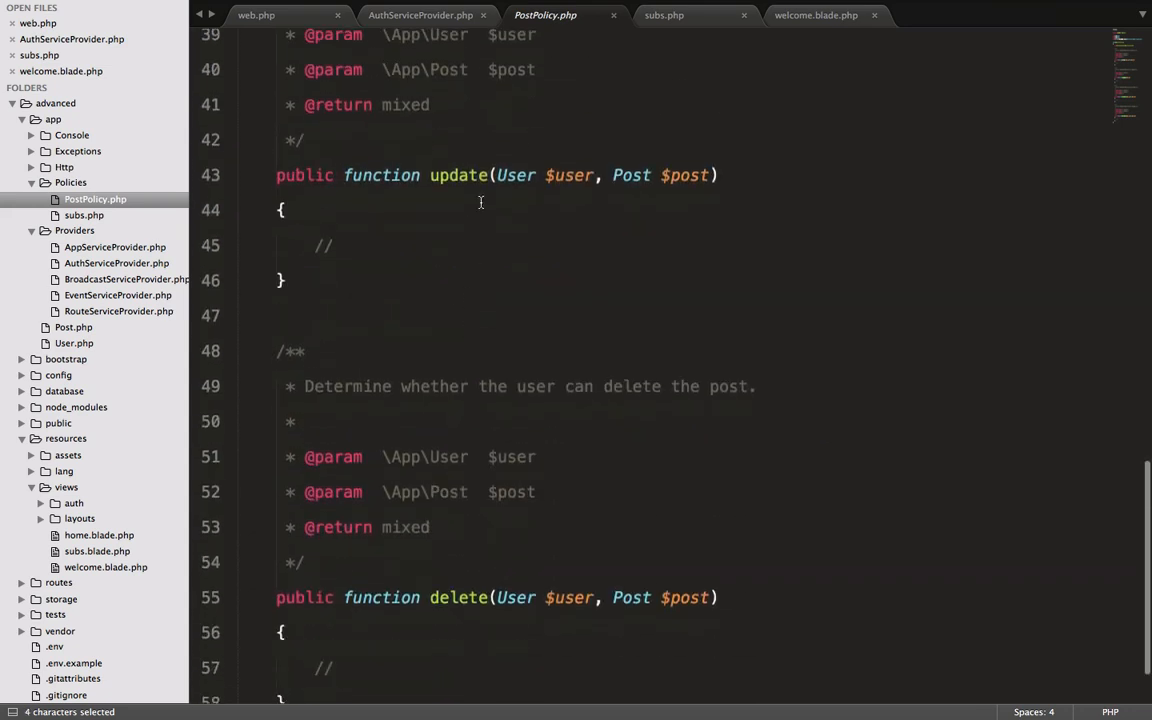
scroll("down", 3)
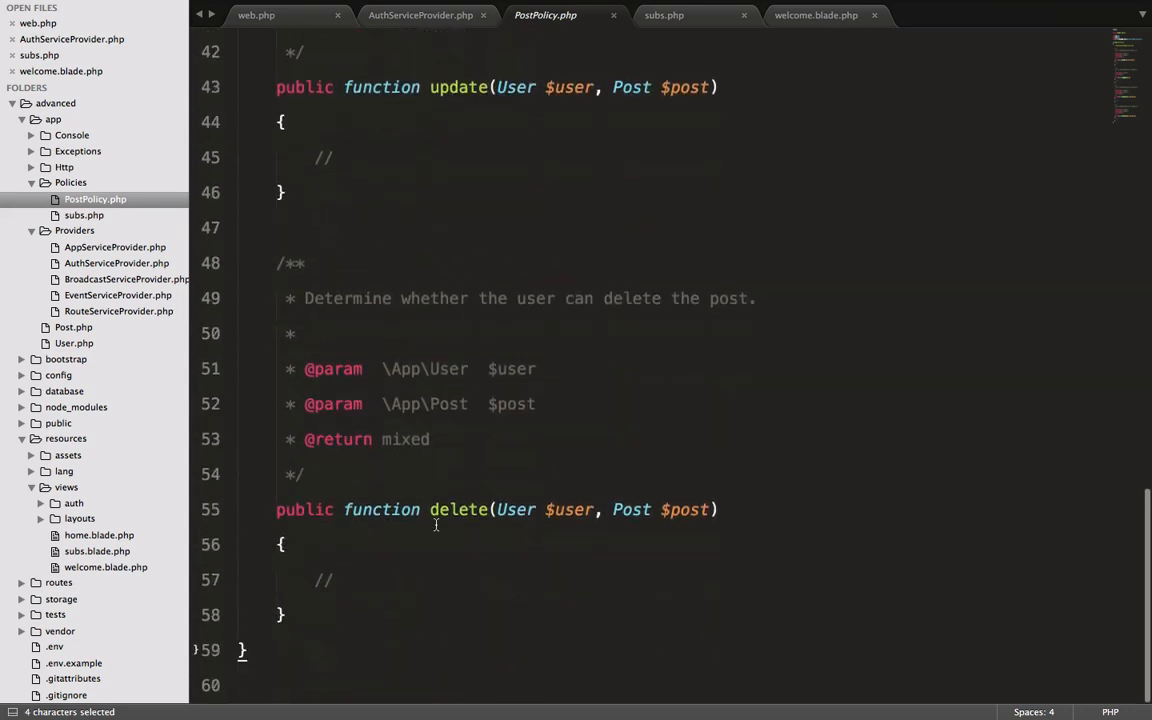
left_click(420, 14)
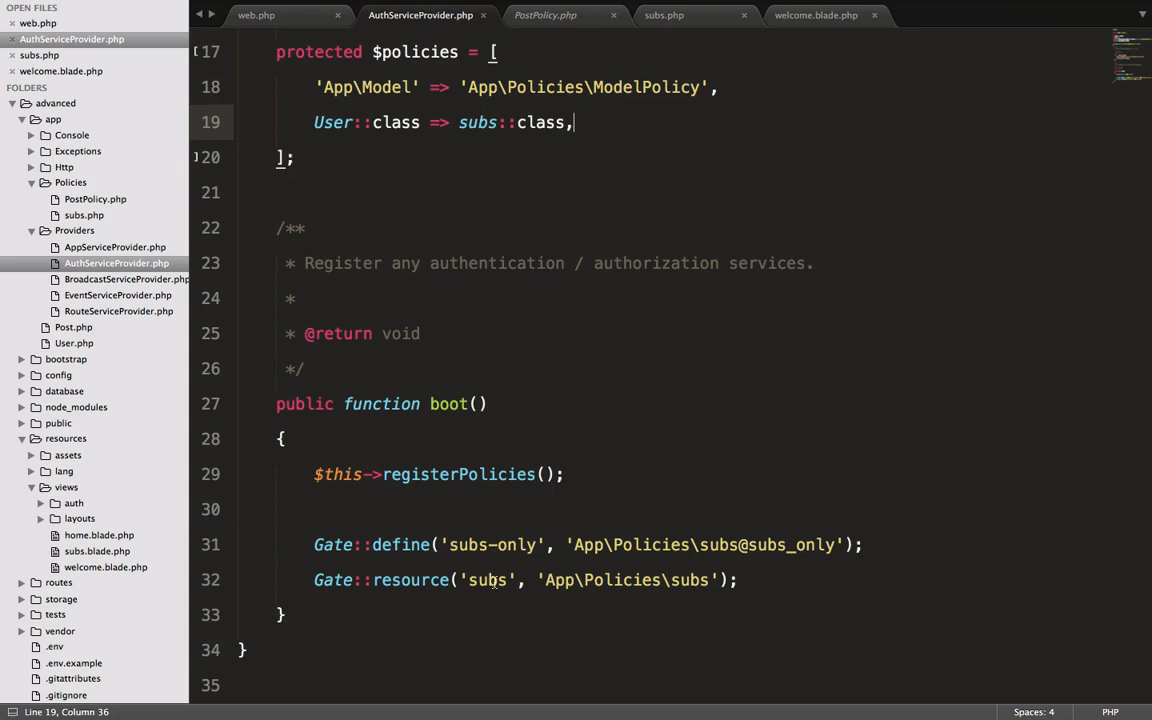
mouse_move(790, 16)
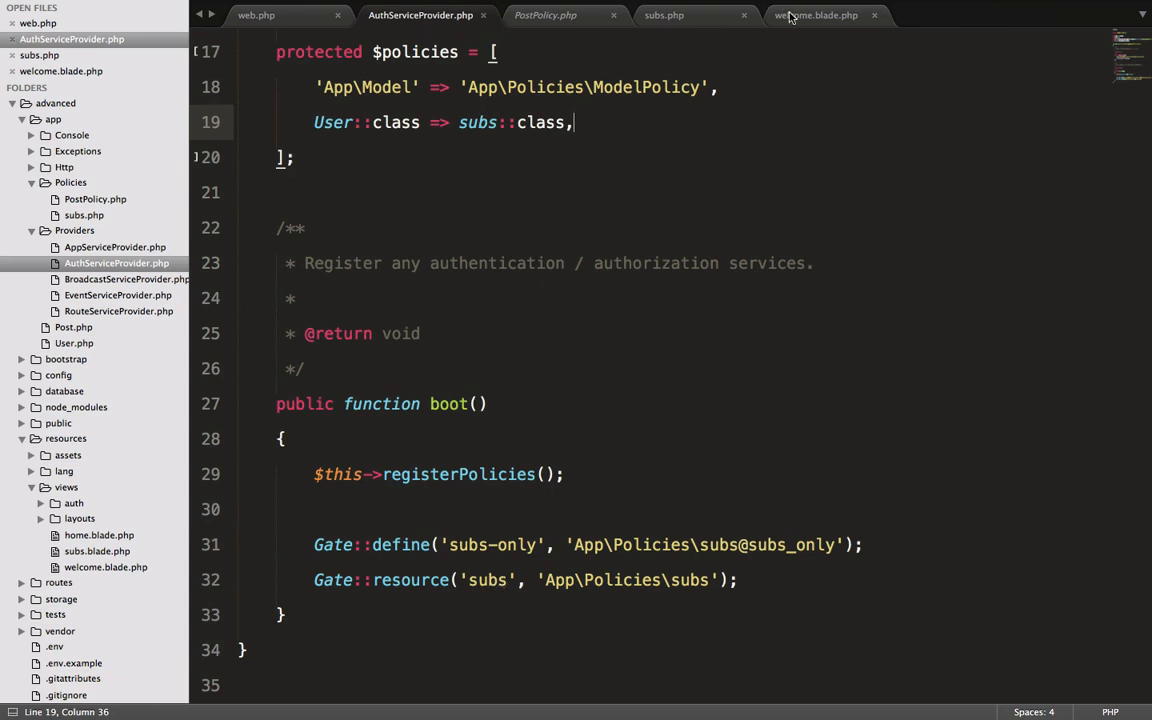
left_click(816, 14)
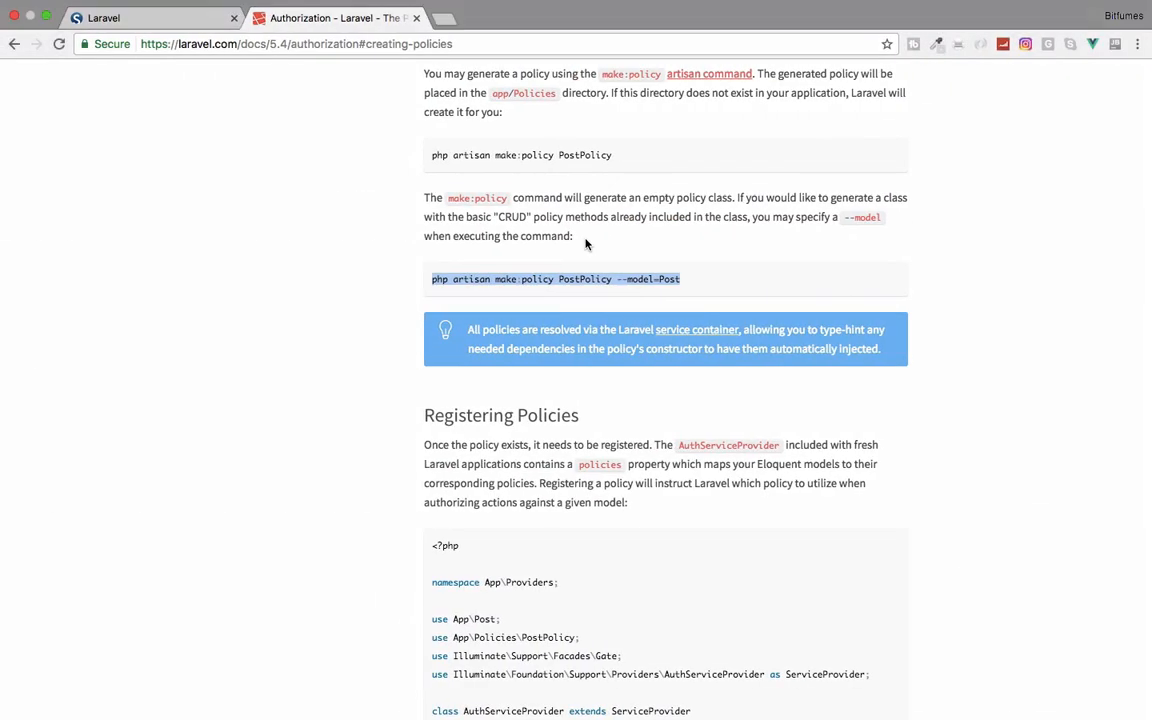
scroll("down", 3)
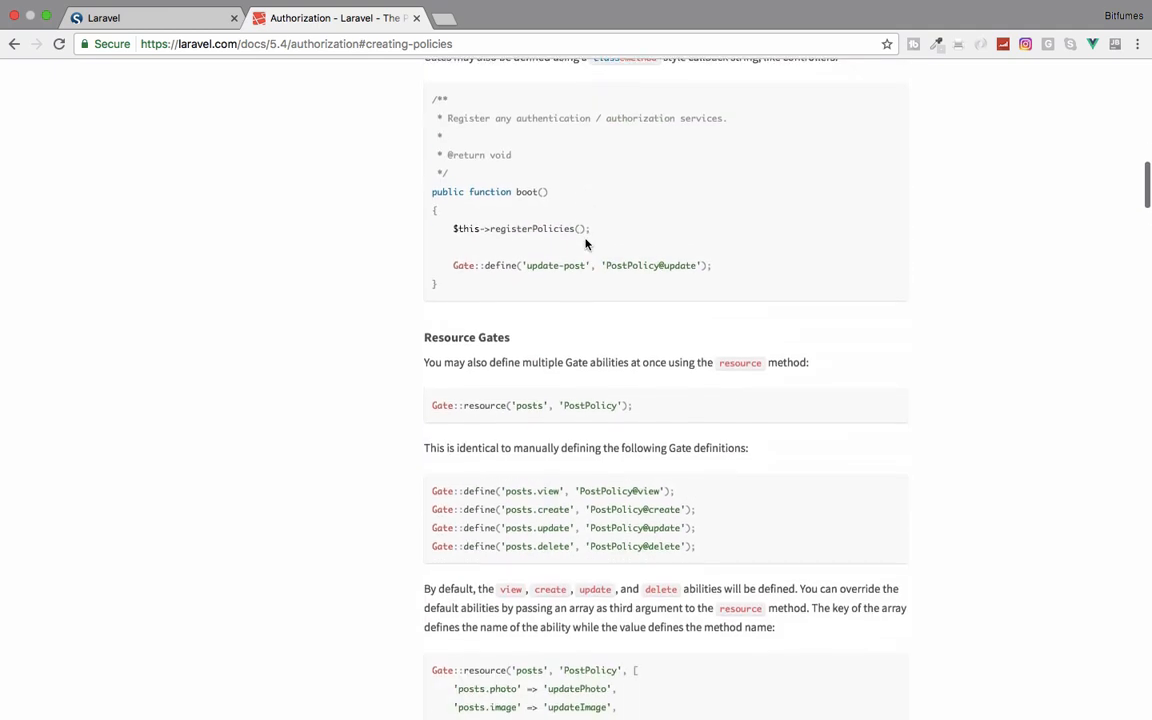
scroll("down", 3)
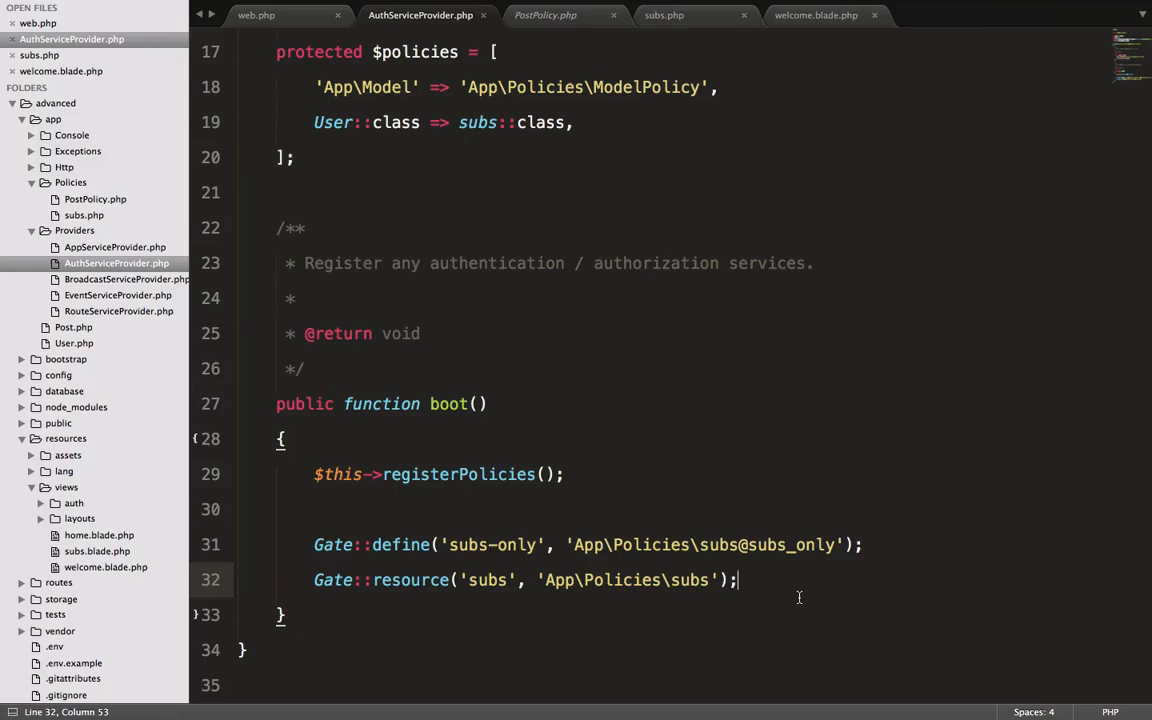
Step: Add an abilities array mapping 'subs.premium' => 'Premium' as the third Gate::resource argument
type(",[]")
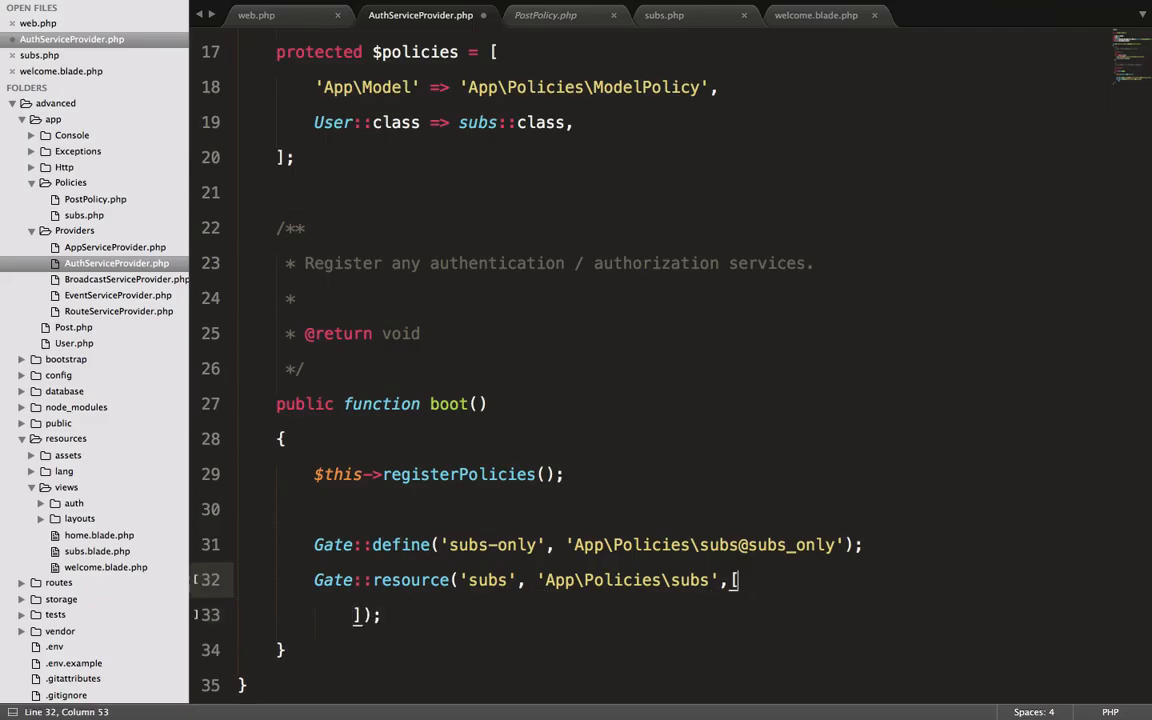
key("enter")
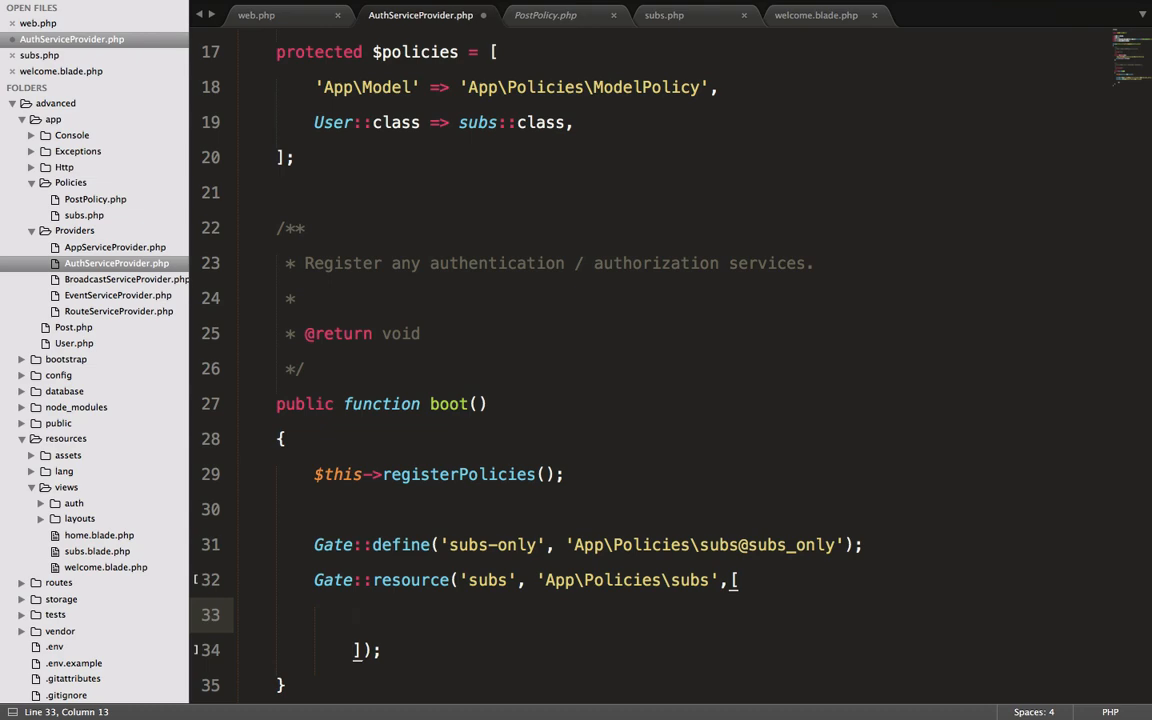
type("subs.premium'")
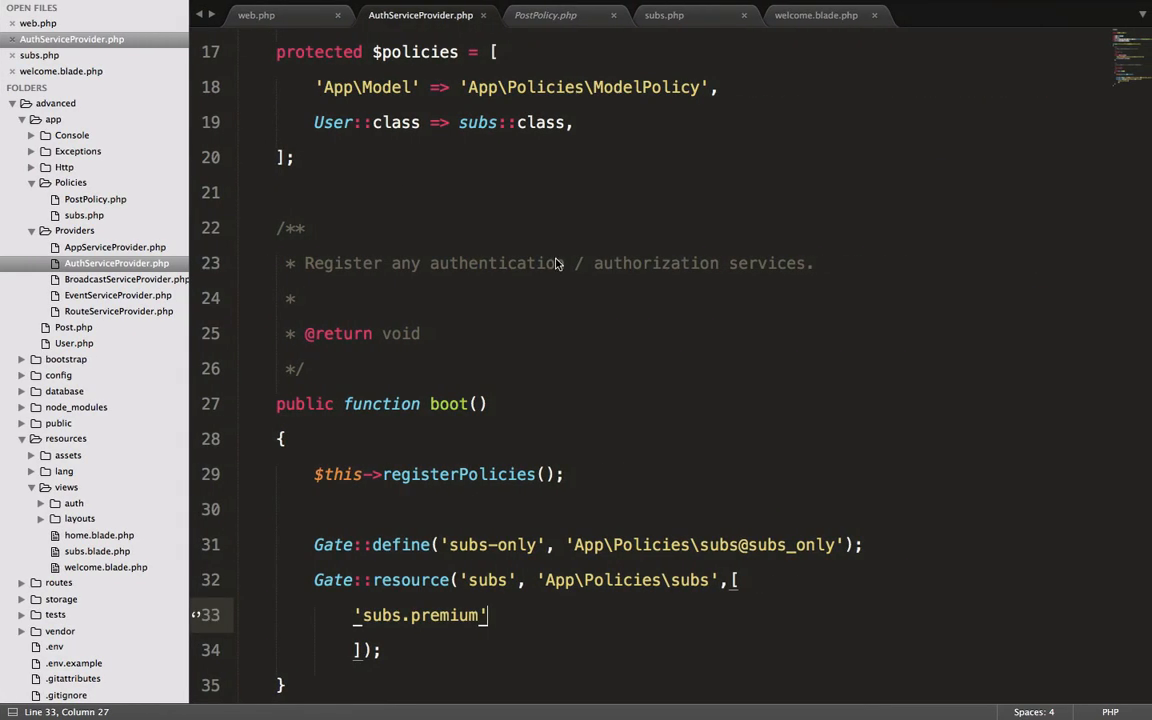
type("=> ''")
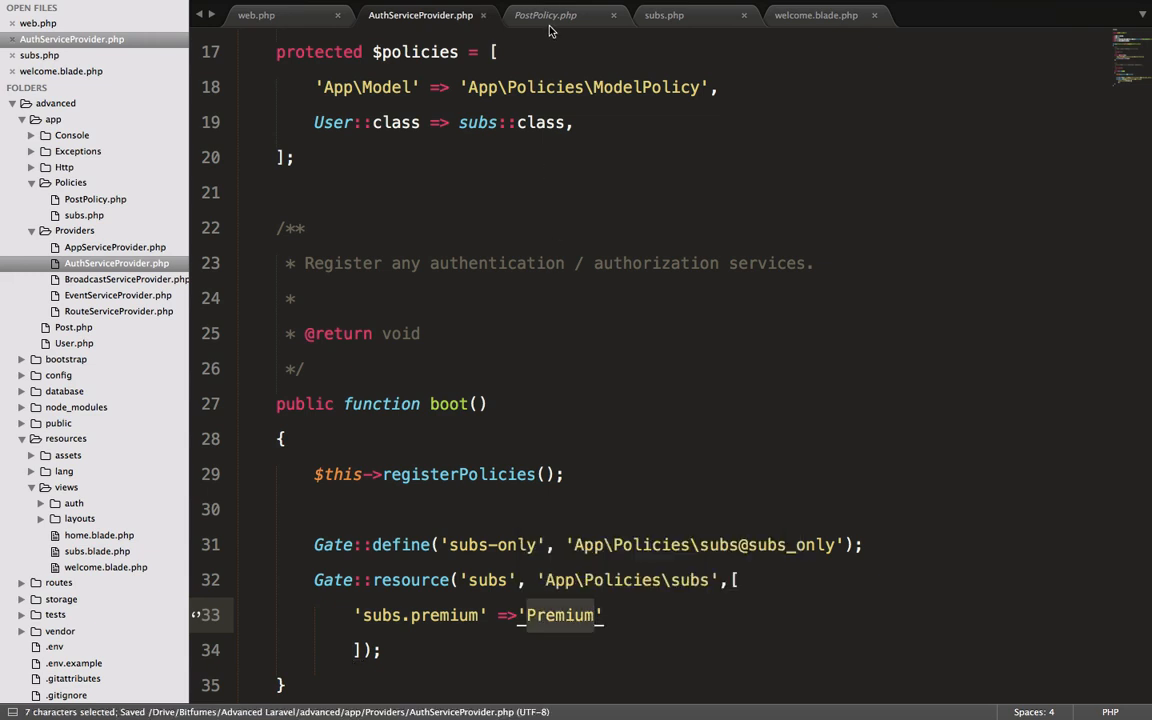
Step: Add a Premium method to PostPolicy by renaming the duplicated delete() method
left_click(544, 16)
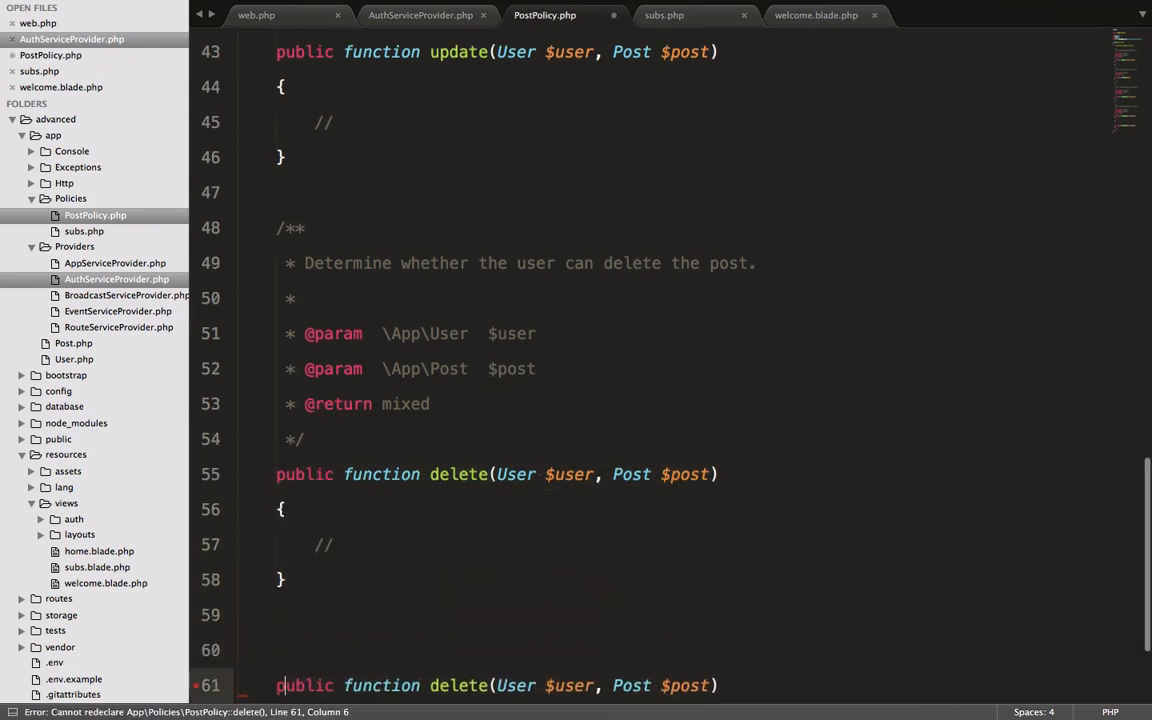
type("Premium")
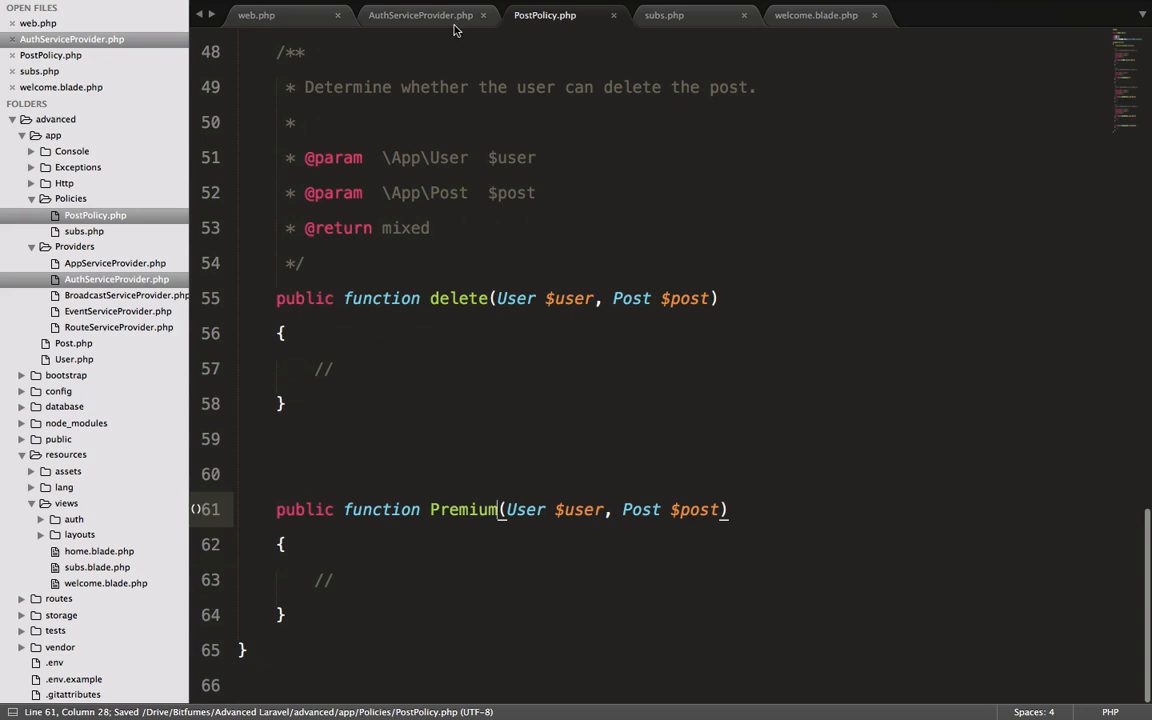
left_click(420, 16)
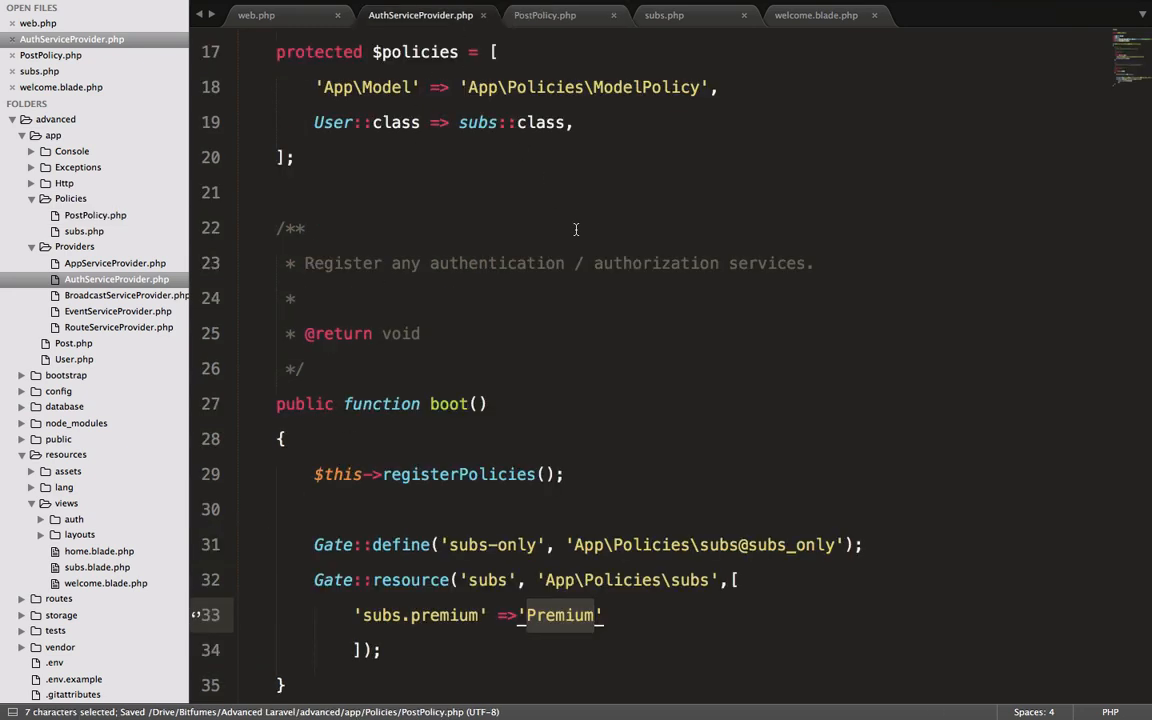